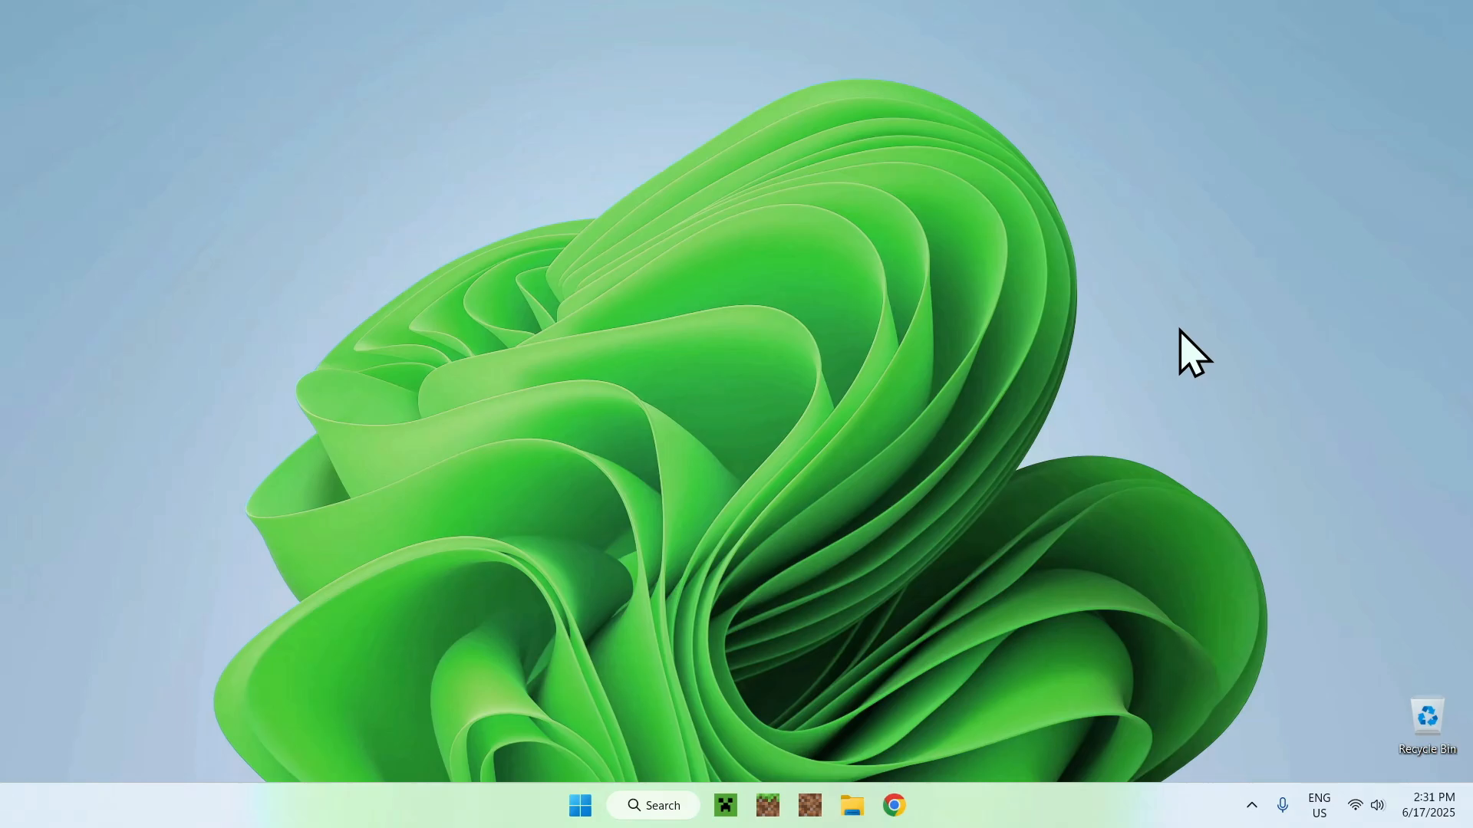
{"action": "mouse_move", "coordinate": [1371, 403]}
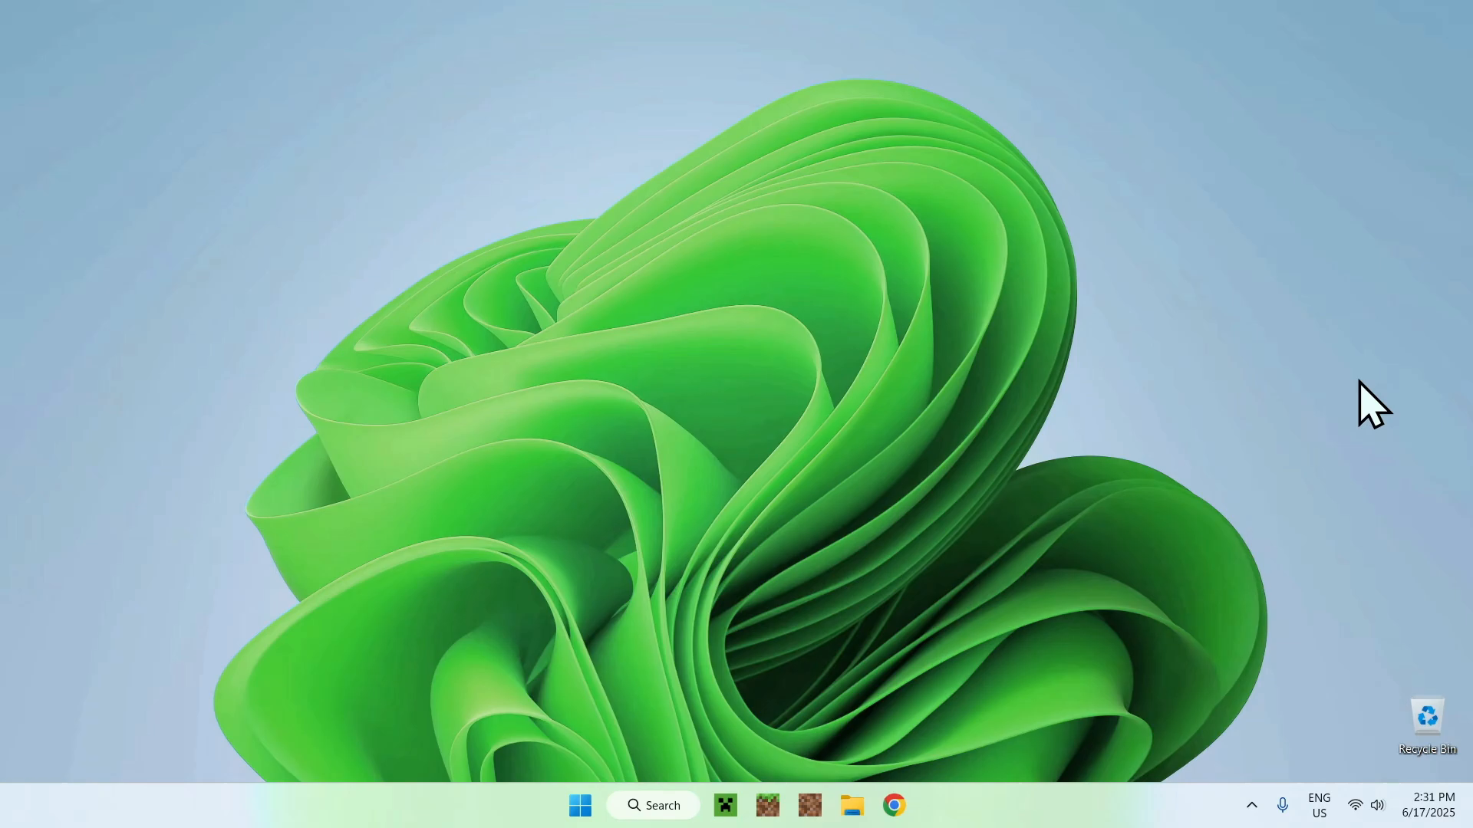
{"action": "mouse_move", "coordinate": [1215, 273]}
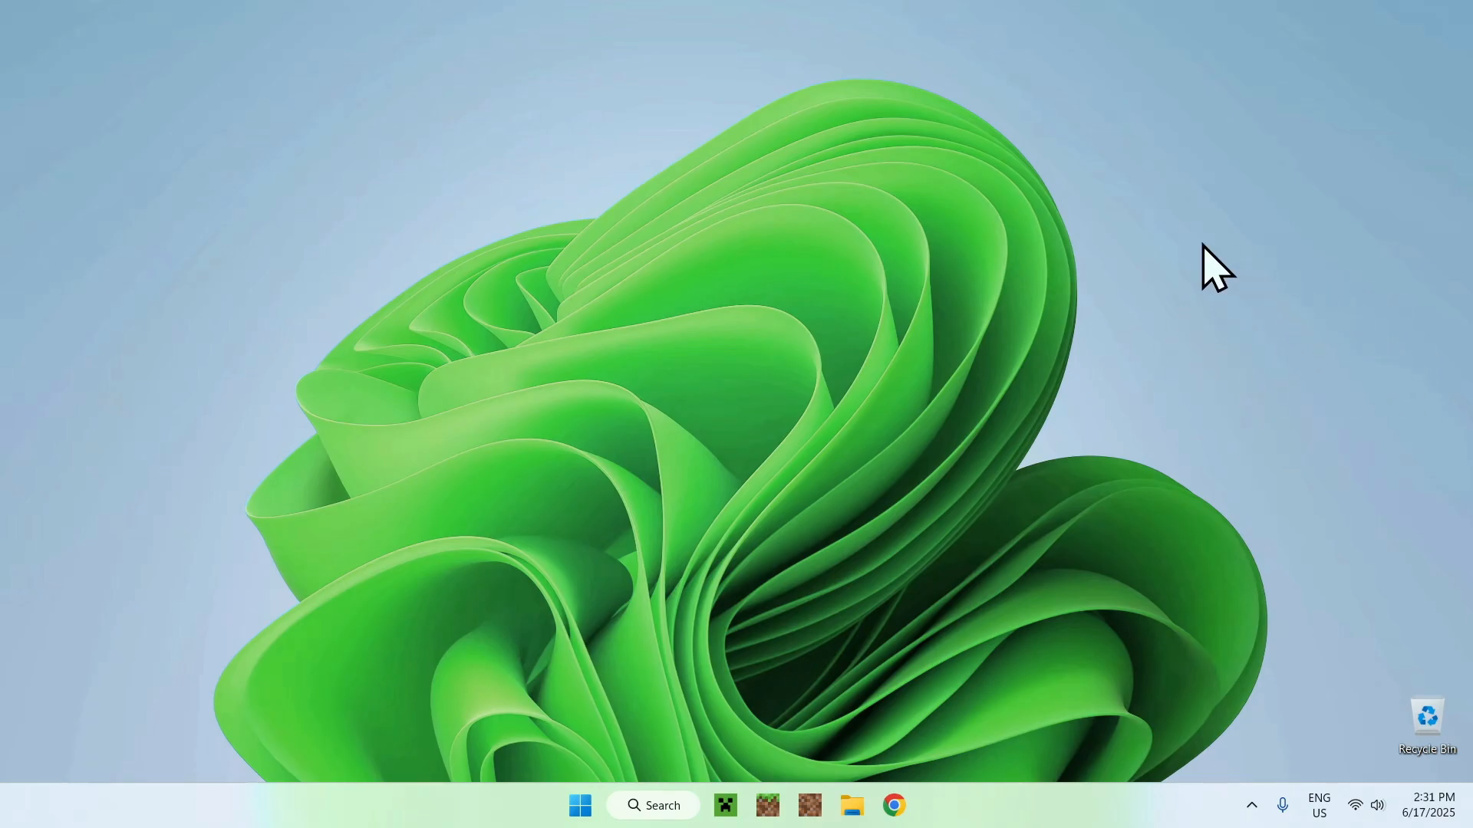
Step: Search Google for Modrinth from a freshly opened Chrome window
{"action": "left_click", "coordinate": [891, 805]}
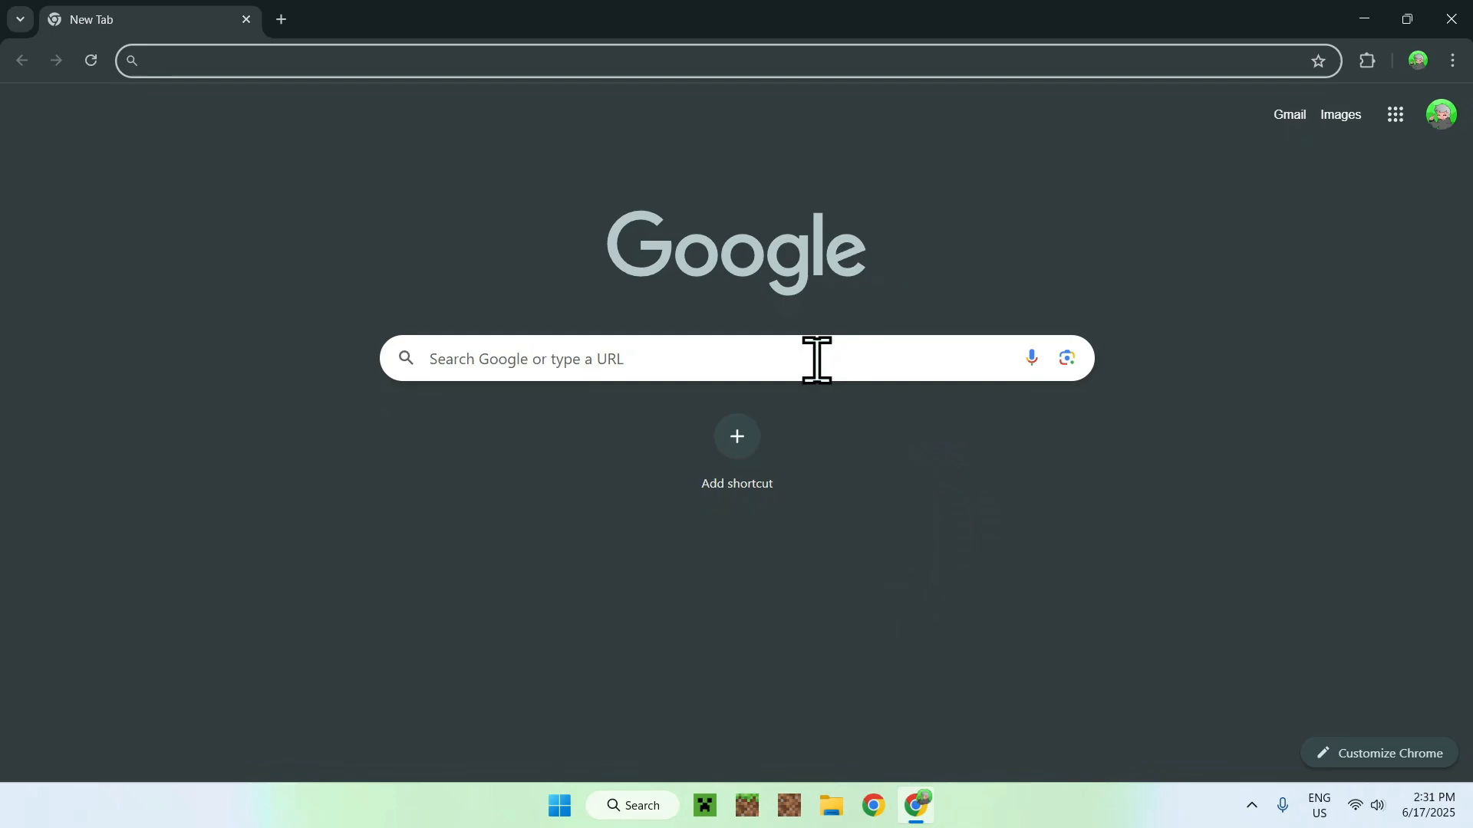
{"action": "type", "text": "Modrinth"}
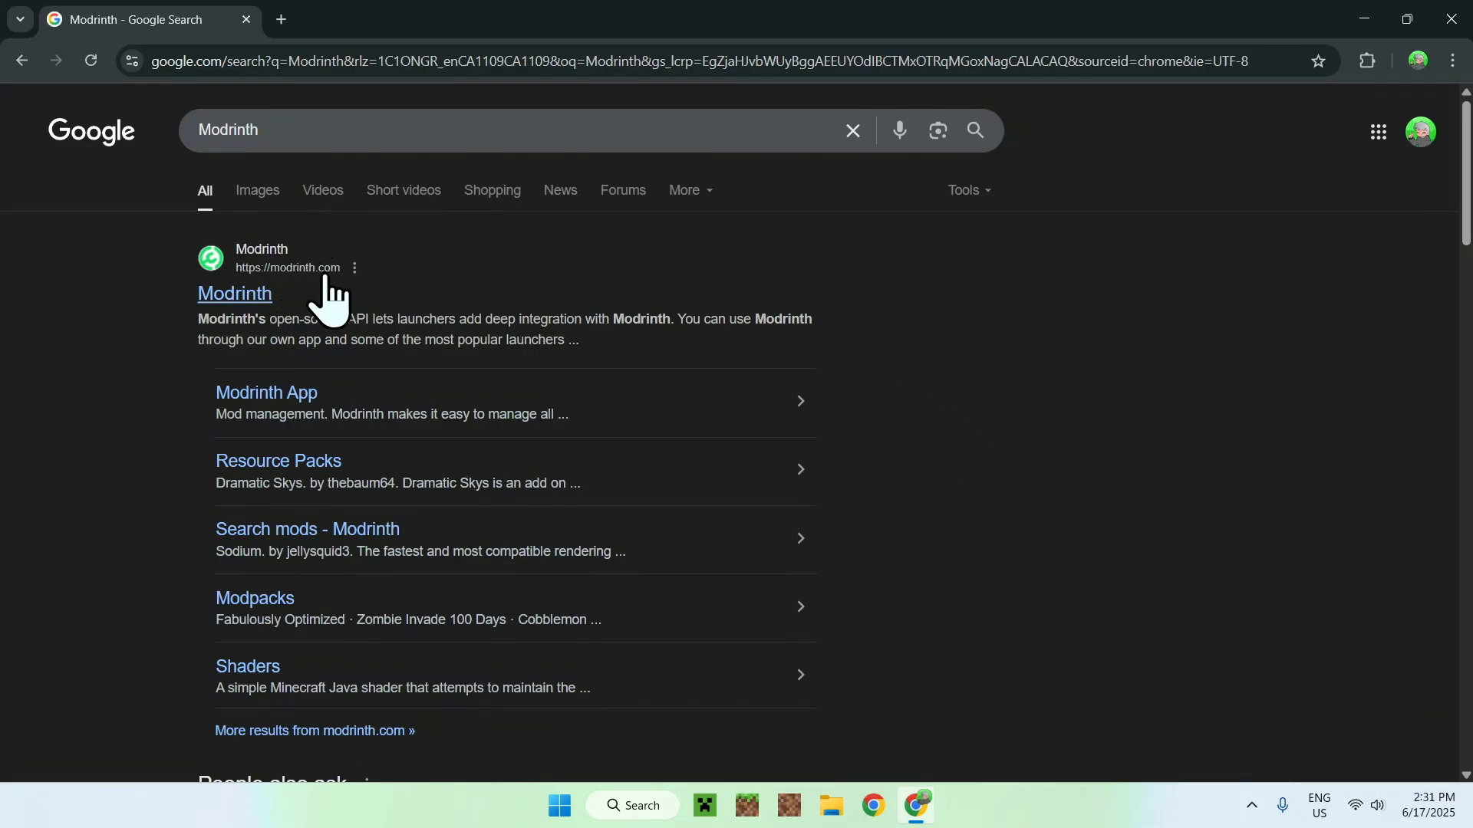
Step: Go to Modrinth's Mods catalogue and search it for 'Iris Shaders'
{"action": "left_click", "coordinate": [233, 293]}
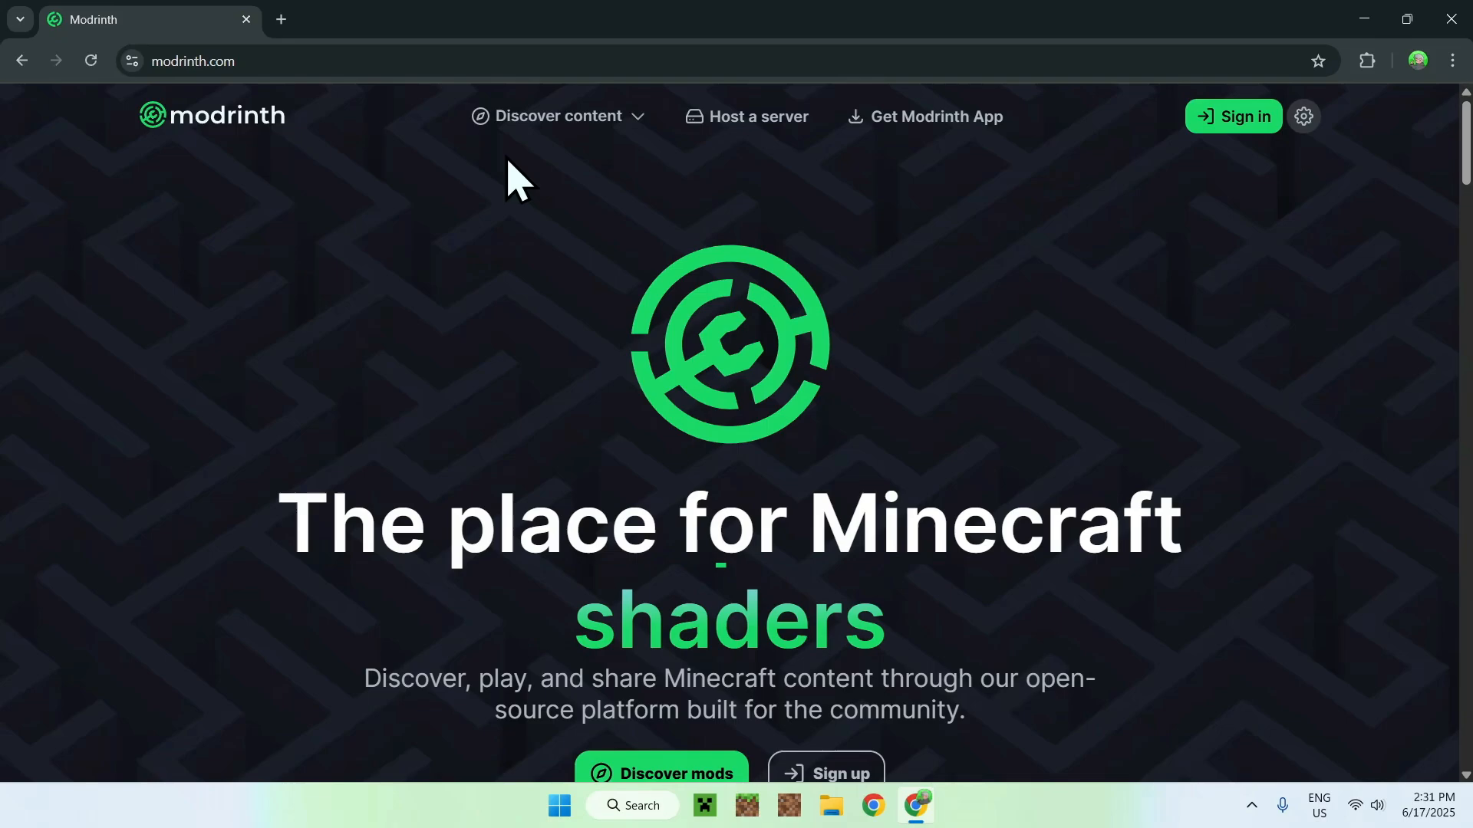
{"action": "left_click", "coordinate": [557, 115]}
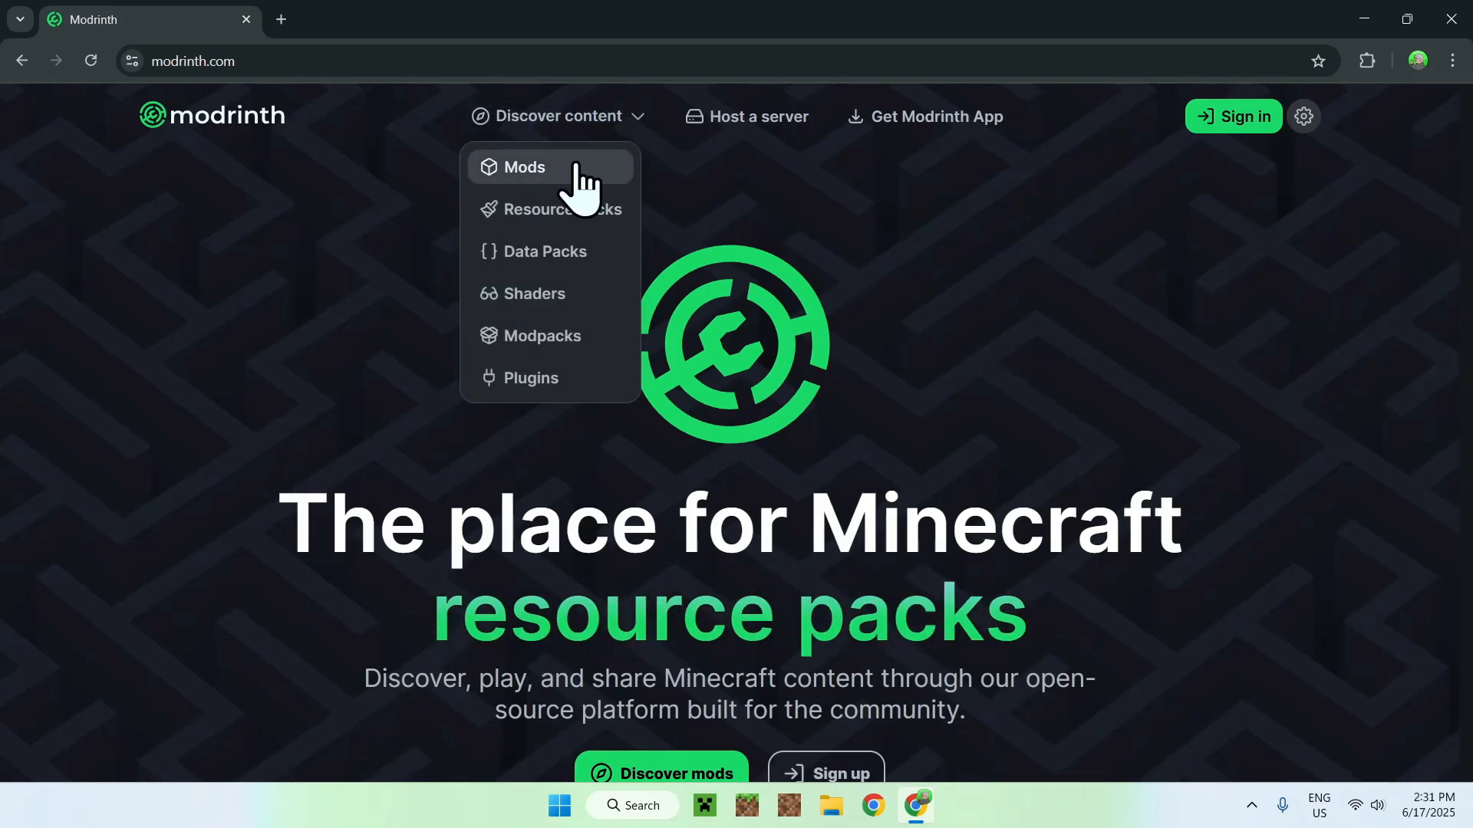
{"action": "left_click", "coordinate": [524, 167]}
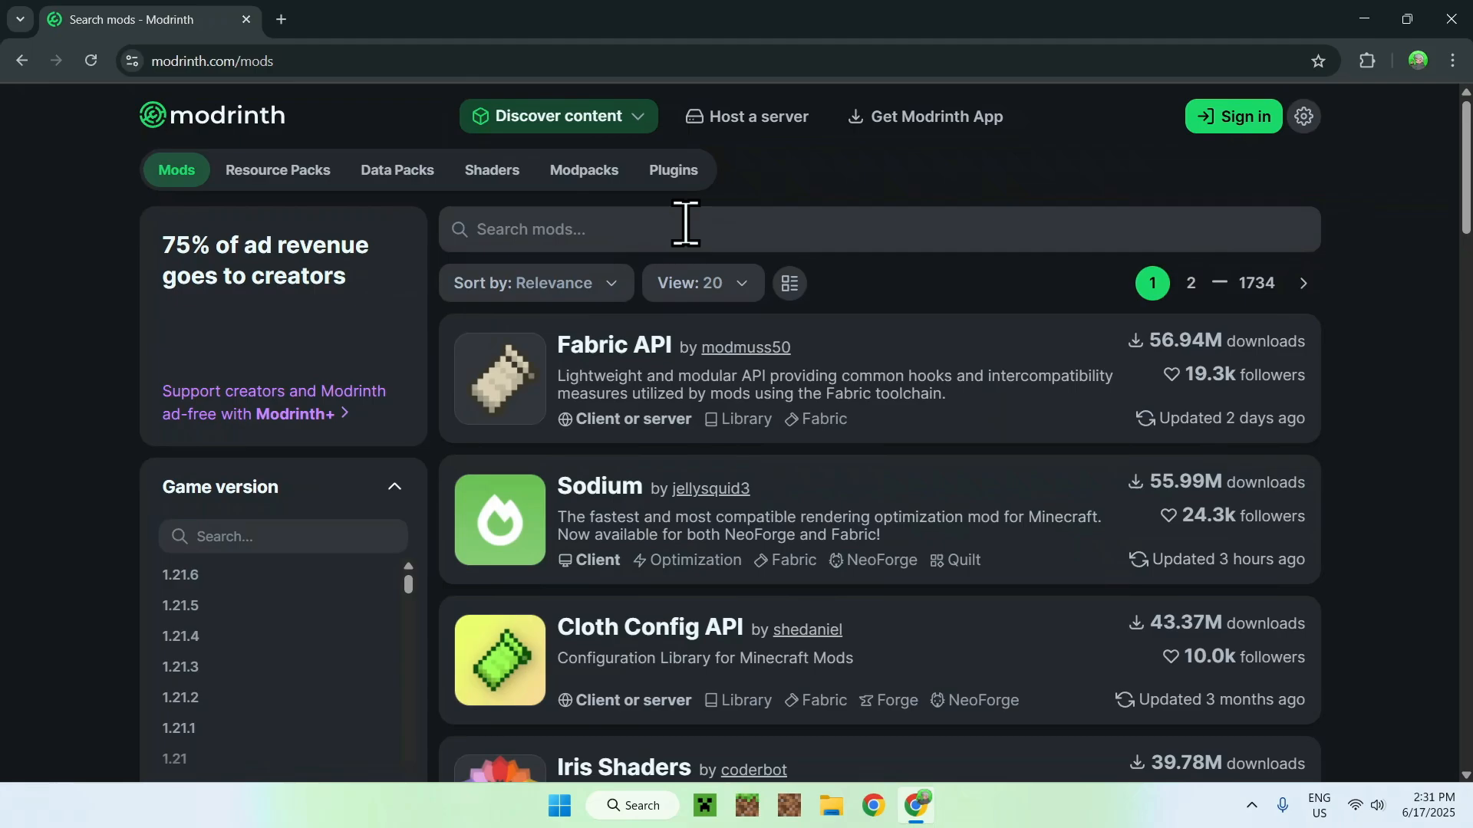
{"action": "type", "text": "l"}
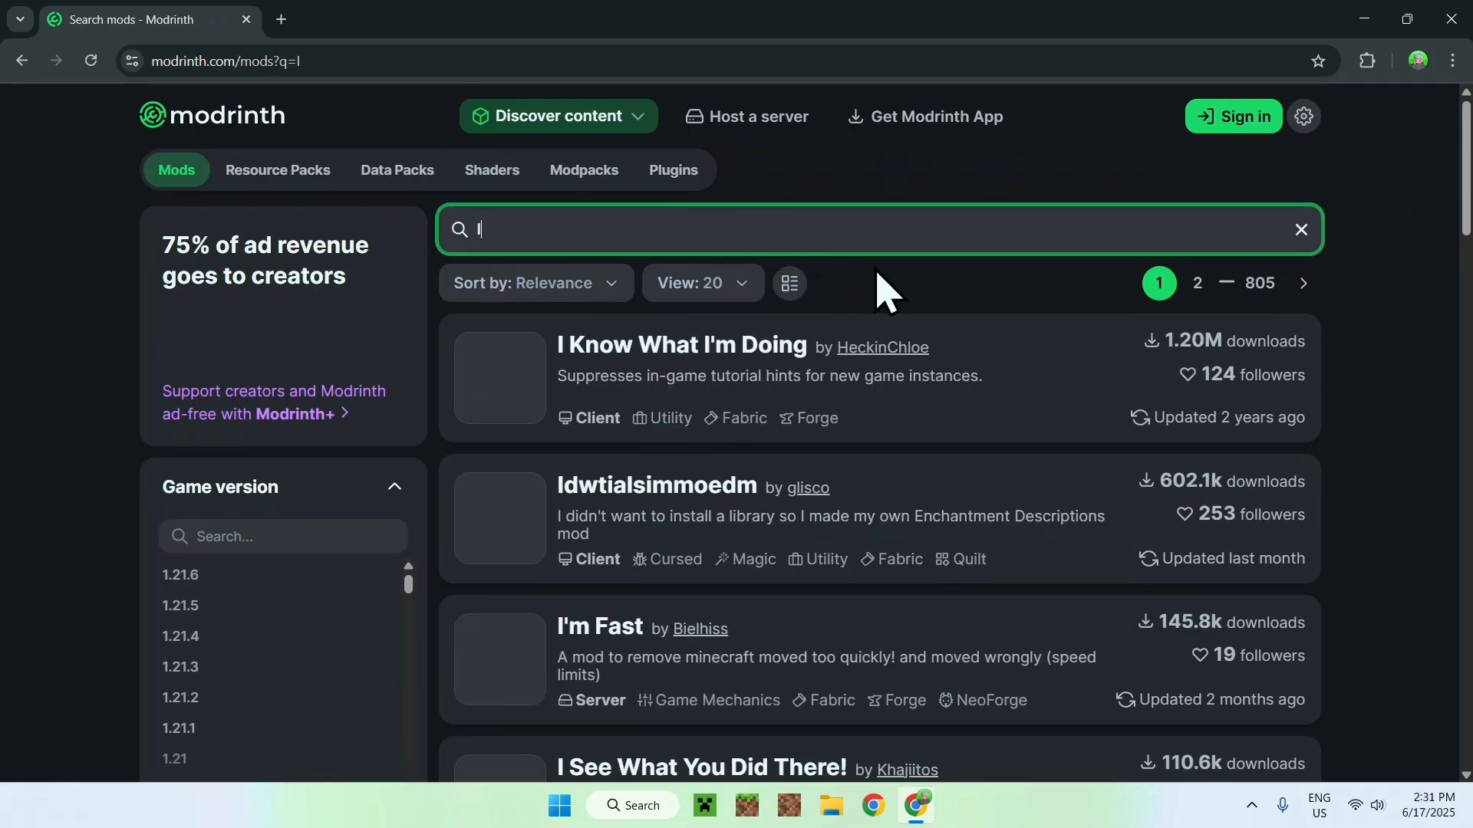
{"action": "type", "text": "Iris Shaders"}
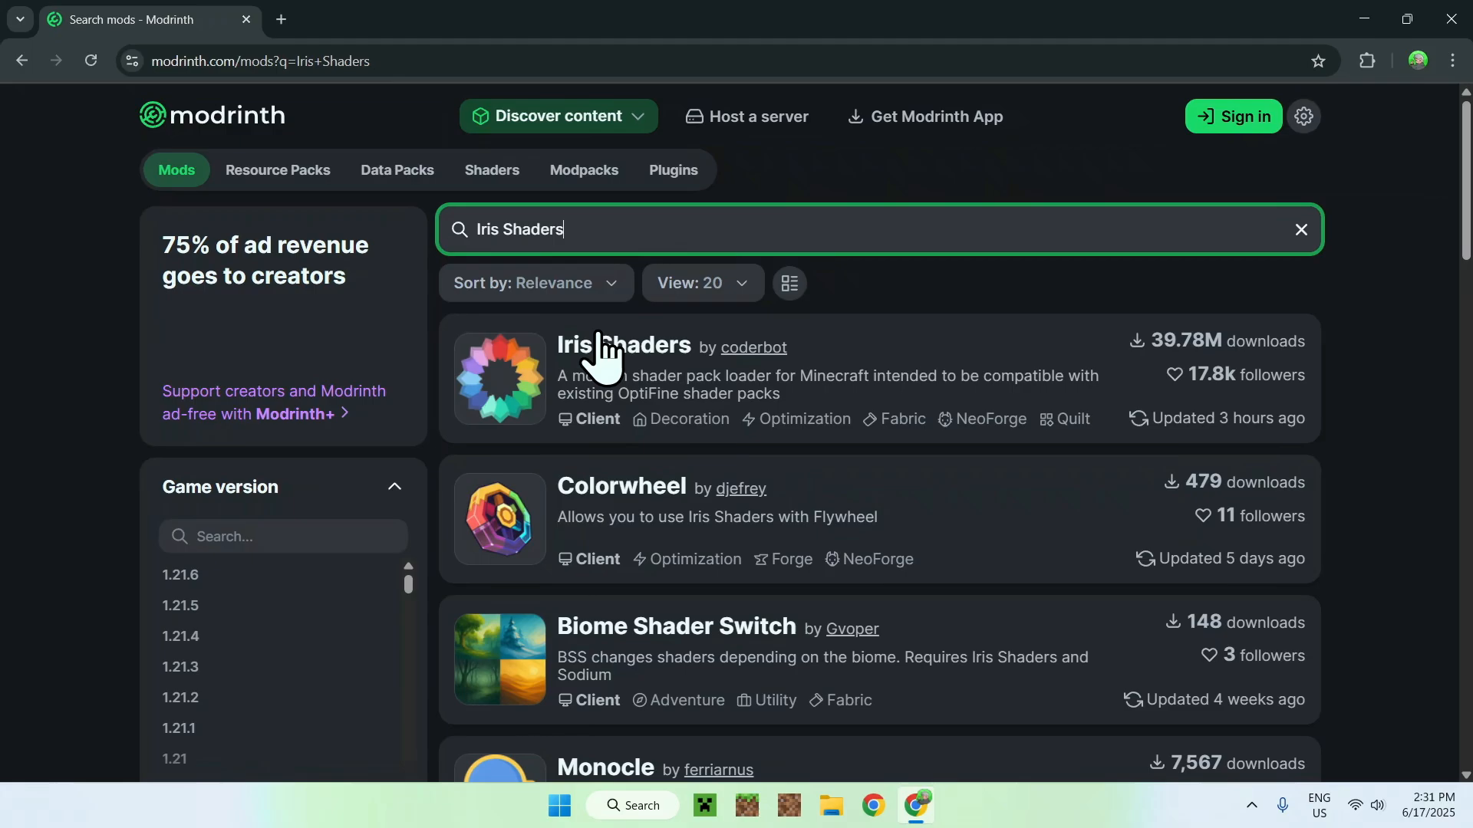
Step: Filter the Iris Shaders Versions list to Minecraft 1.21.6, leaving the 1.9.0 Fabric release
{"action": "left_click", "coordinate": [623, 345]}
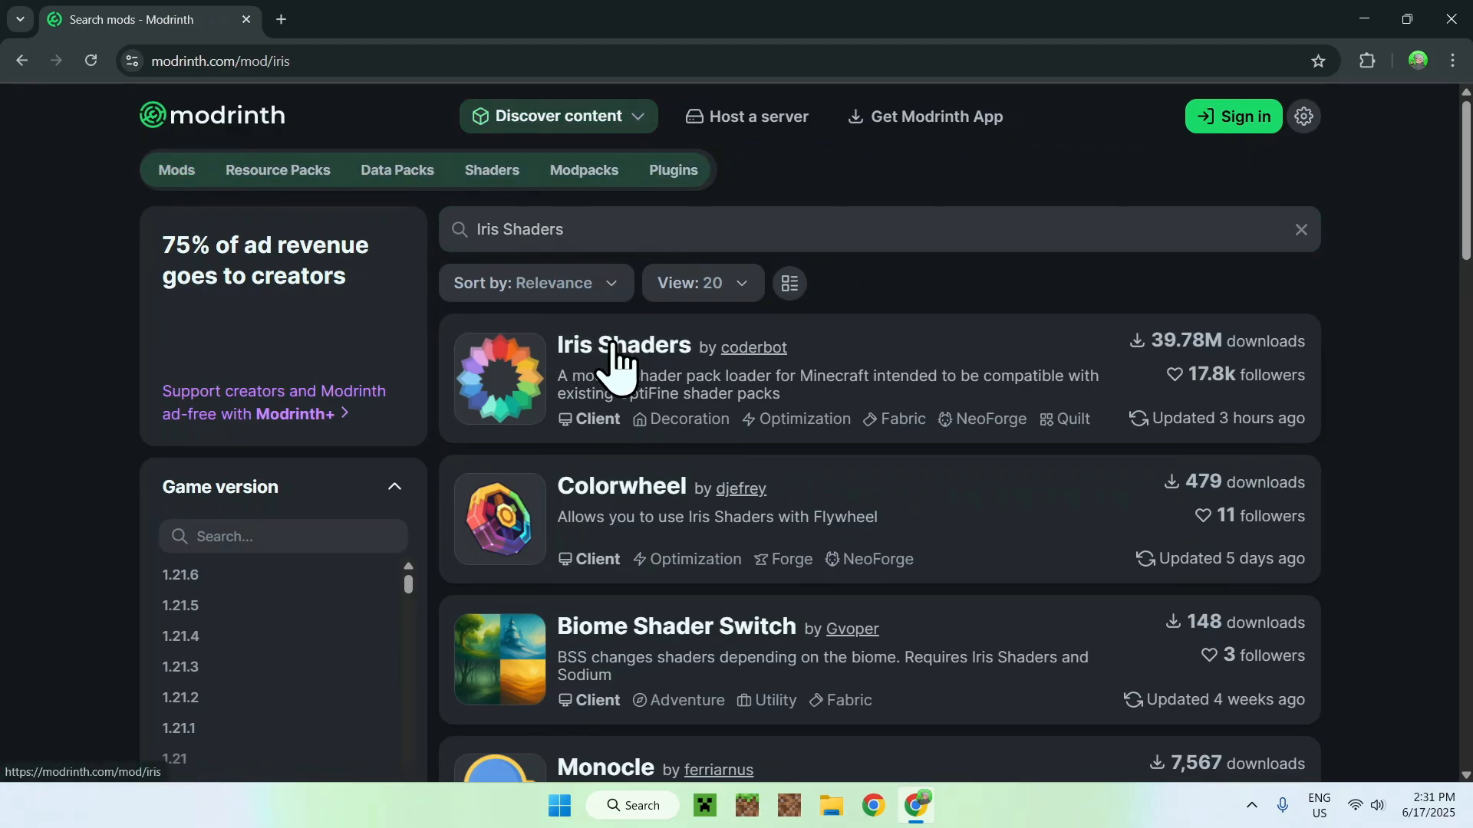
{"action": "left_click", "coordinate": [624, 347]}
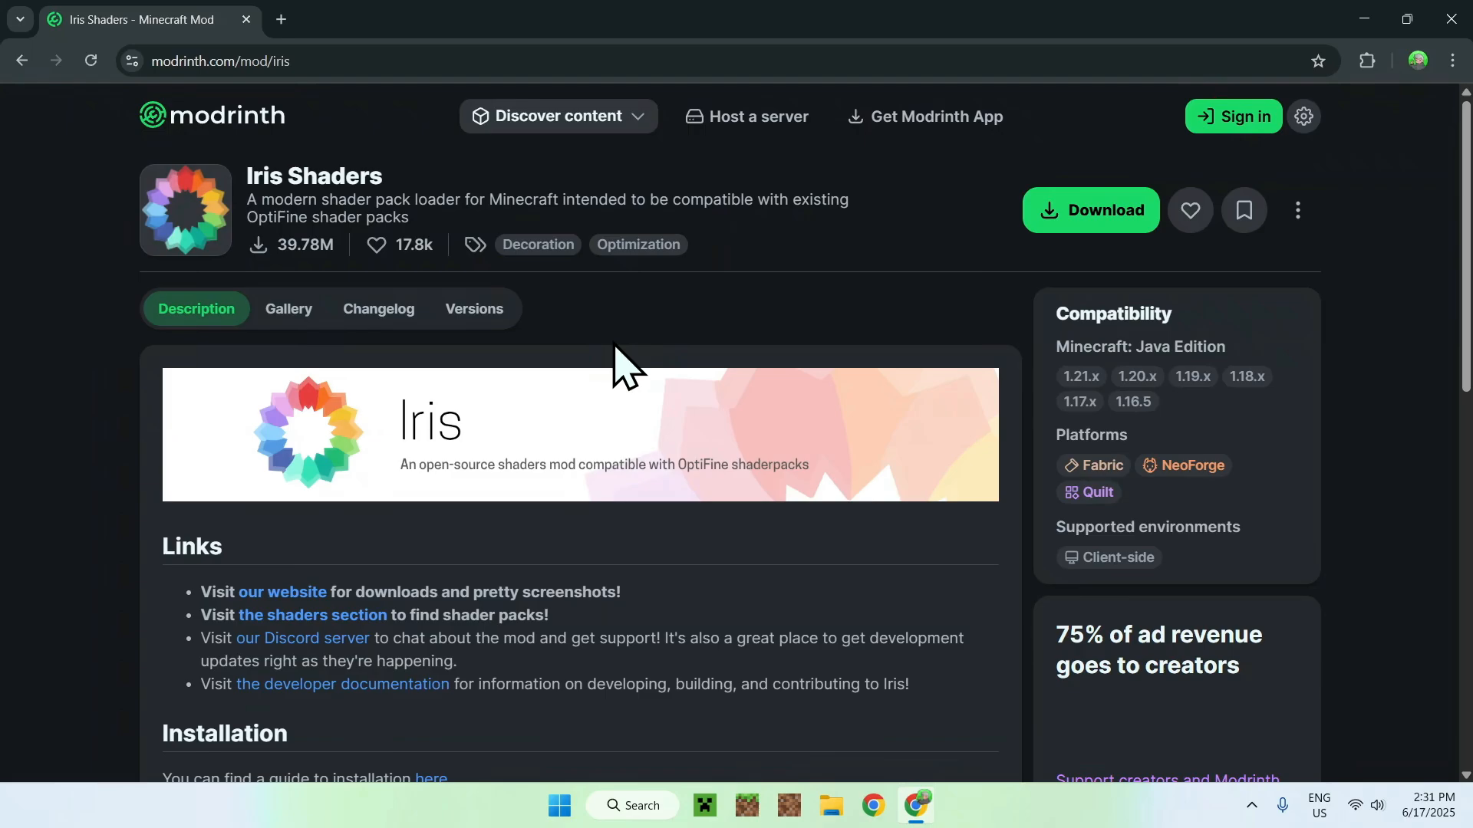
{"action": "mouse_move", "coordinate": [488, 319]}
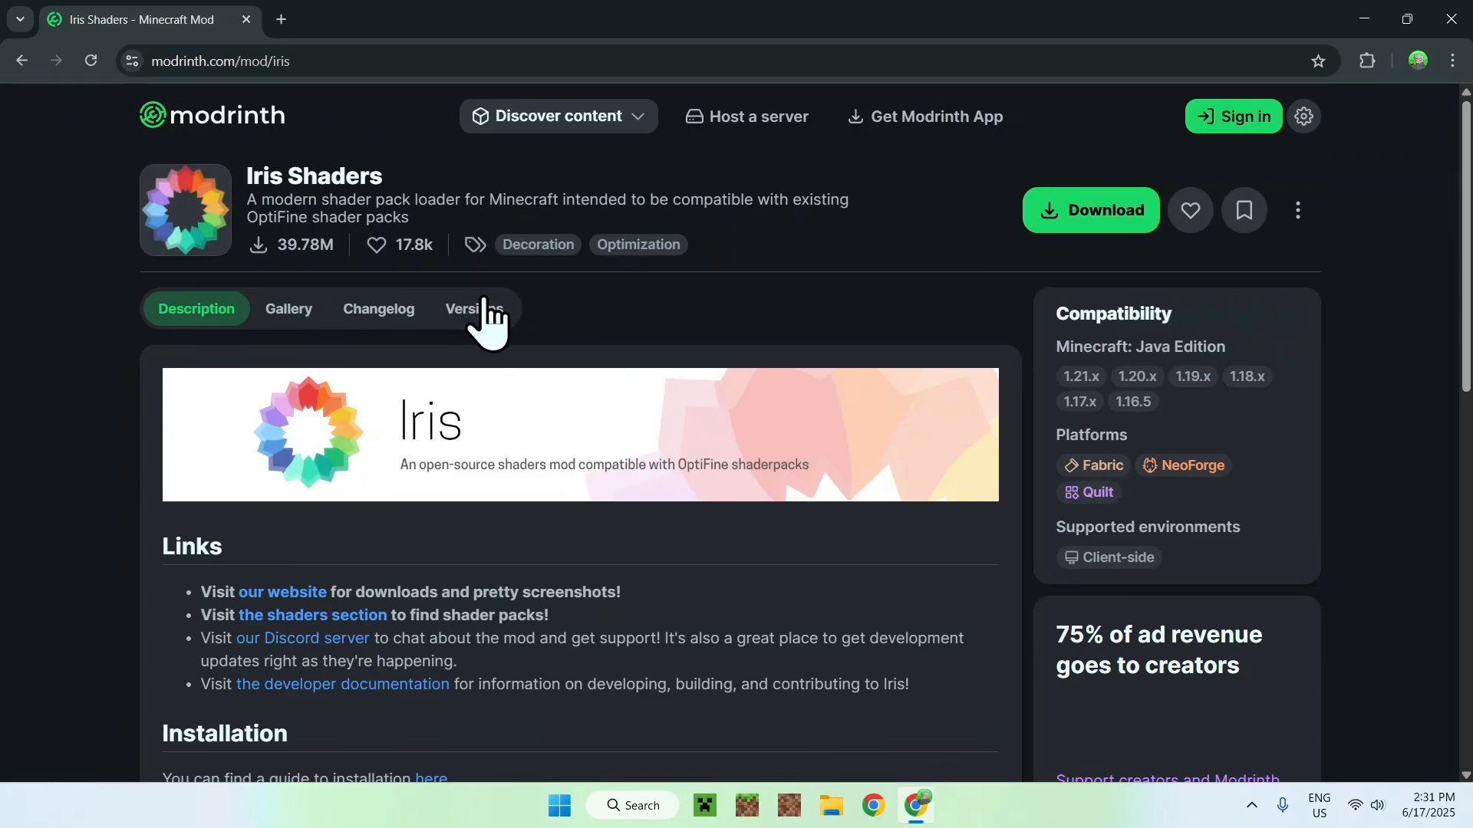
{"action": "left_click", "coordinate": [474, 309]}
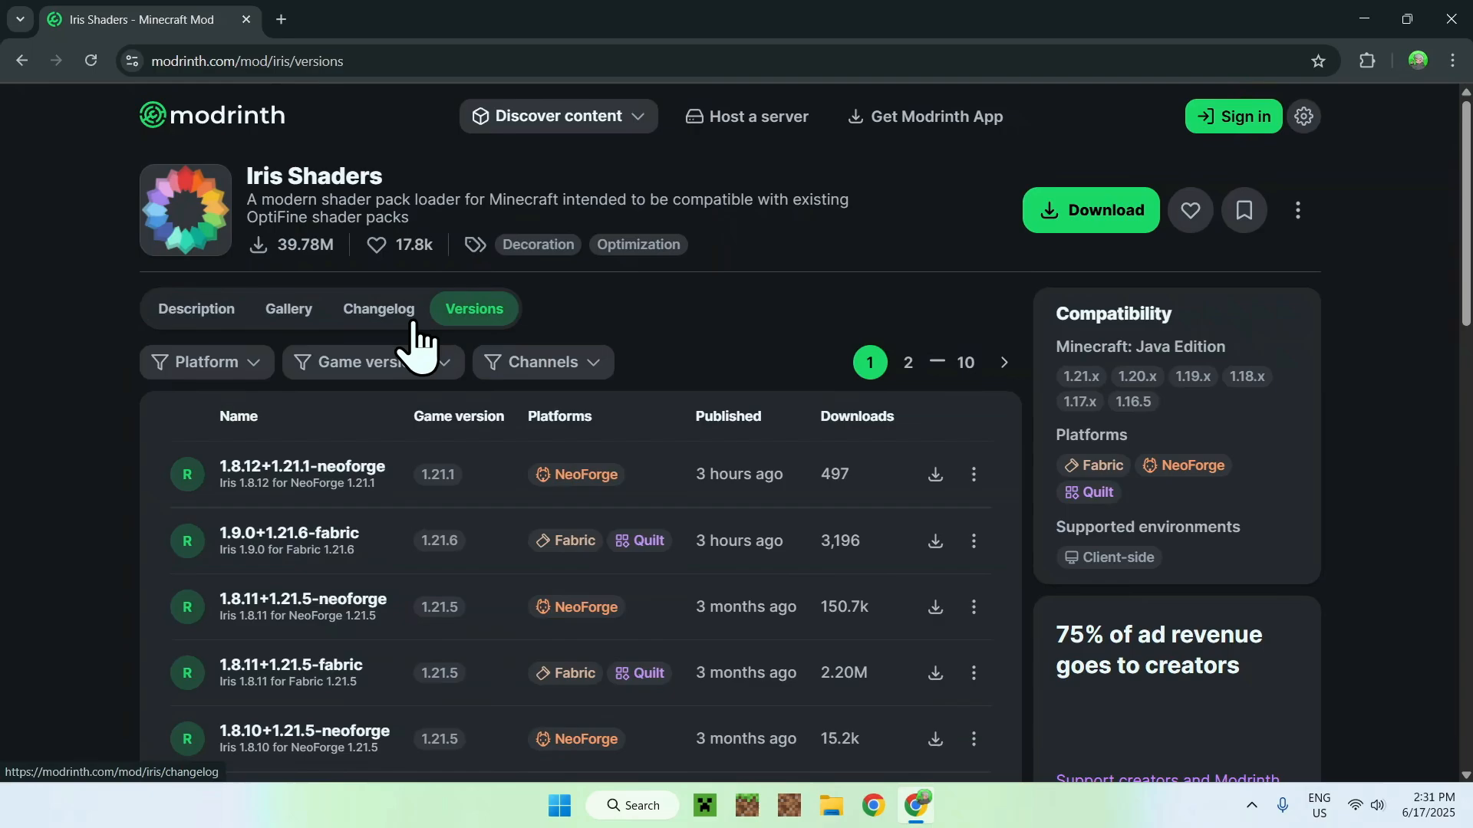
{"action": "left_click", "coordinate": [371, 362]}
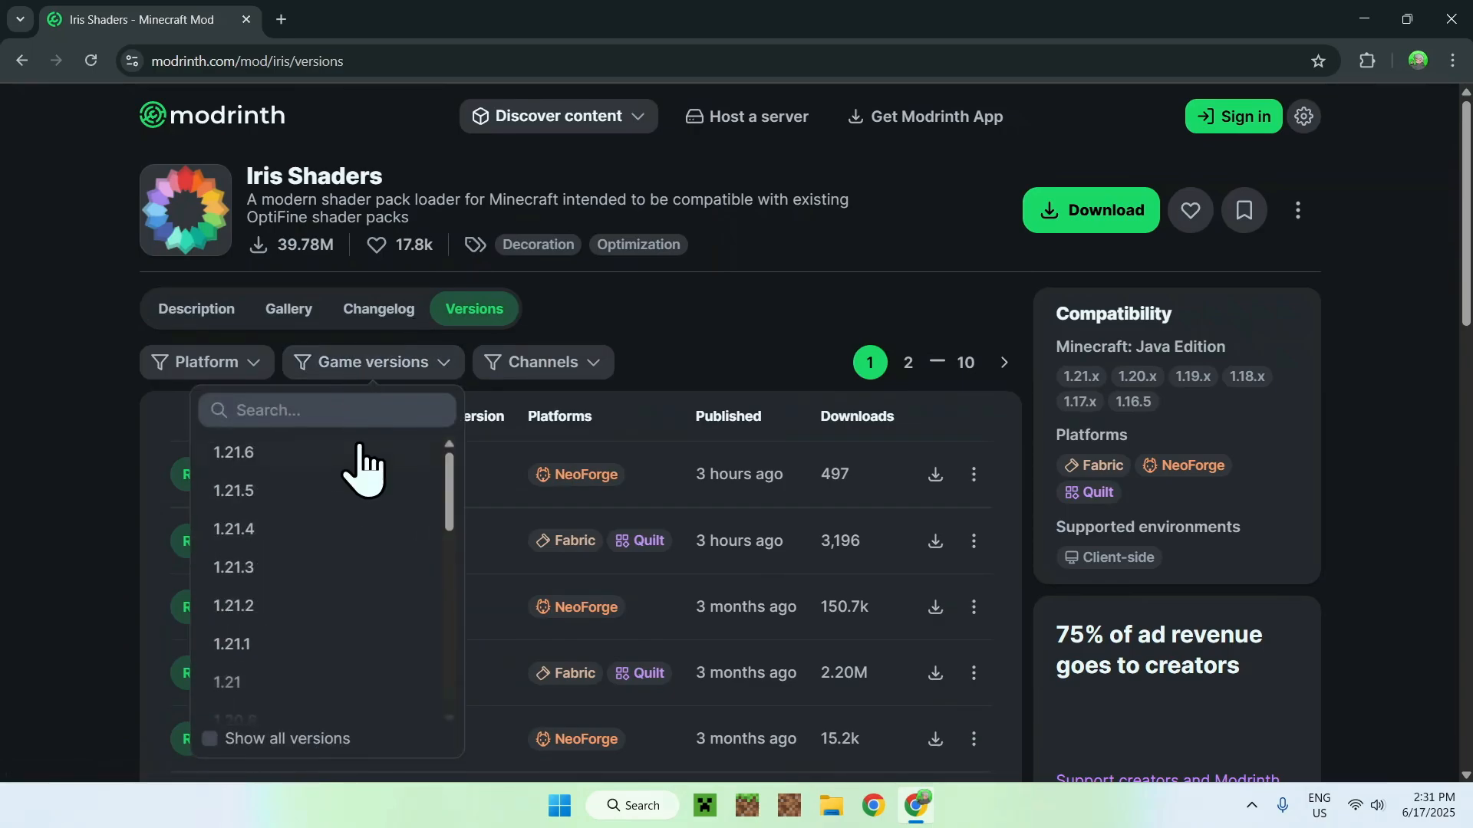
{"action": "left_click", "coordinate": [232, 451]}
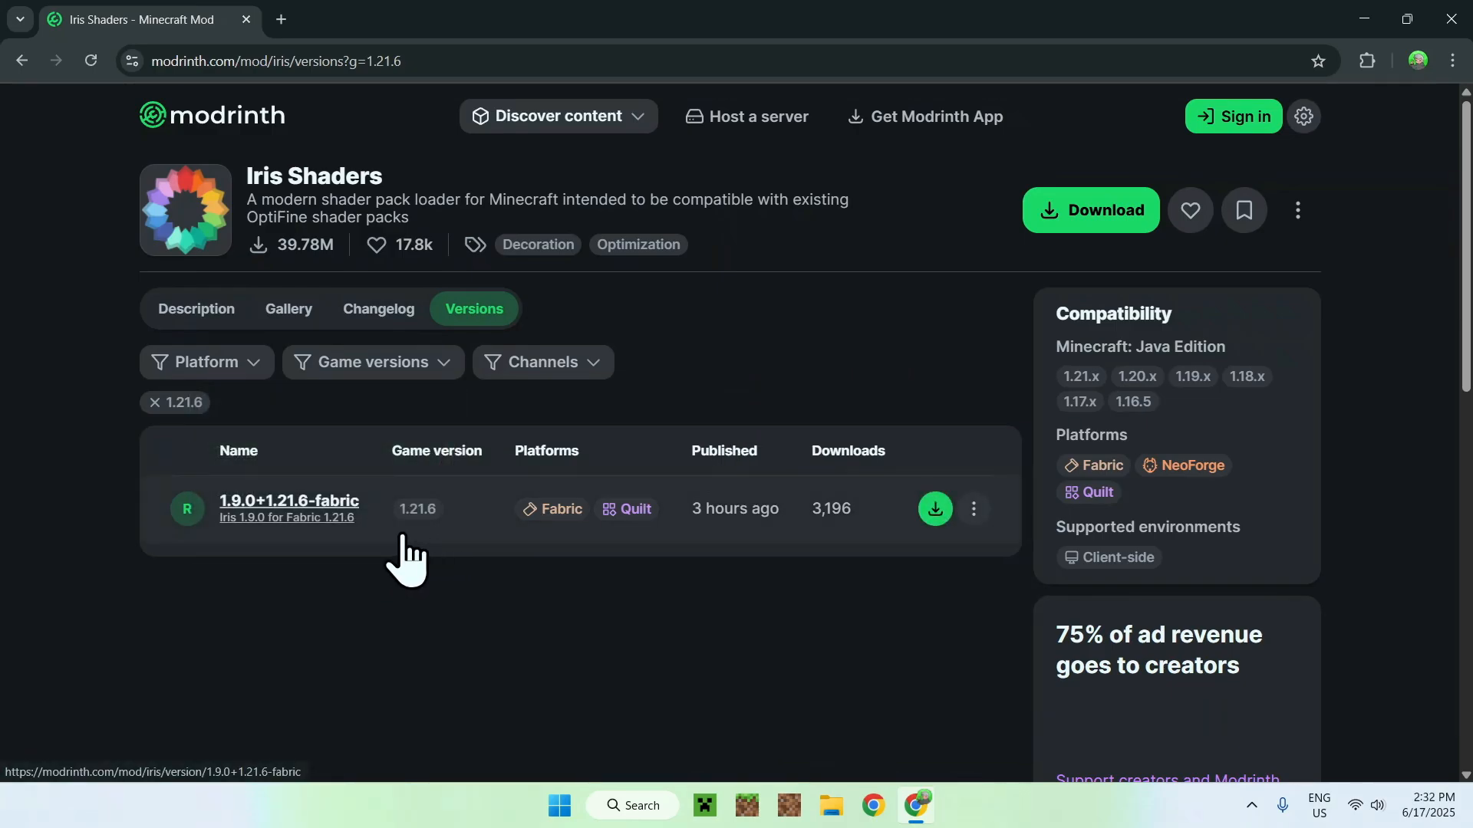
{"action": "mouse_move", "coordinate": [543, 558]}
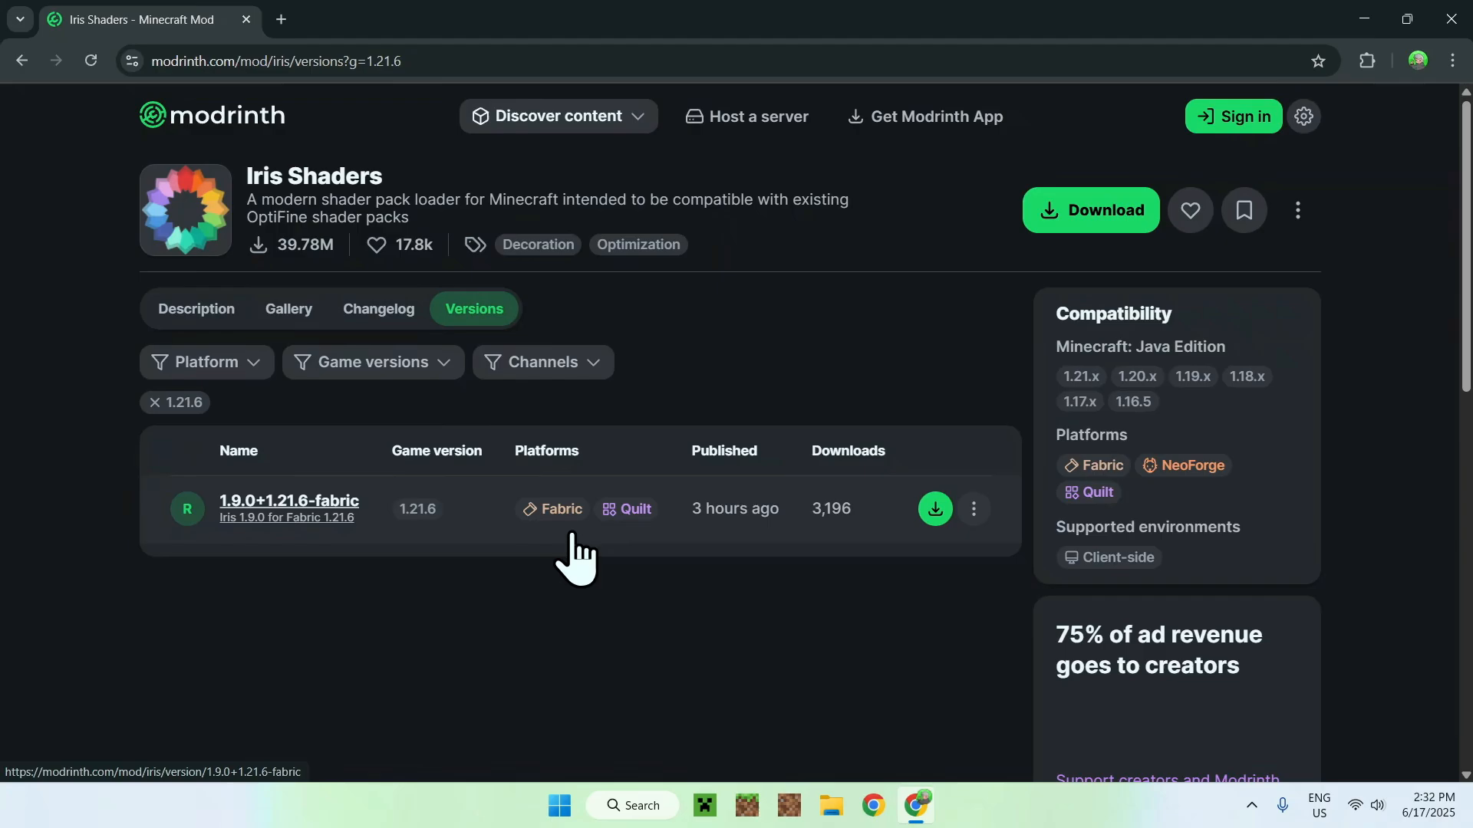
{"action": "mouse_move", "coordinate": [934, 508]}
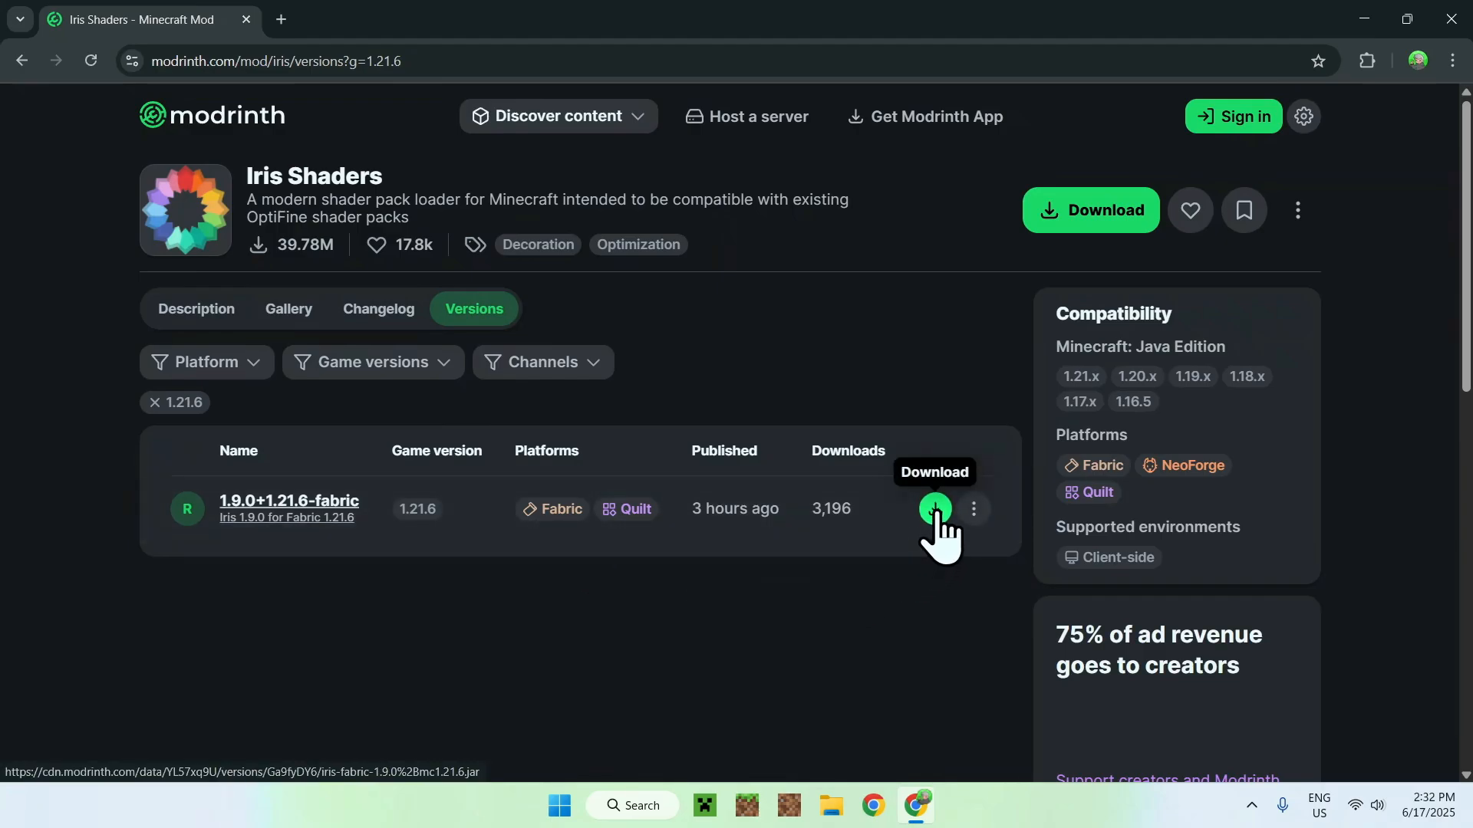
Step: Download the Iris 1.9.0 Fabric 1.21.6 jar and go to its required Sodium 0.6.13 release page
{"action": "left_click", "coordinate": [932, 508]}
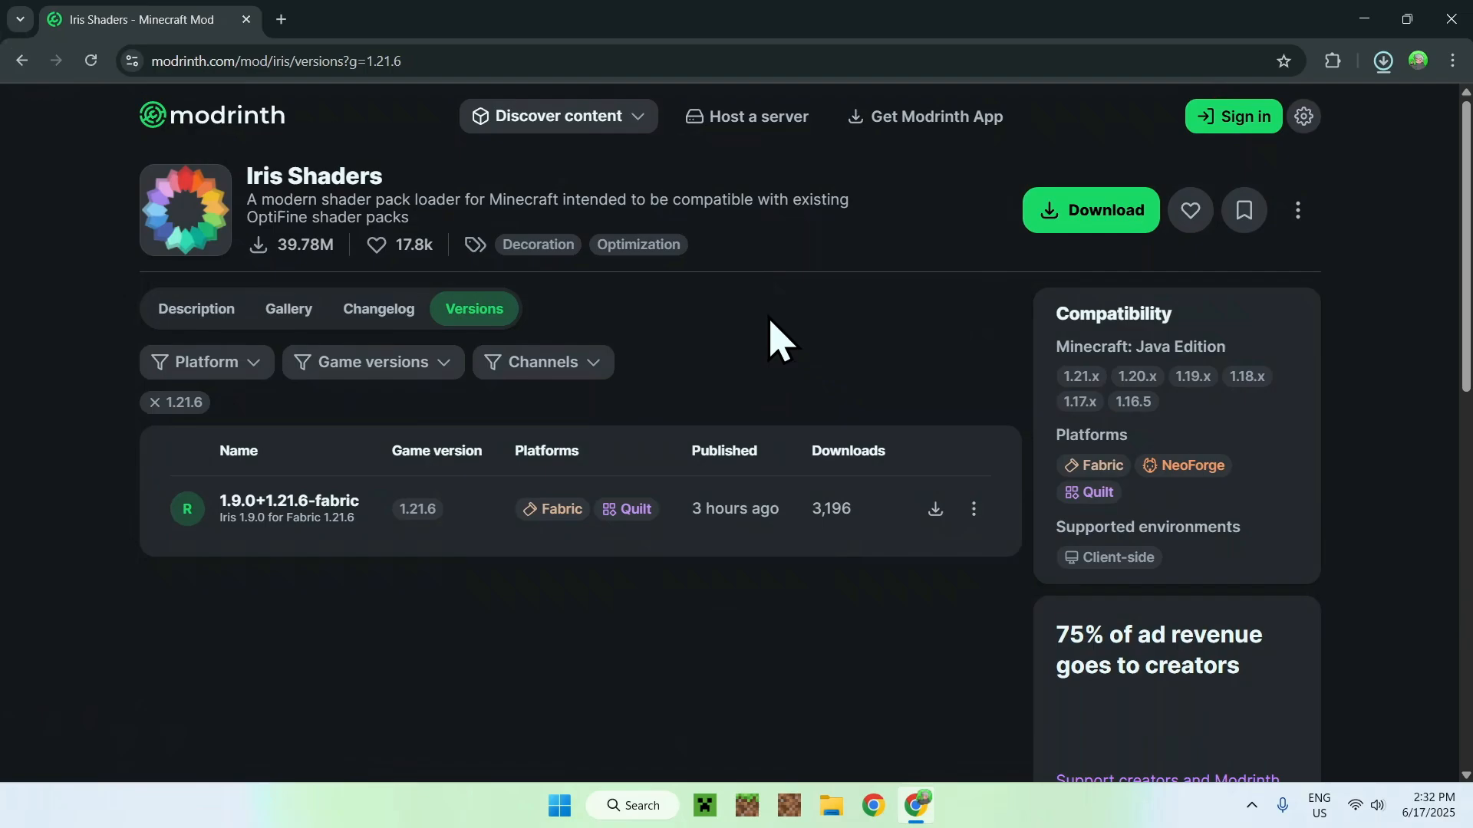
{"action": "mouse_move", "coordinate": [752, 332]}
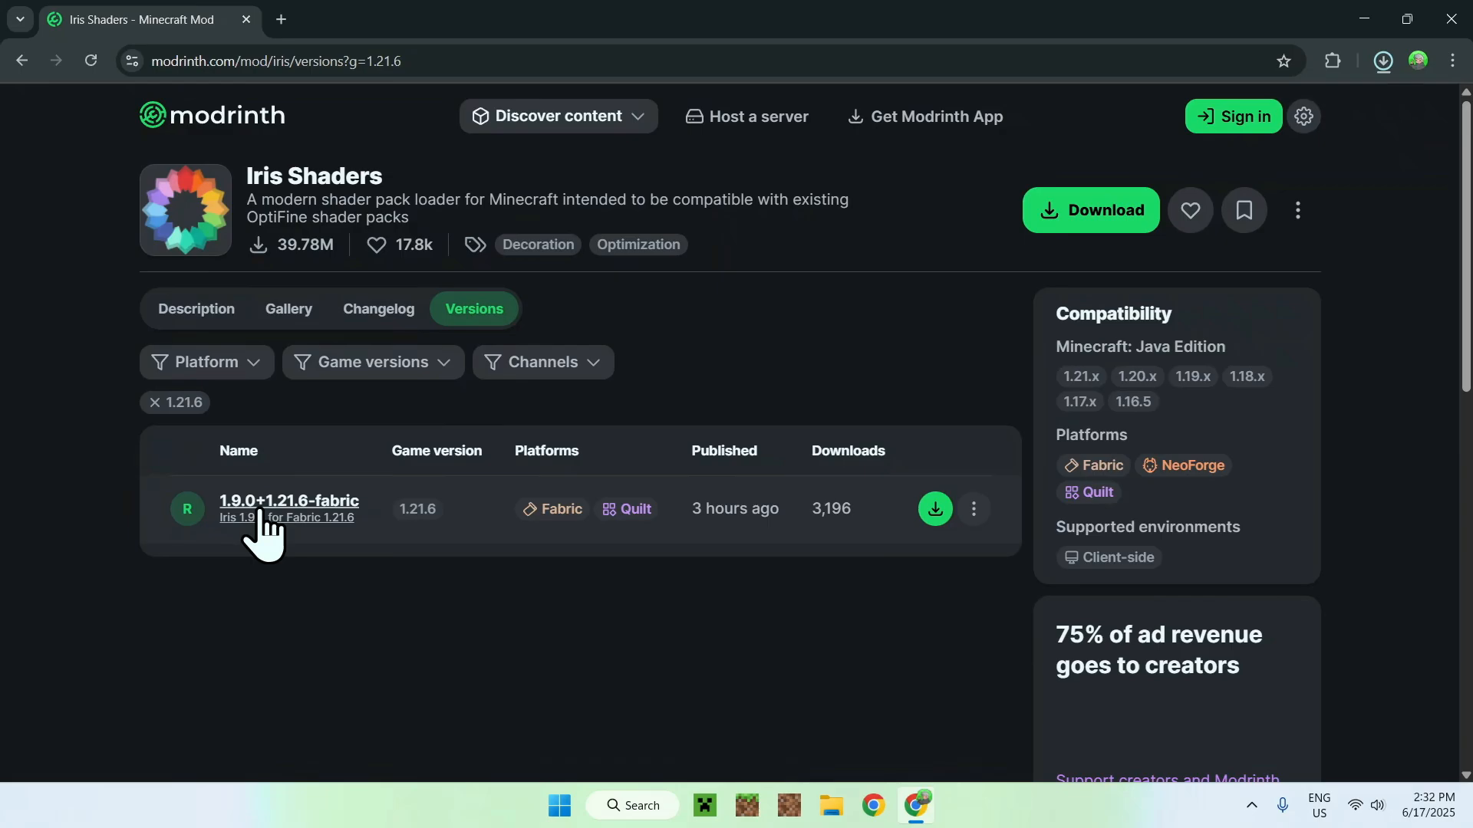
{"action": "left_click", "coordinate": [288, 500]}
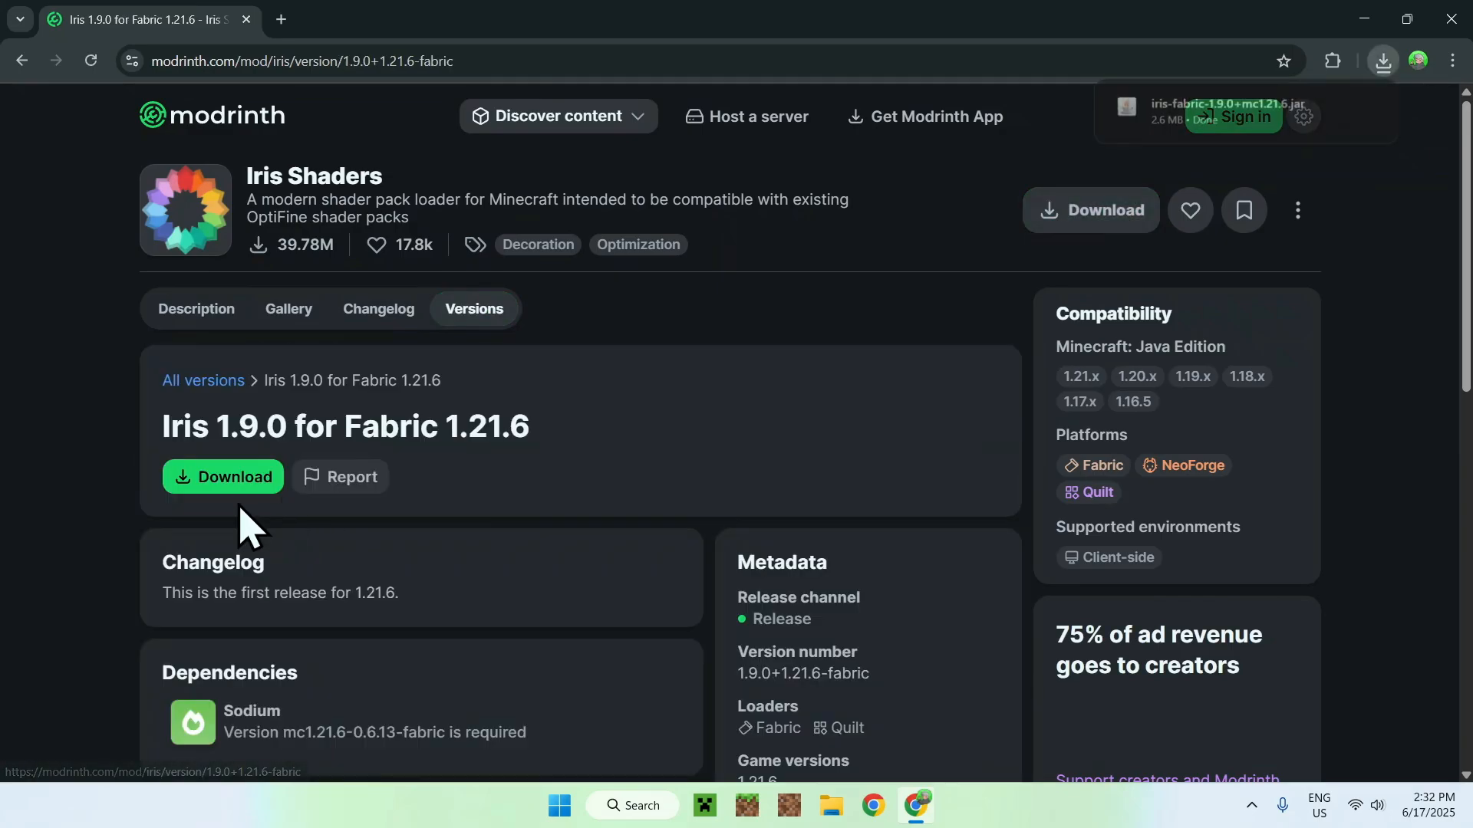
{"action": "scroll", "scroll_direction": "down", "scroll_amount": 3}
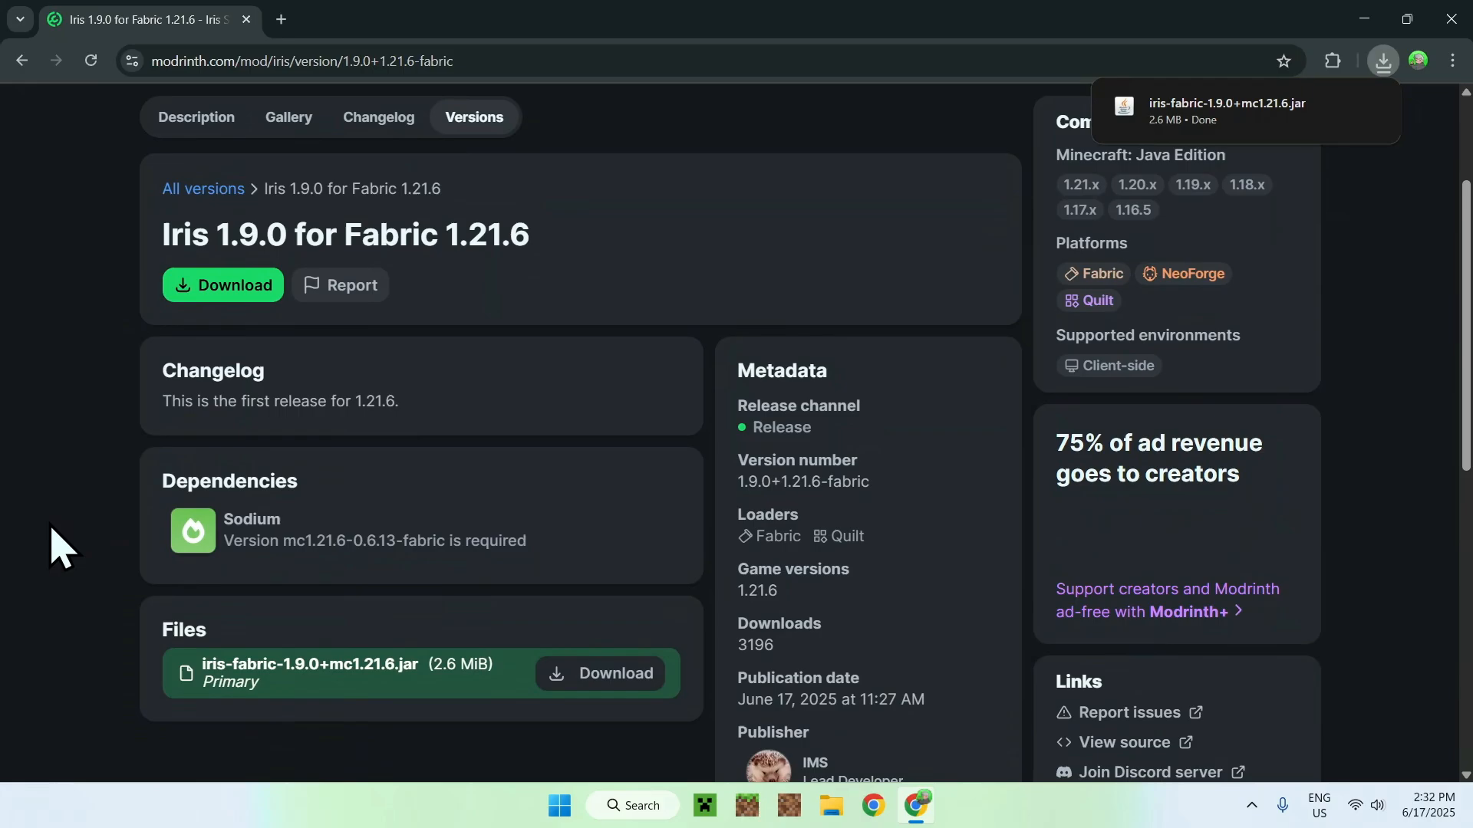
{"action": "mouse_move", "coordinate": [337, 540]}
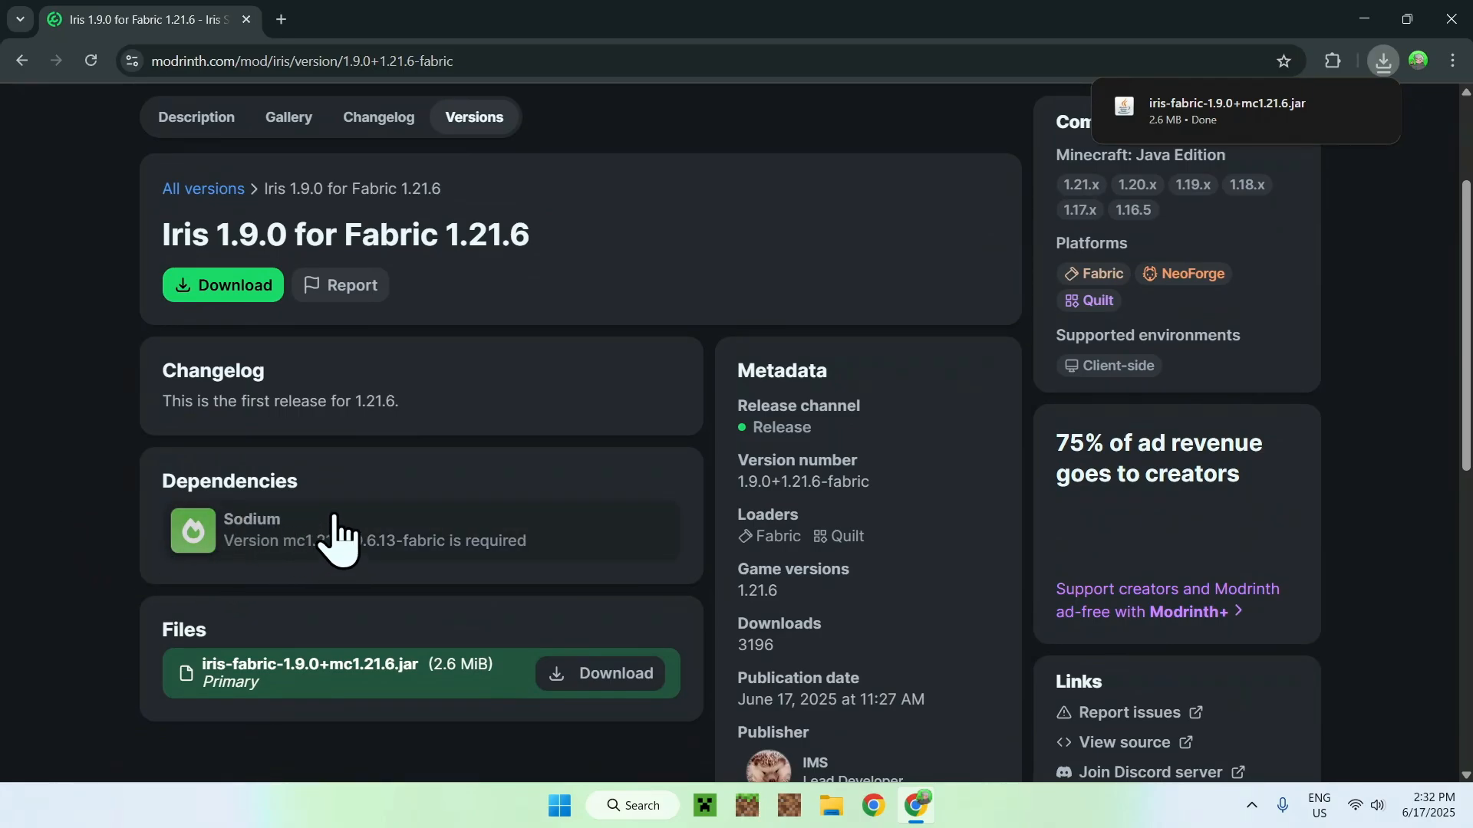
{"action": "left_click", "coordinate": [250, 521]}
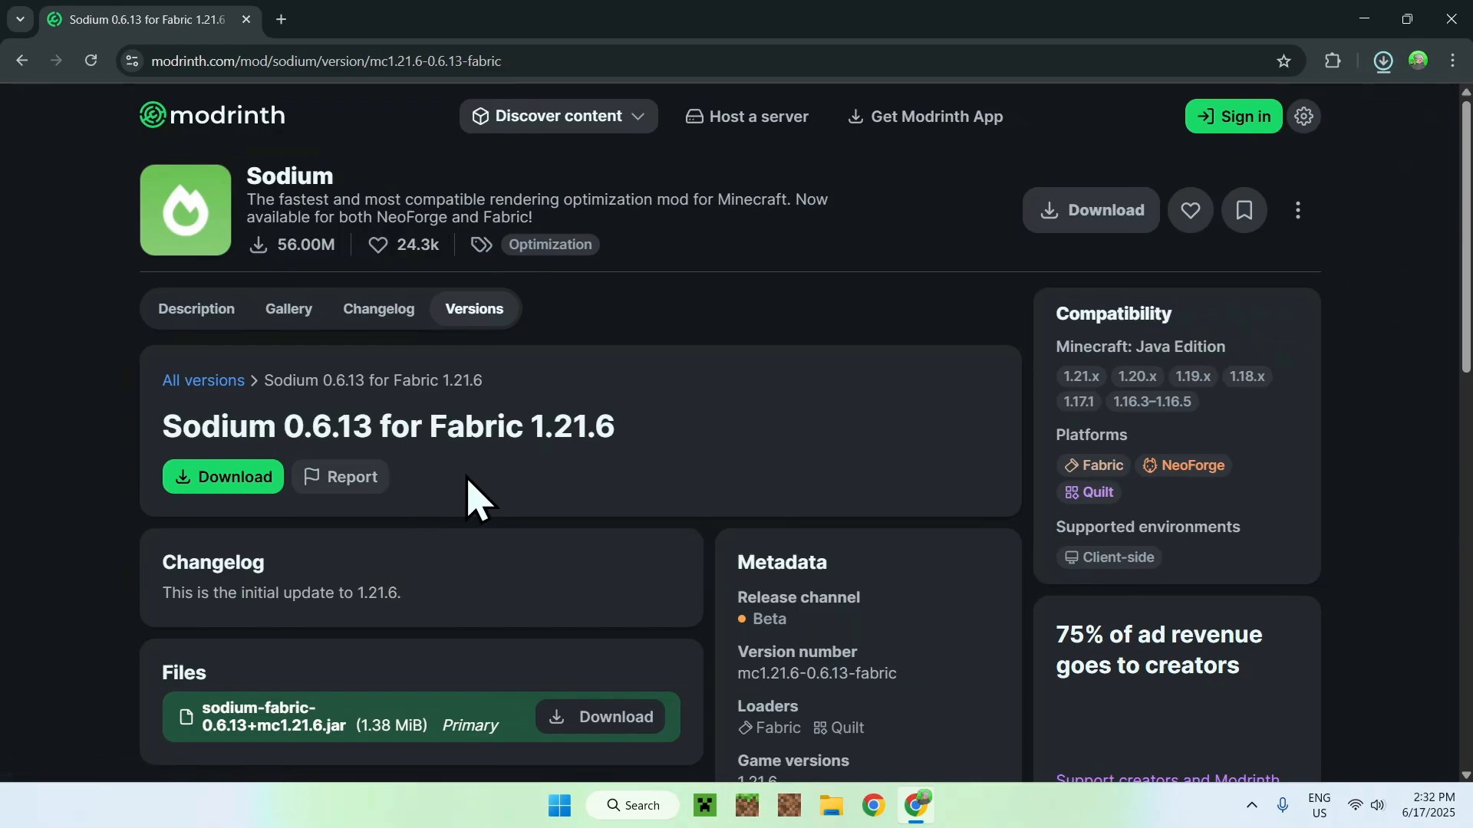
{"action": "mouse_move", "coordinate": [1099, 465]}
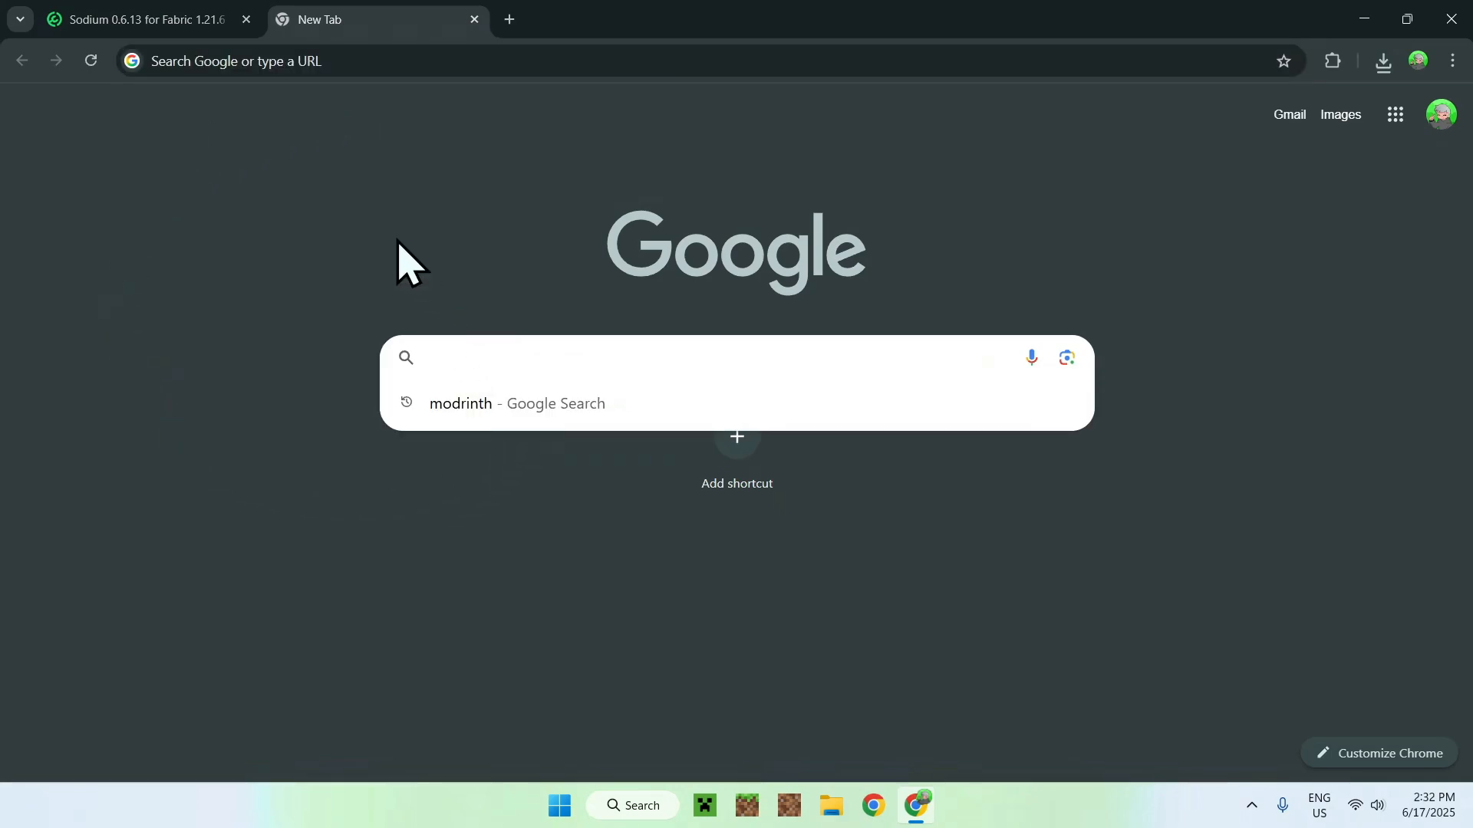
Step: Search Google for 'Fabric Minecraft' and get the Fabric installer from fabricmc.net
{"action": "type", "text": "F"}
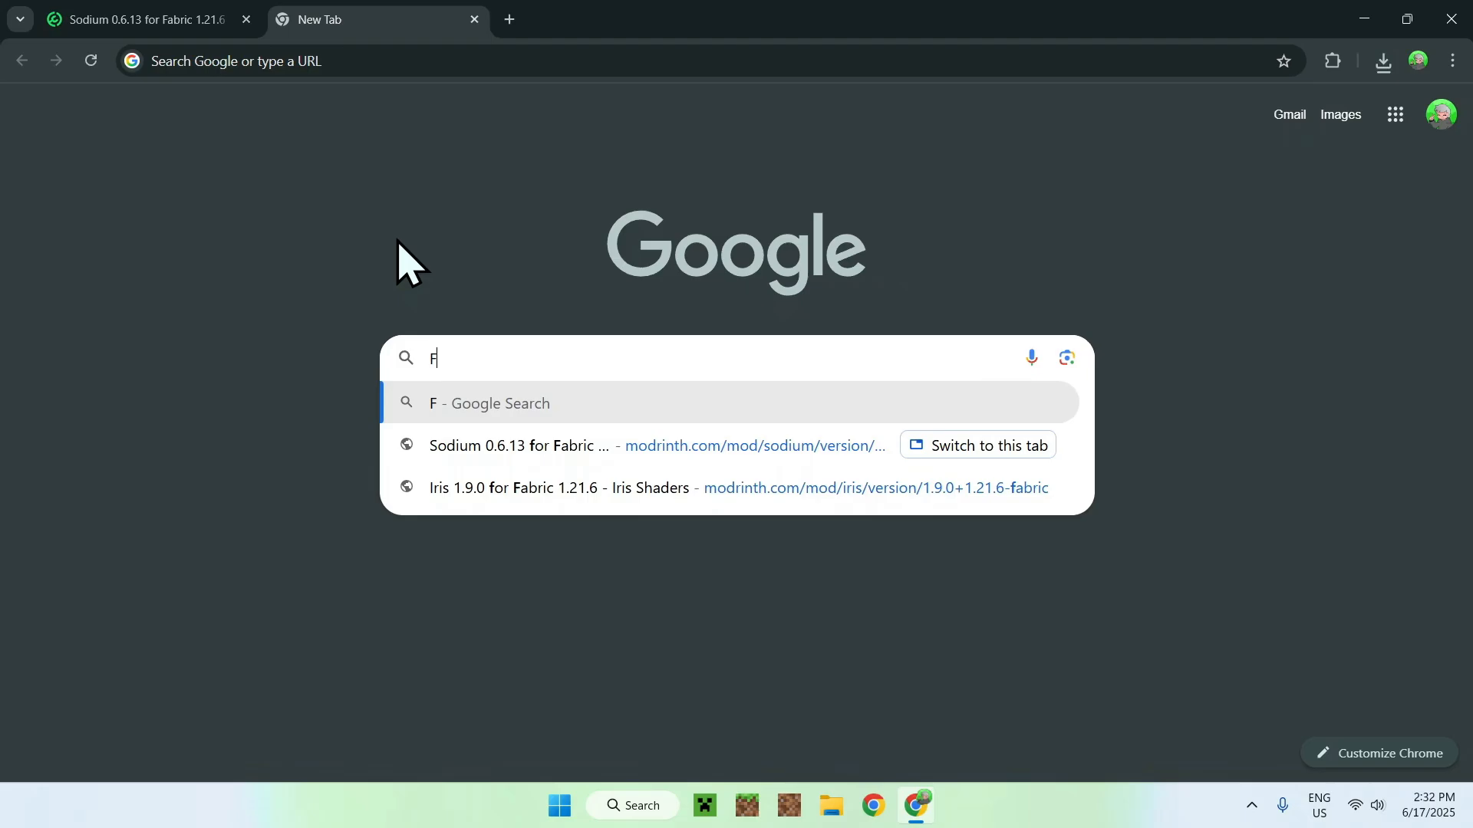
{"action": "type", "text": "abric Minecraf"}
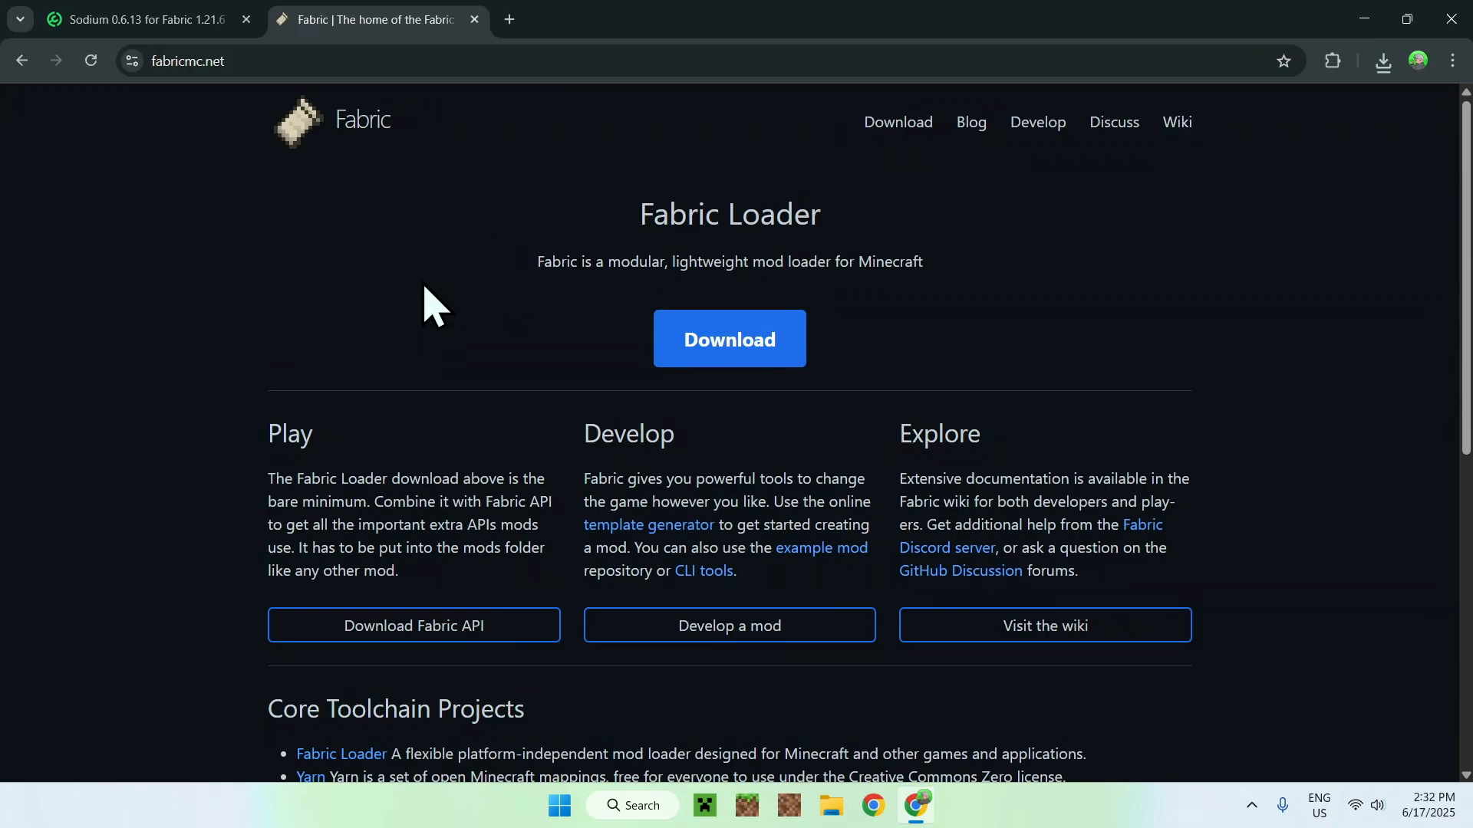
{"action": "mouse_move", "coordinate": [763, 460]}
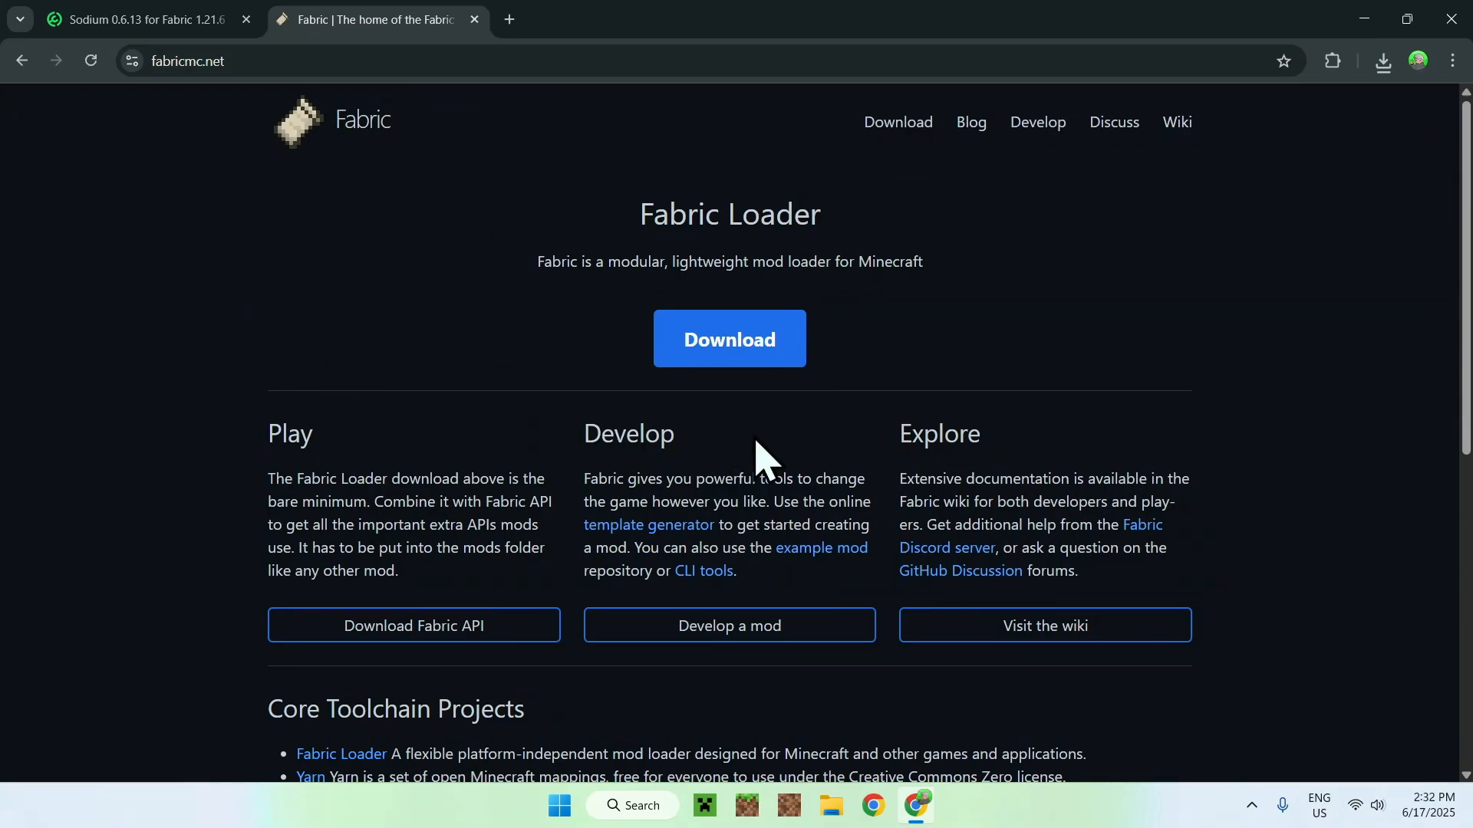
{"action": "left_click", "coordinate": [727, 339]}
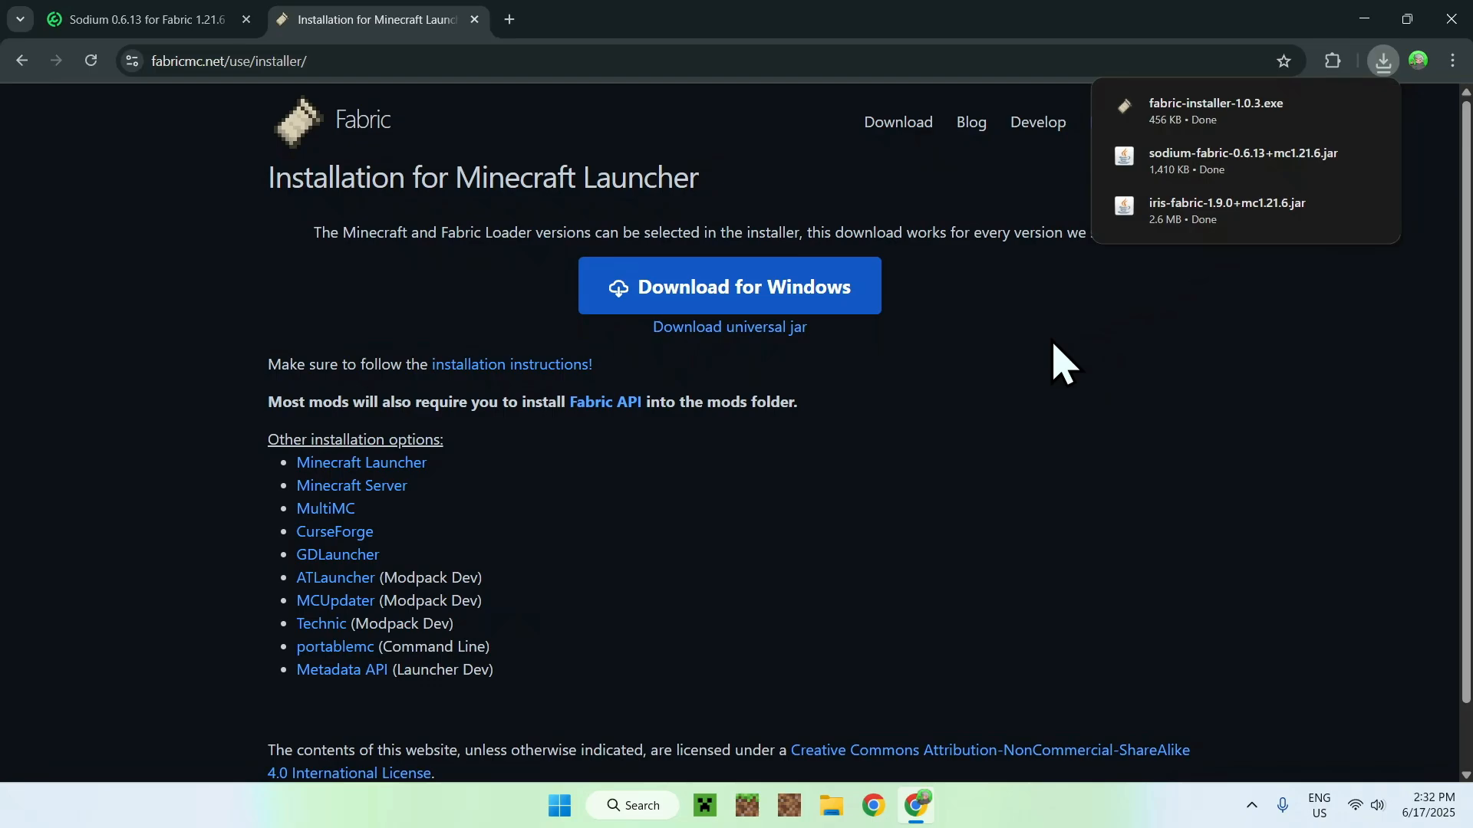
{"action": "mouse_move", "coordinate": [1057, 393]}
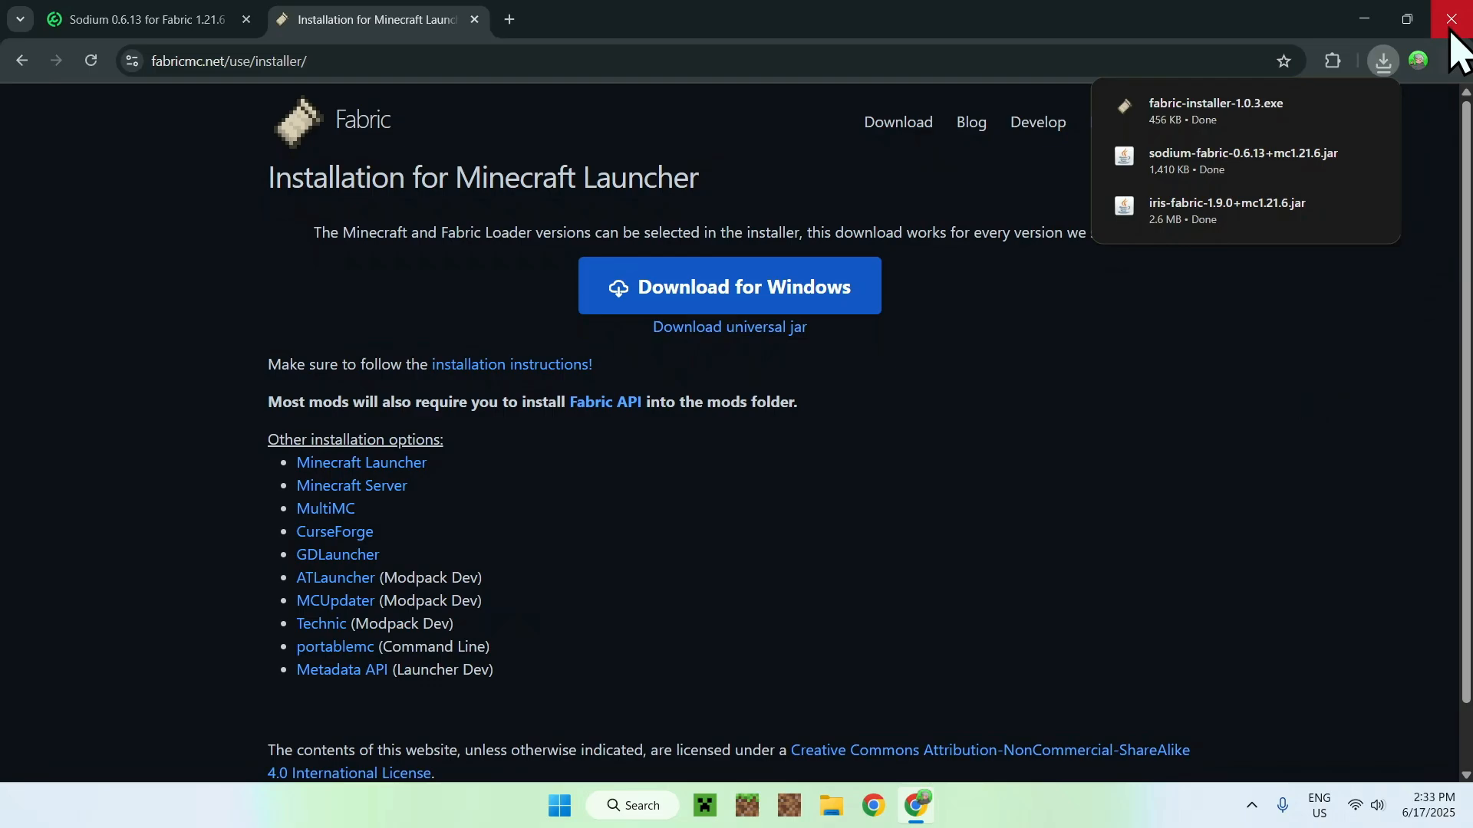
Step: Close Chrome and launch fabric-installer-1.0.3.exe from Downloads in File Explorer
{"action": "left_click", "coordinate": [1454, 19]}
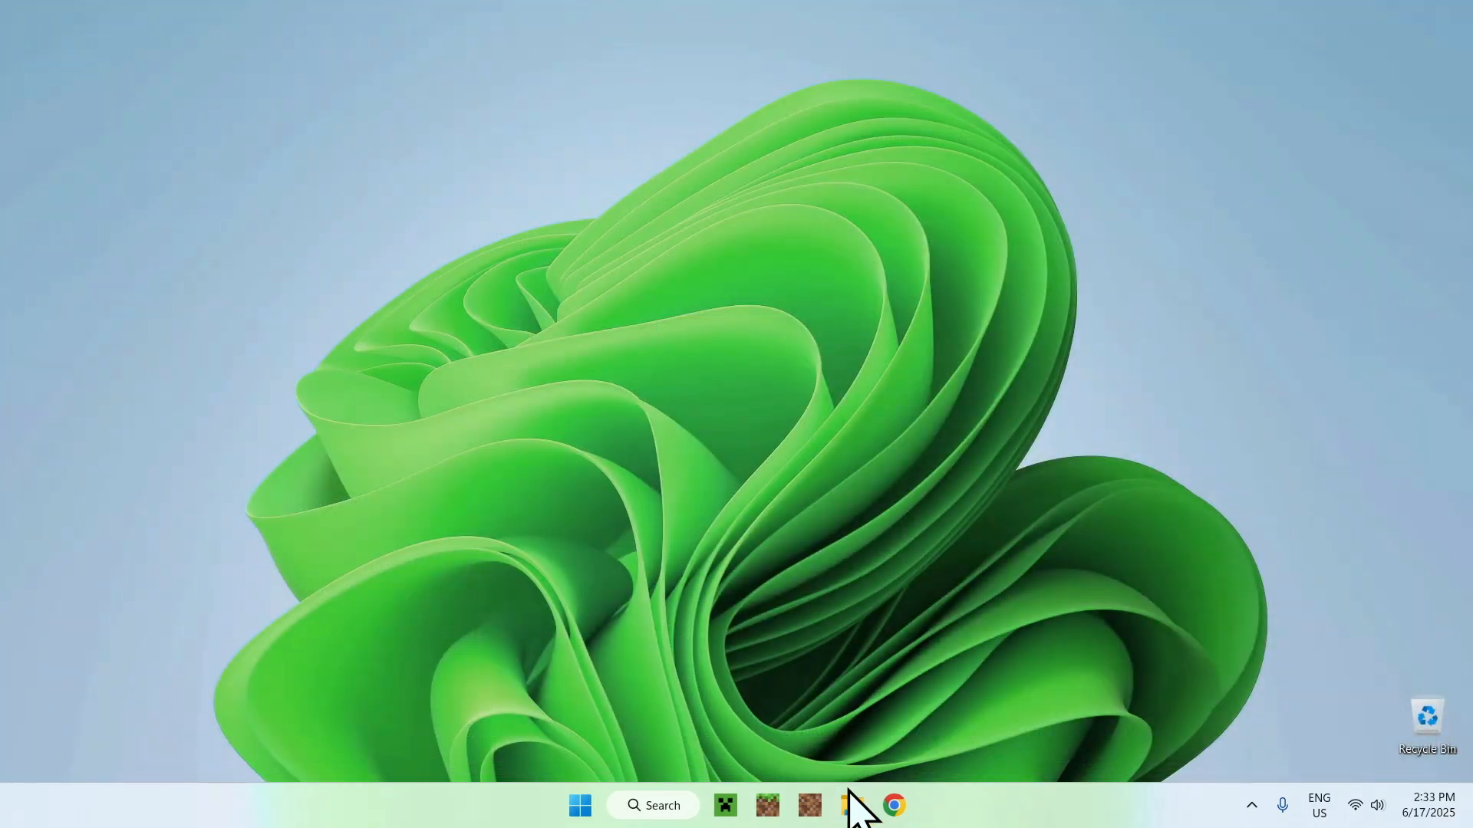
{"action": "left_click", "coordinate": [850, 805]}
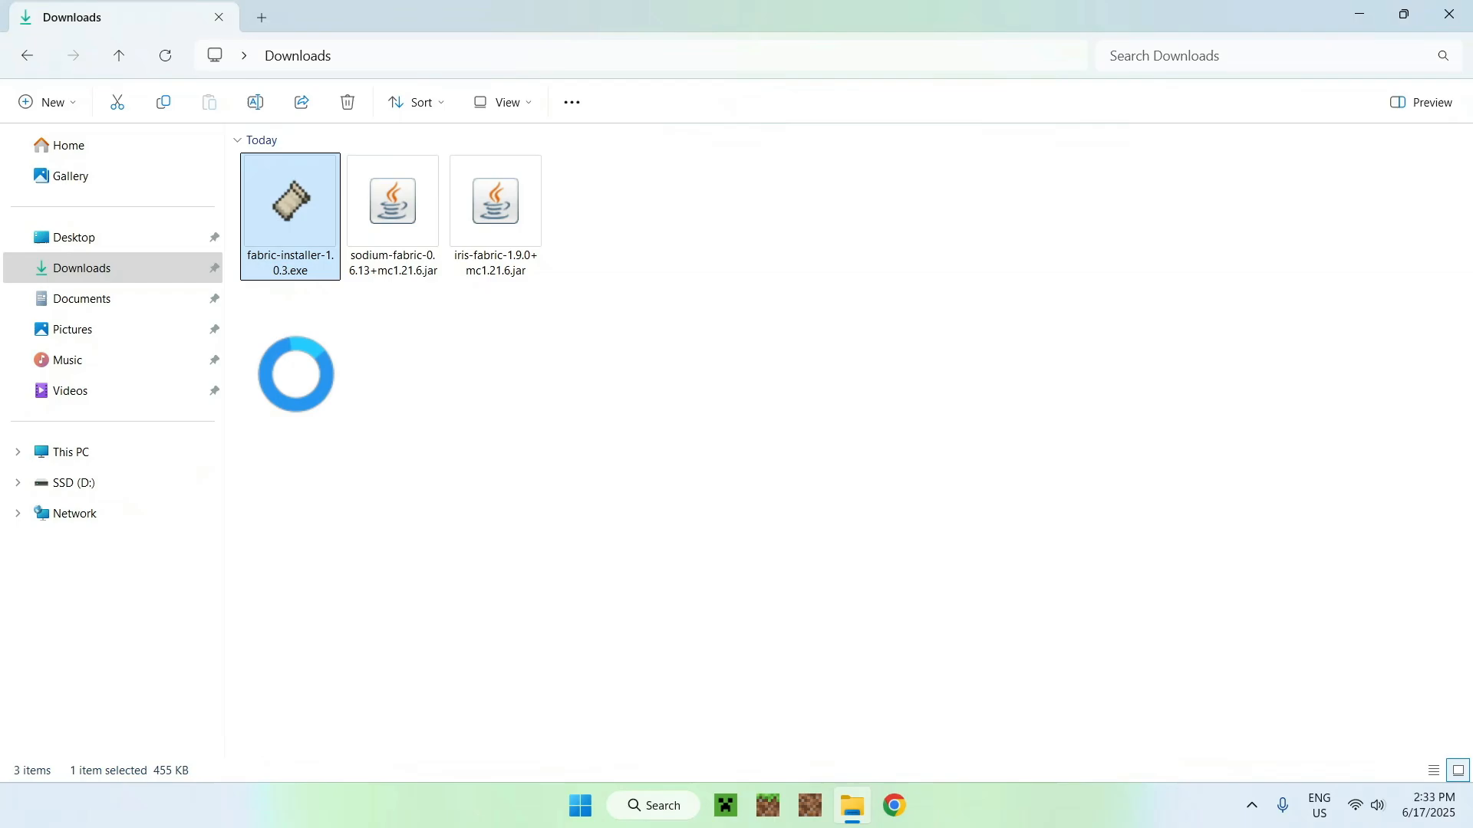
{"action": "double_click", "coordinate": [290, 199]}
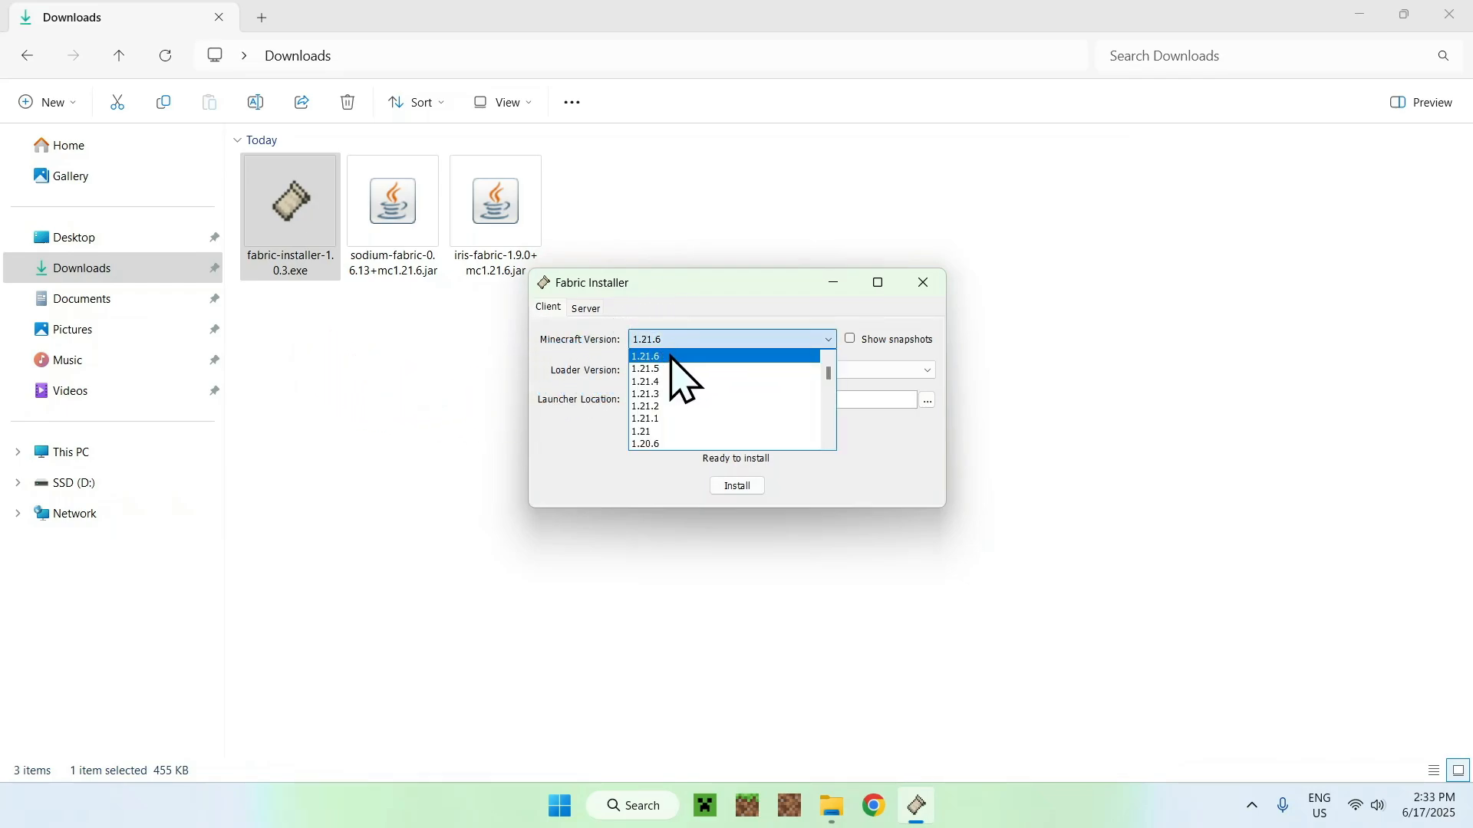
Step: Install Fabric Loader 0.16.14 for Minecraft 1.21.6 and close the installer
{"action": "left_click", "coordinate": [646, 355]}
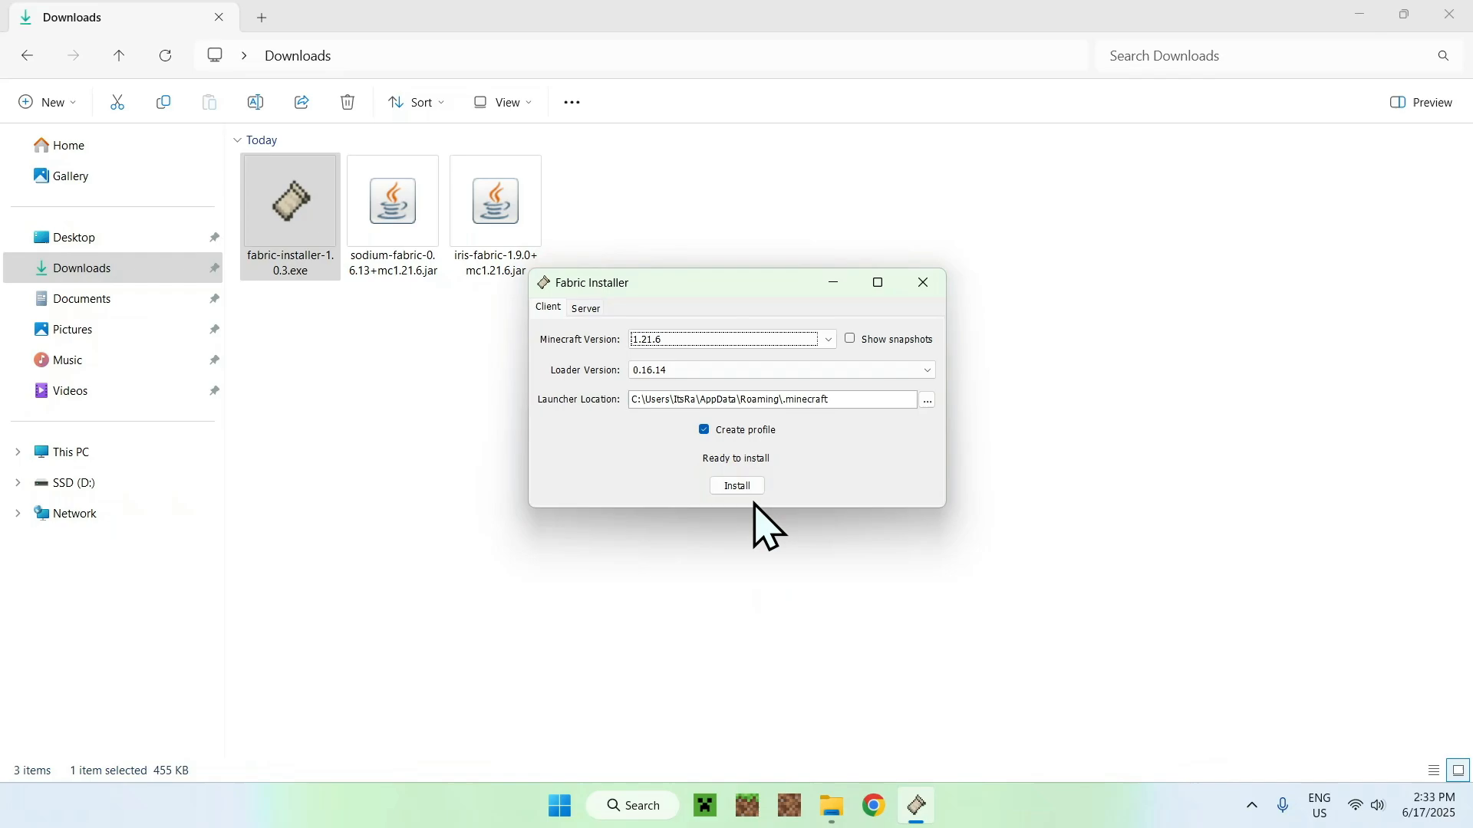
{"action": "left_click", "coordinate": [736, 487]}
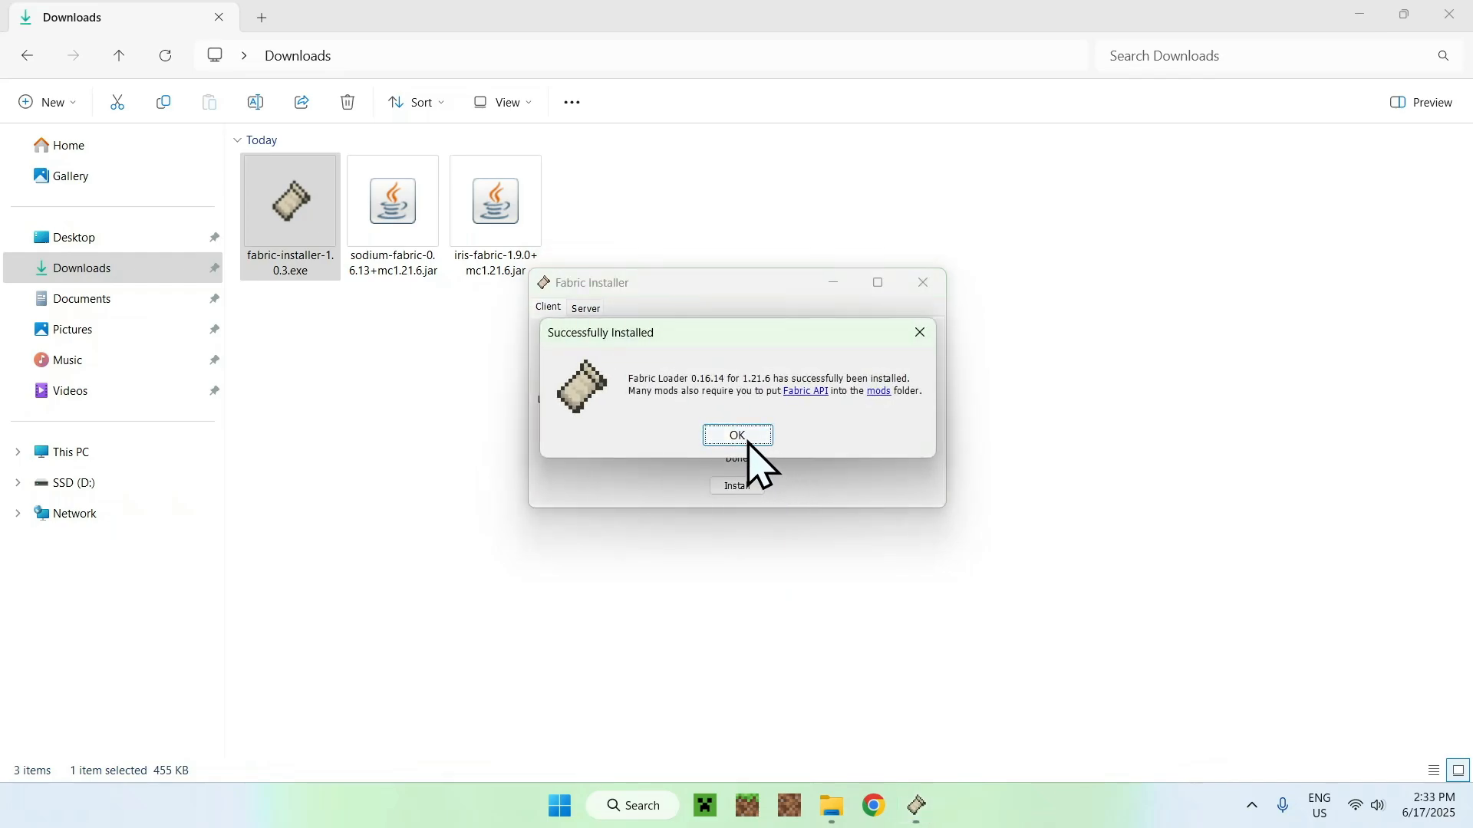
{"action": "left_click", "coordinate": [737, 434]}
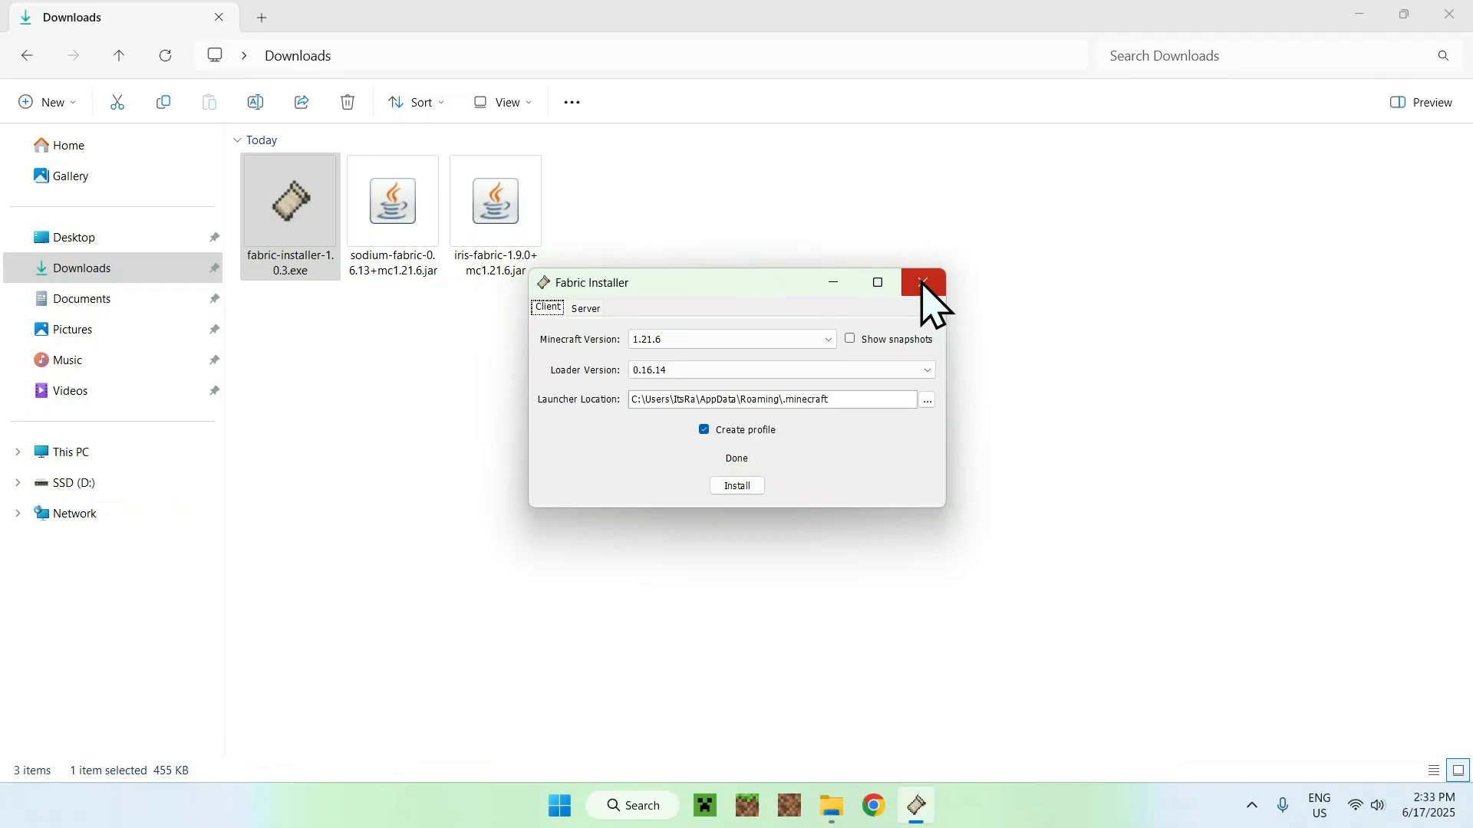
{"action": "left_click", "coordinate": [922, 282]}
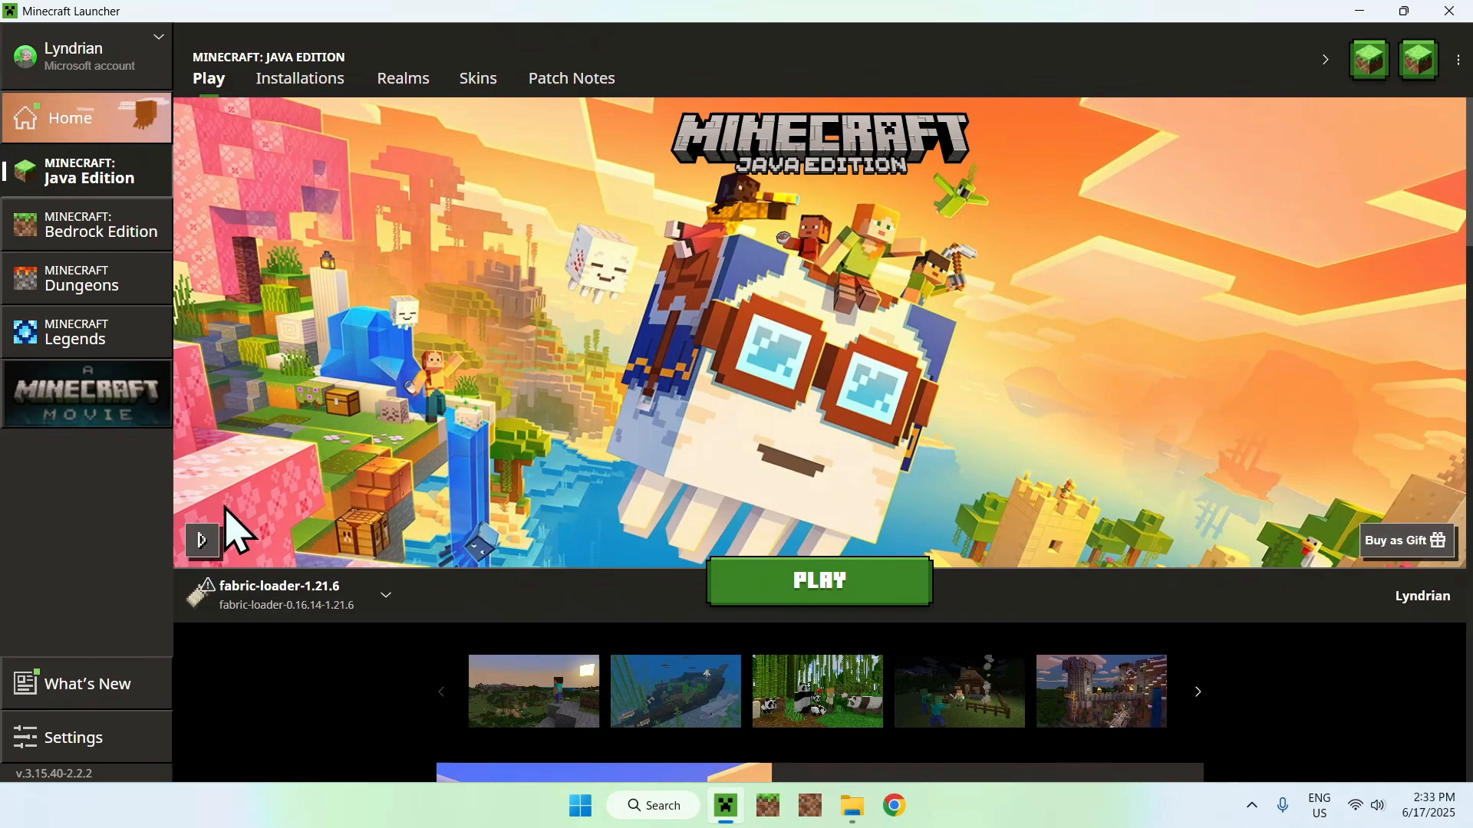
{"action": "mouse_move", "coordinate": [248, 150]}
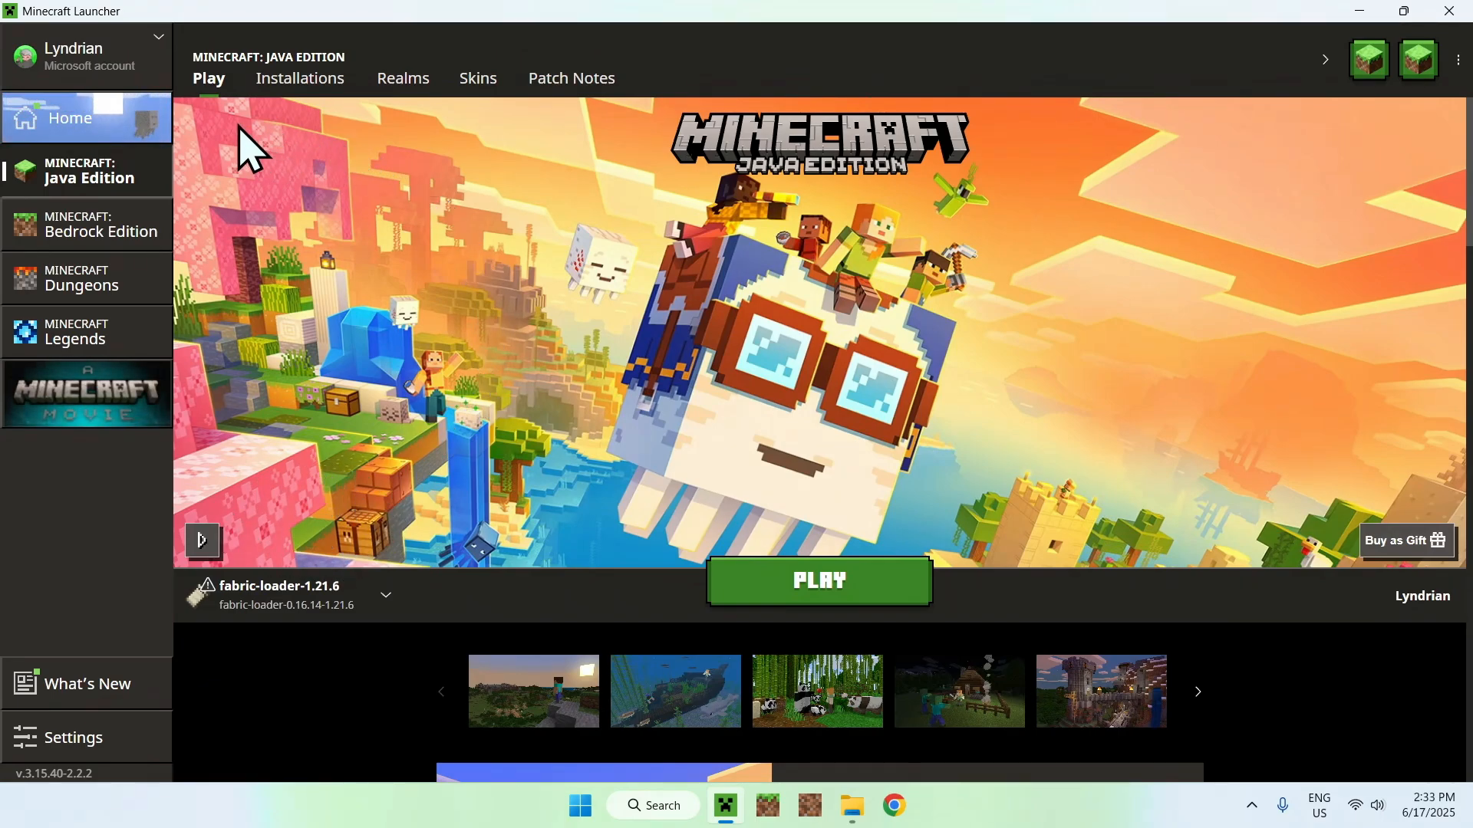
Step: Show the Java Edition Installations list with the new fabric-loader-1.21.6 profile
{"action": "left_click", "coordinate": [299, 79]}
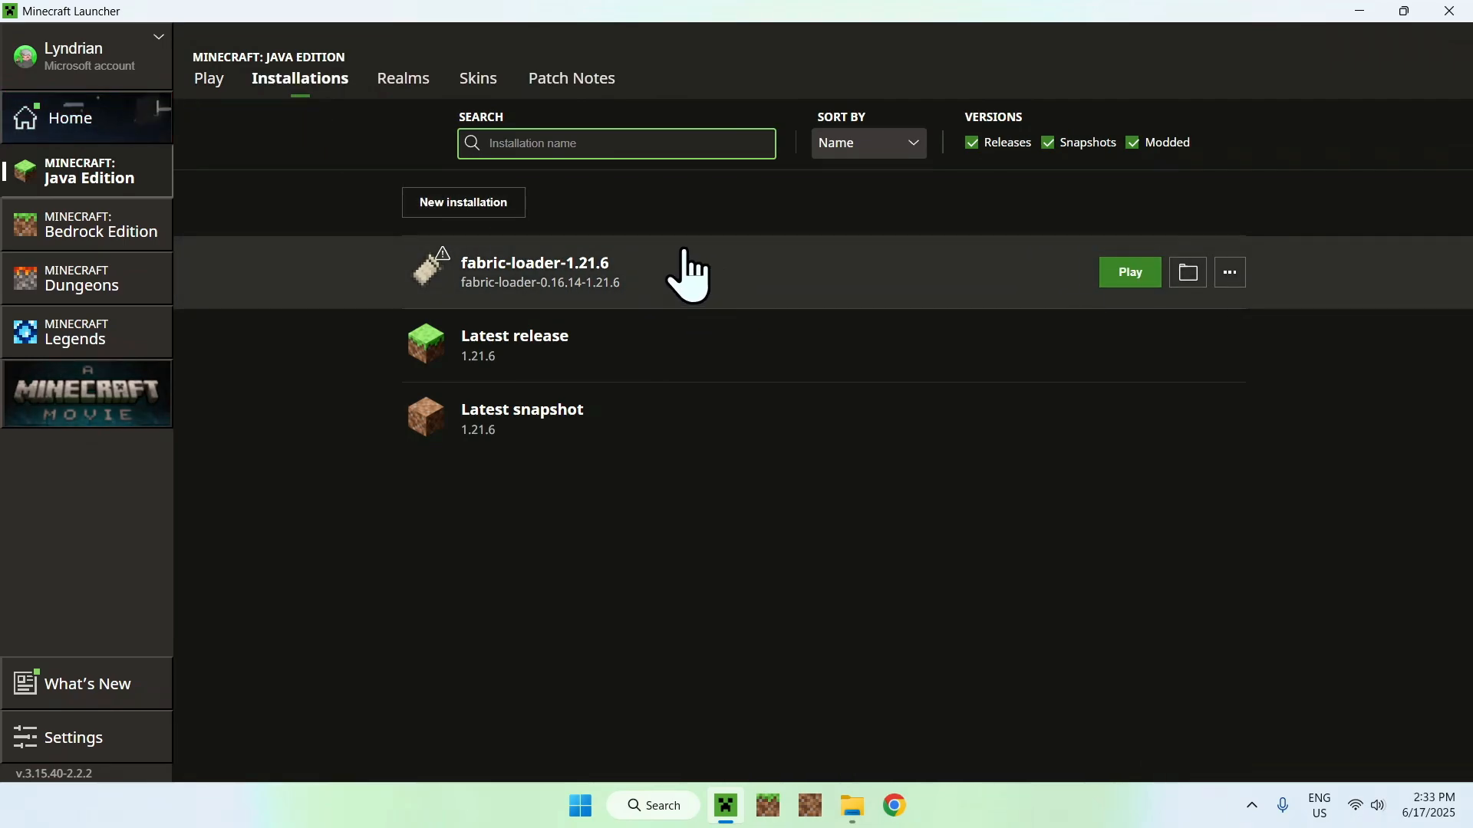
{"action": "mouse_move", "coordinate": [1186, 273]}
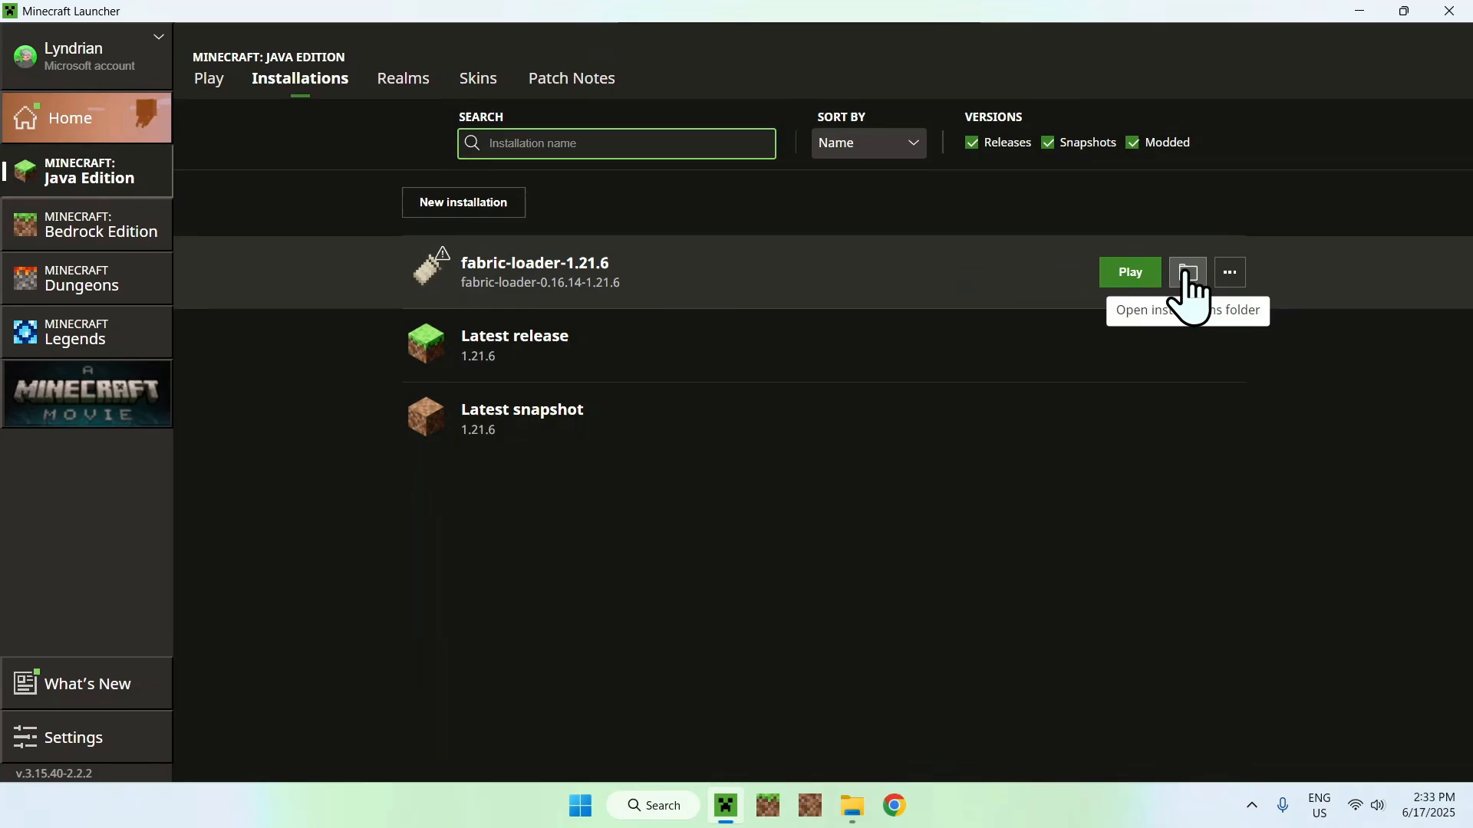
Step: Open the .minecraft mods folder from the Fabric profile and return to Downloads for the Sodium and Iris jars
{"action": "left_click", "coordinate": [1186, 273]}
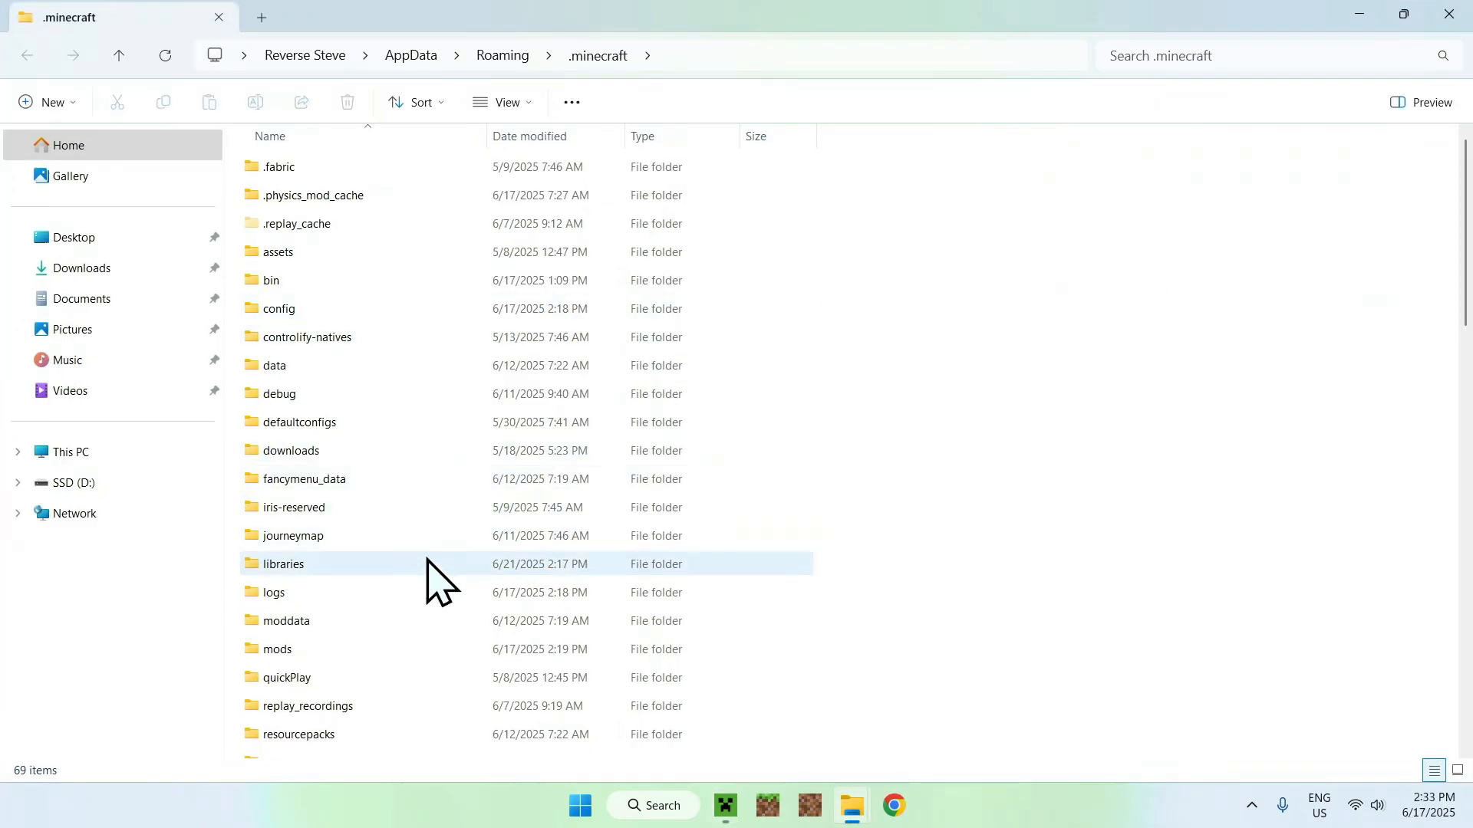
{"action": "left_click", "coordinate": [276, 649]}
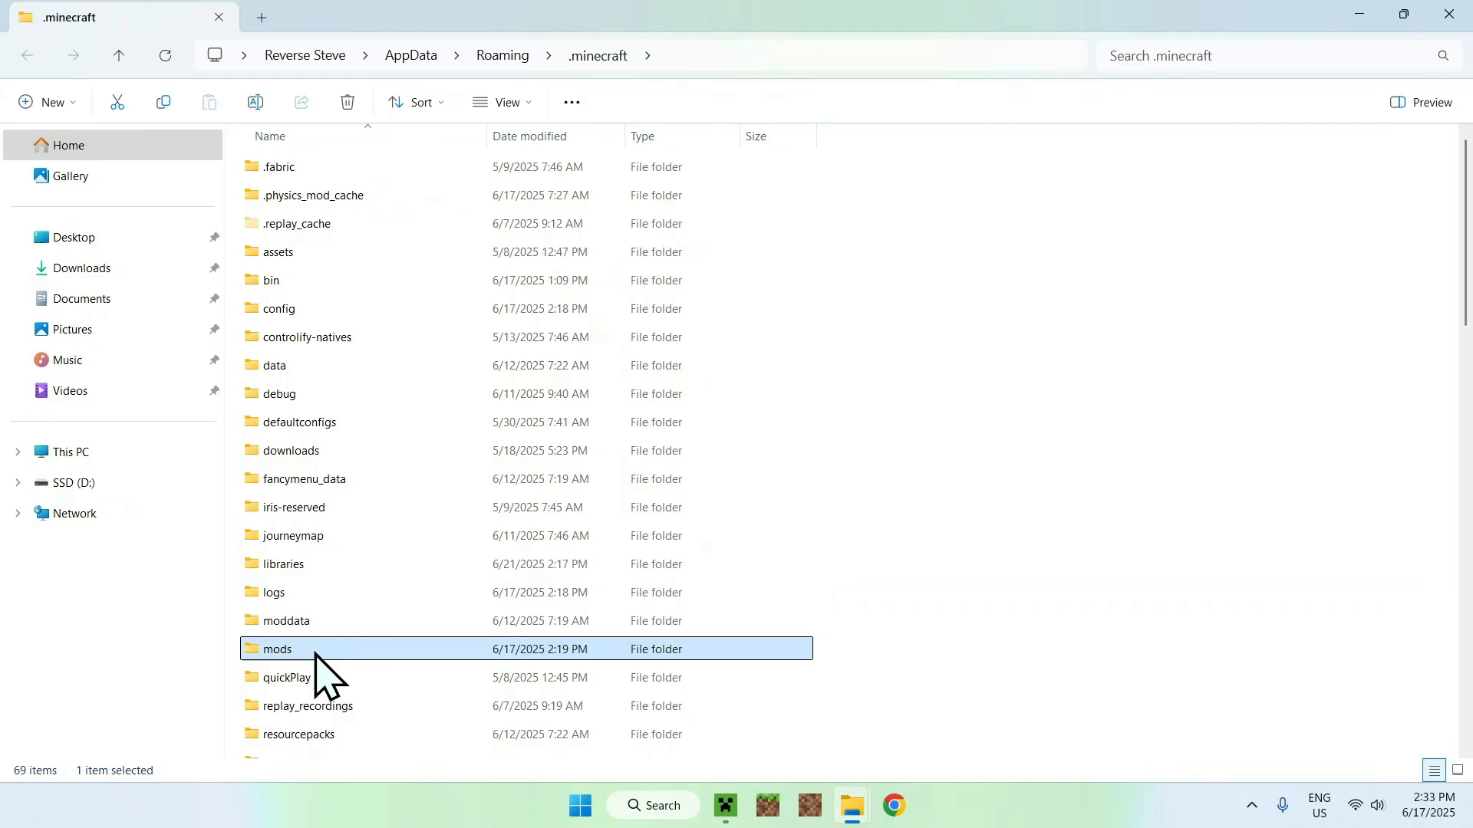
{"action": "double_click", "coordinate": [276, 649]}
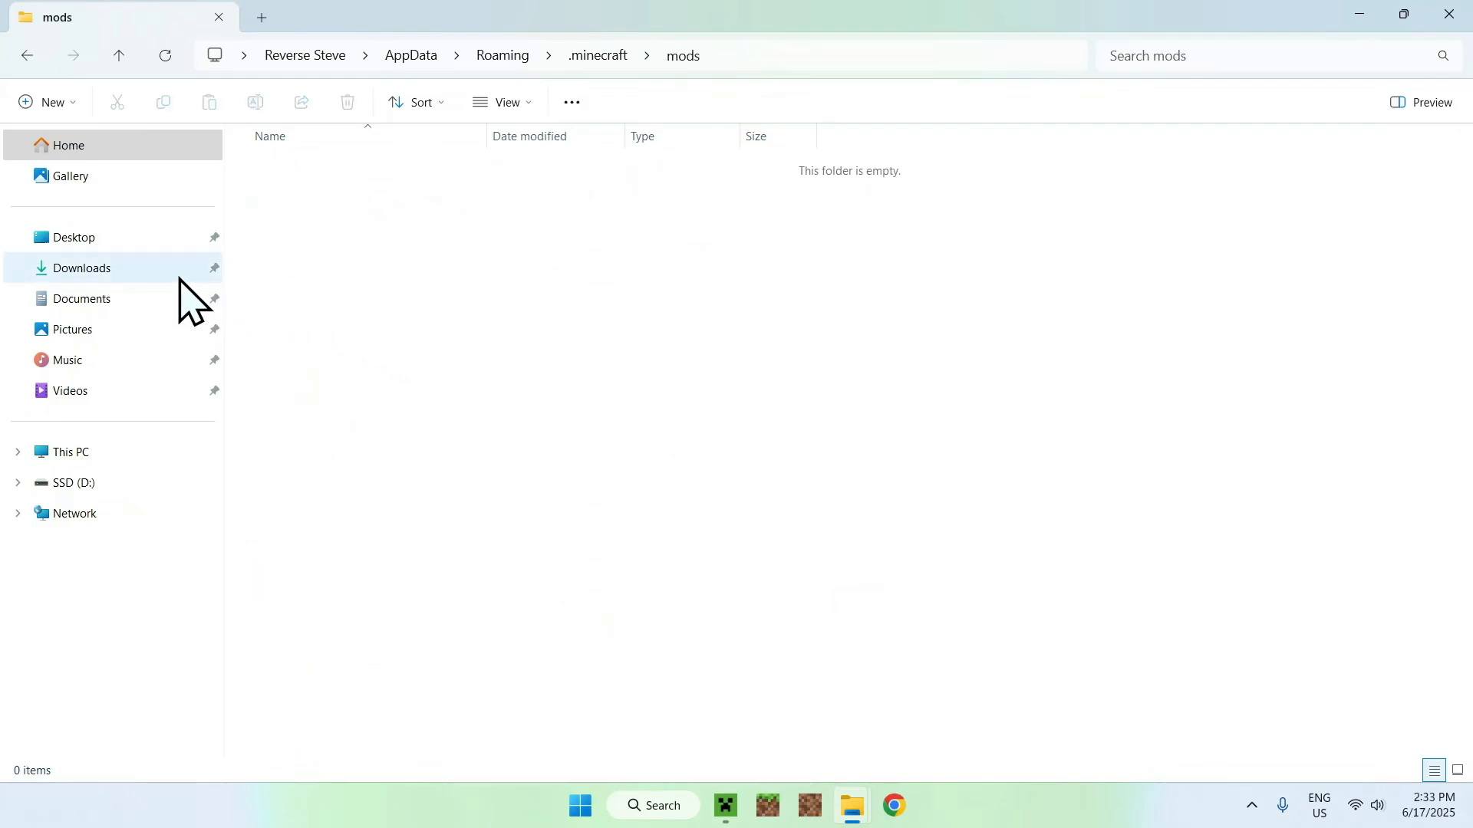
{"action": "left_click", "coordinate": [81, 267]}
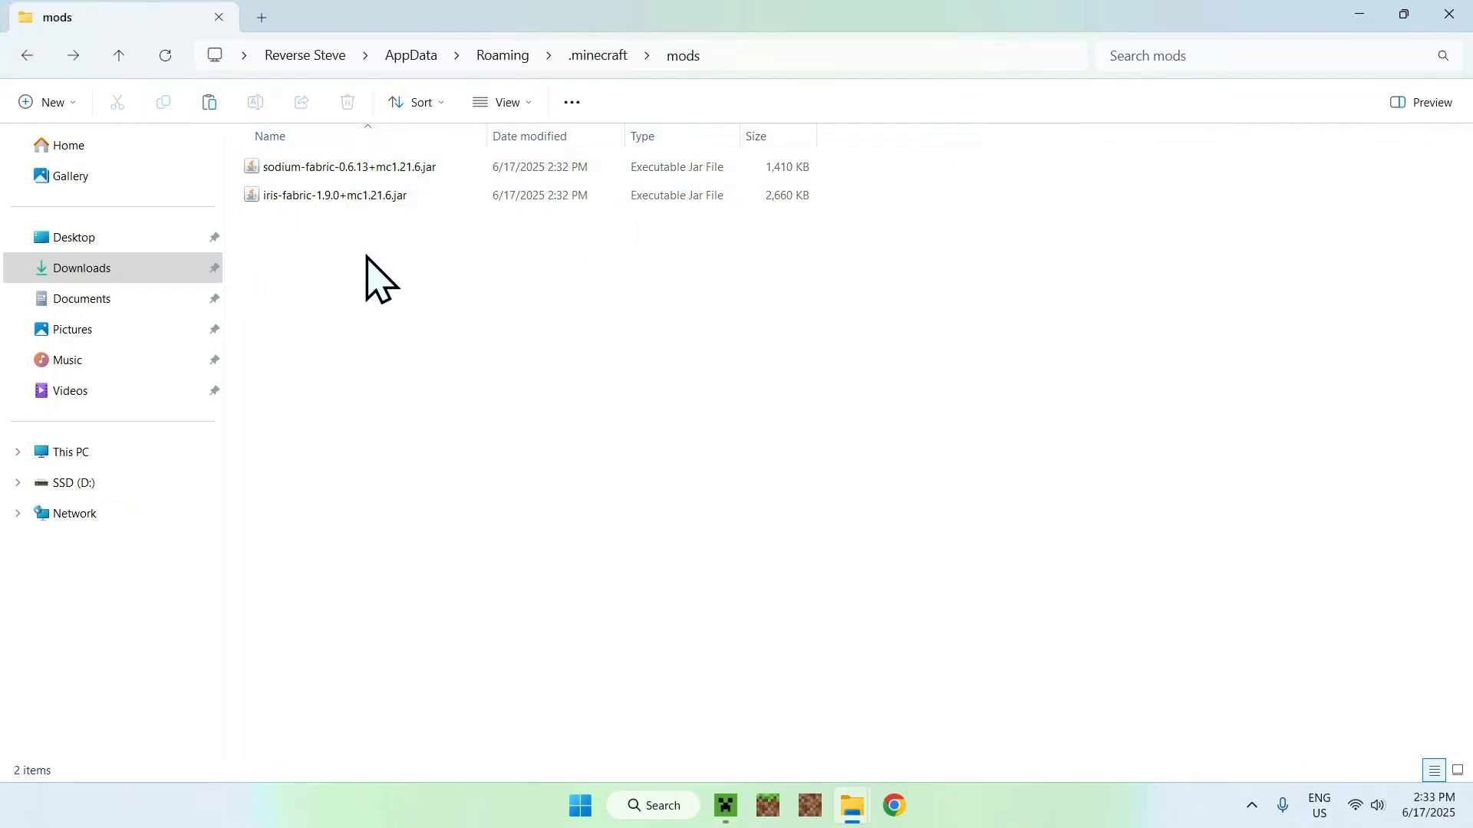
{"action": "mouse_move", "coordinate": [315, 296]}
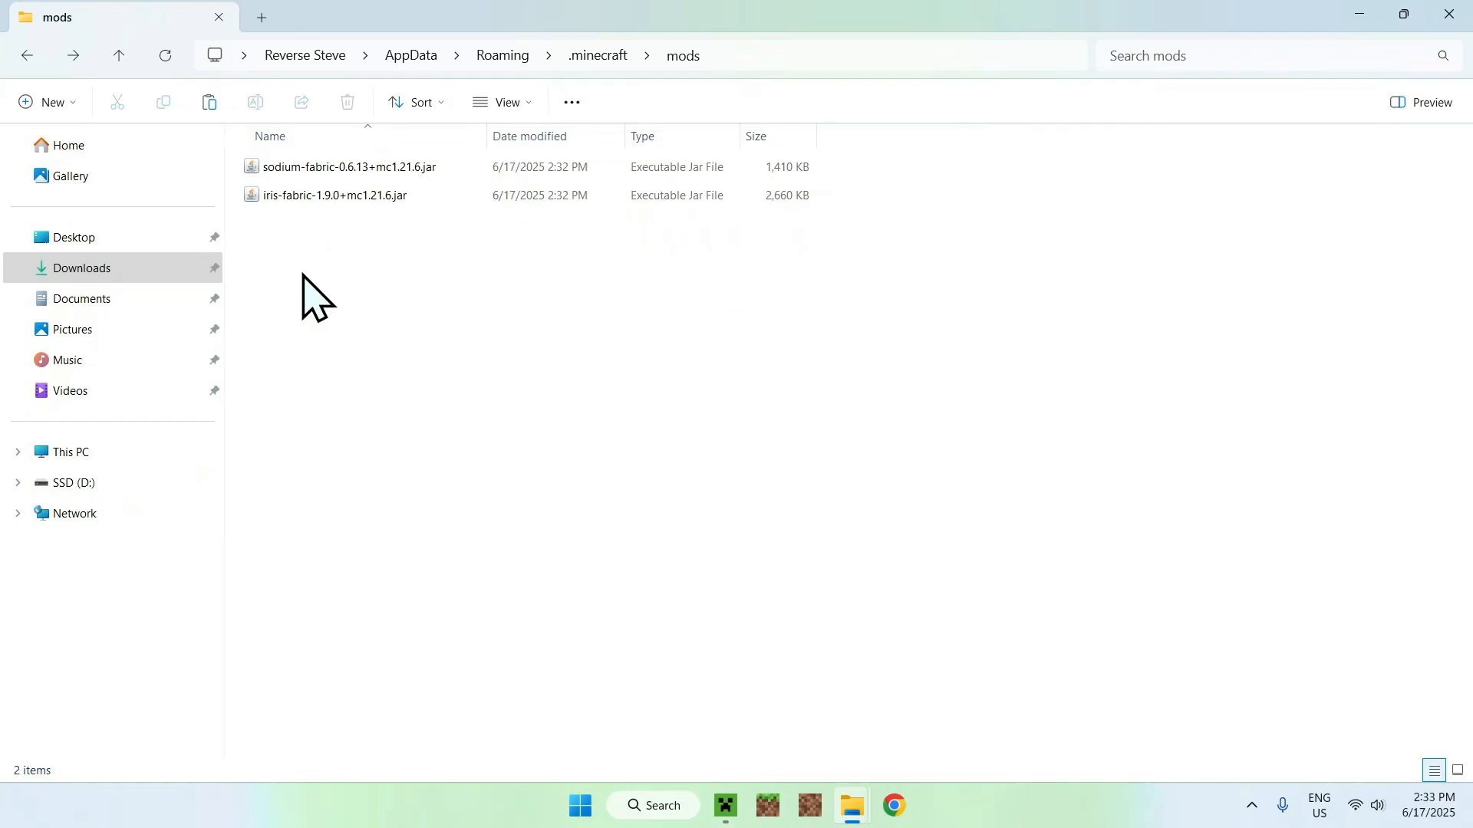
{"action": "mouse_move", "coordinate": [683, 55]}
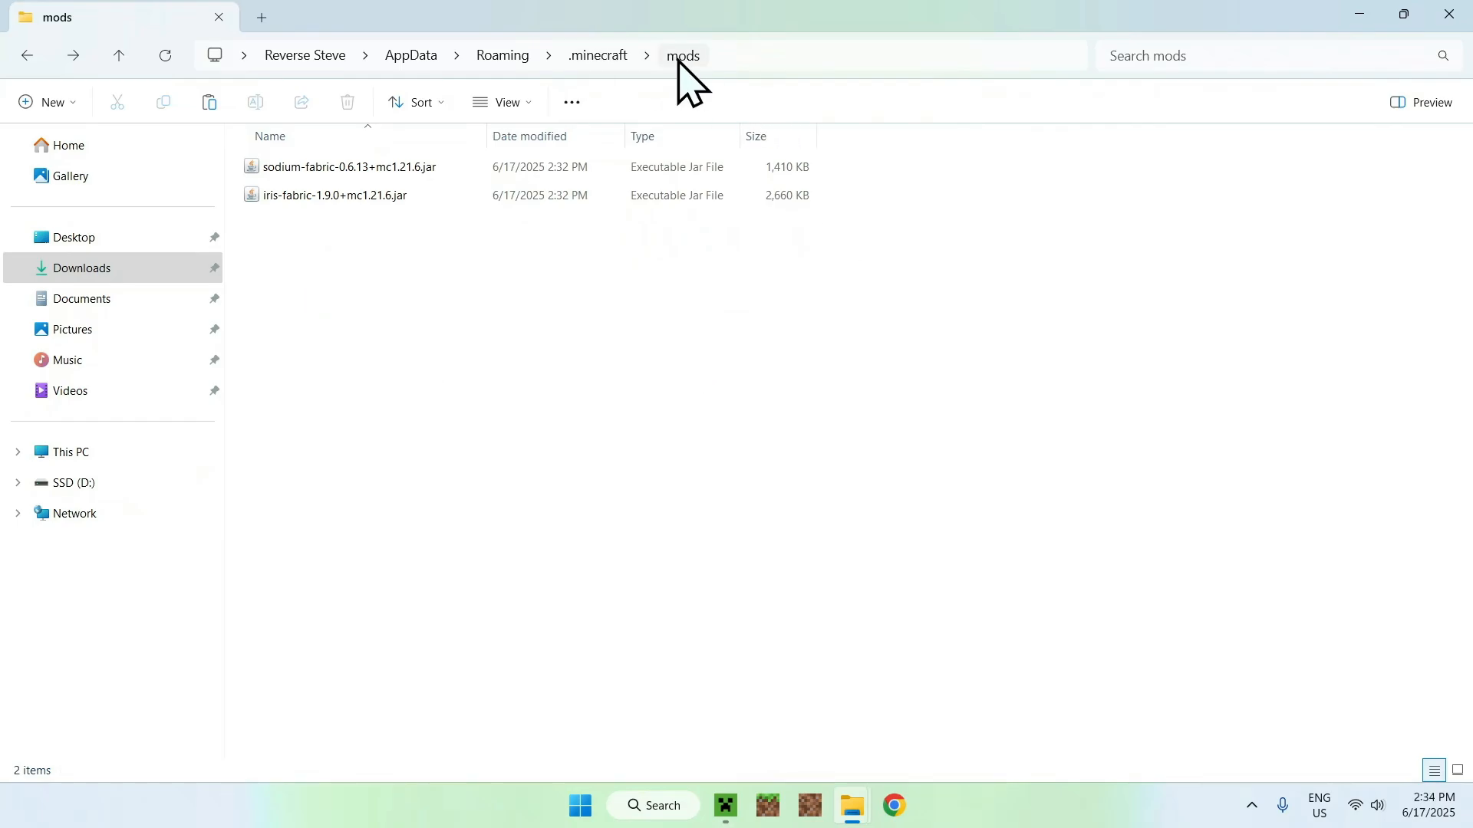
{"action": "mouse_move", "coordinate": [946, 198]}
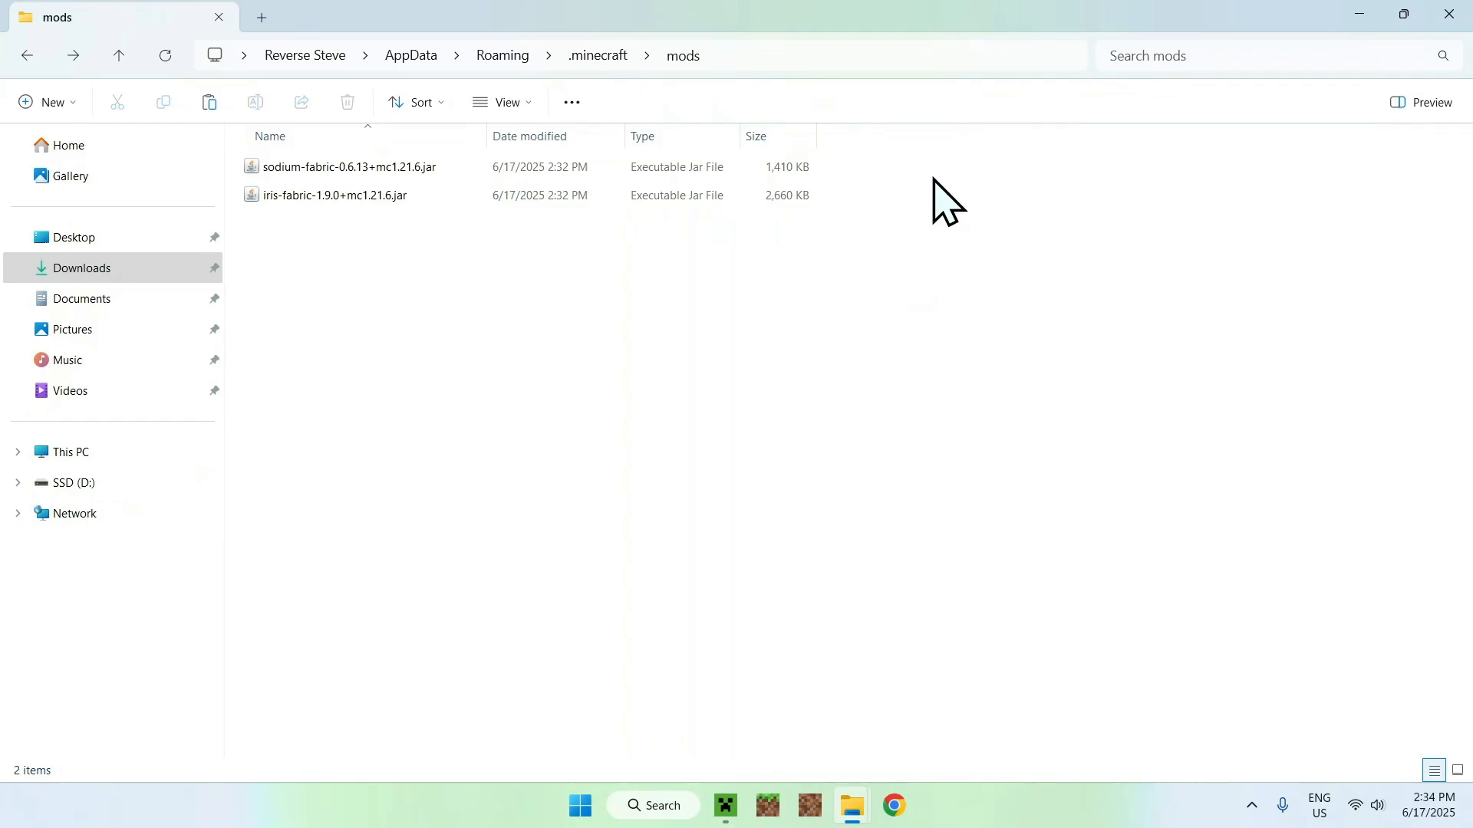
{"action": "mouse_move", "coordinate": [615, 47]}
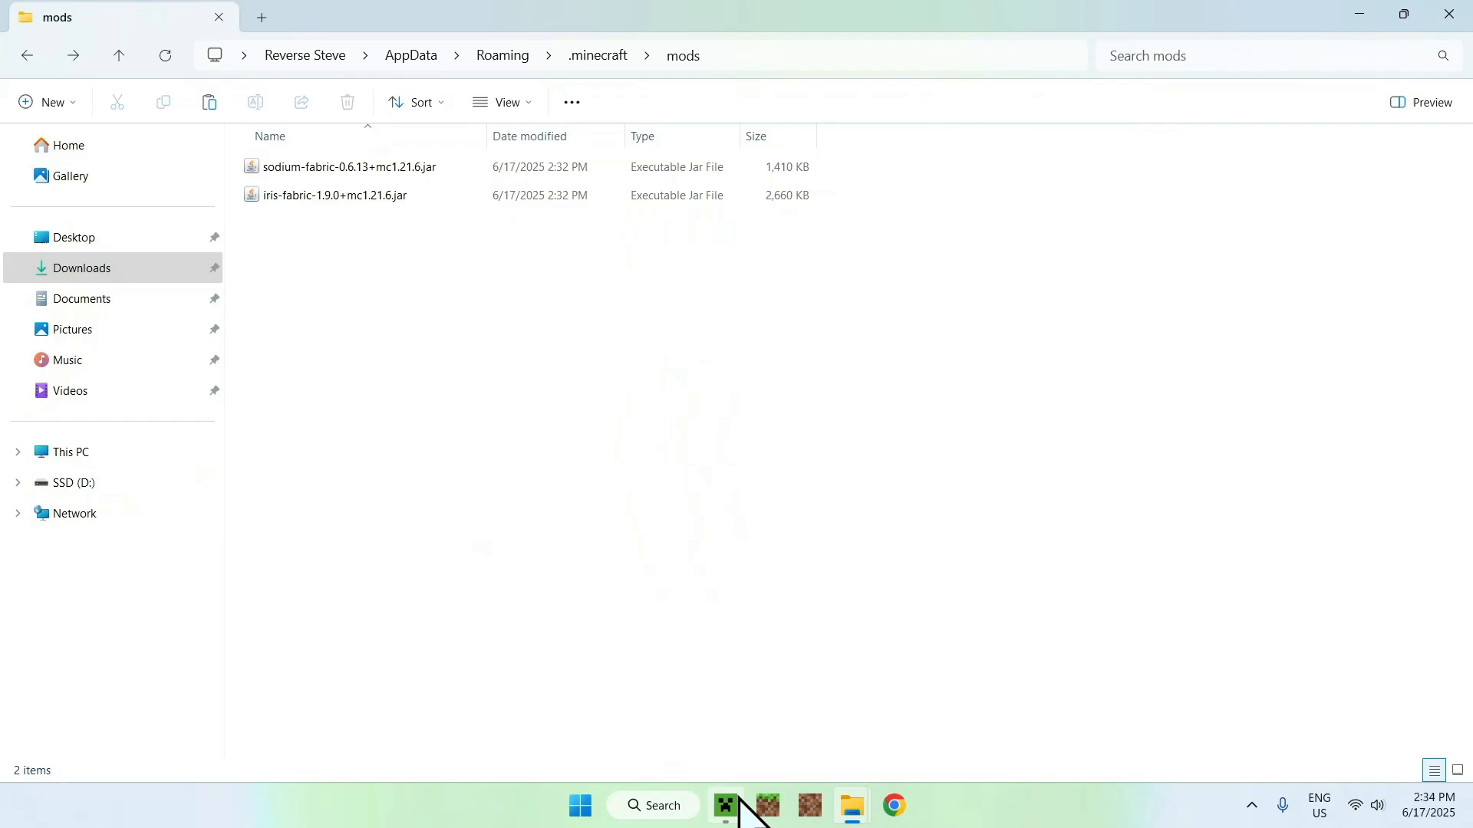
Step: Launch Minecraft with the fabric-loader-1.21.6 installation from the Play page
{"action": "left_click", "coordinate": [724, 805]}
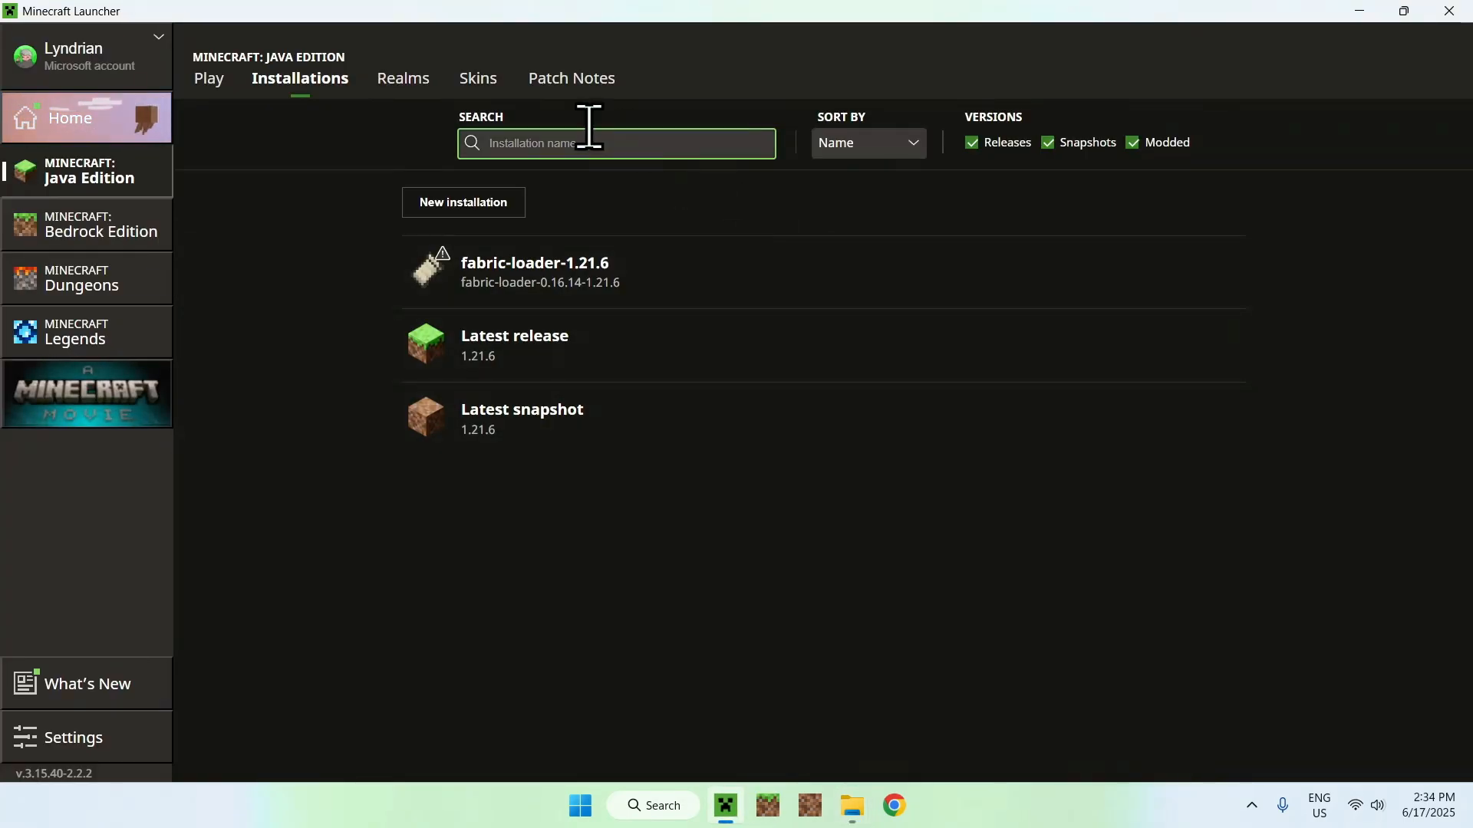
{"action": "left_click", "coordinate": [209, 78]}
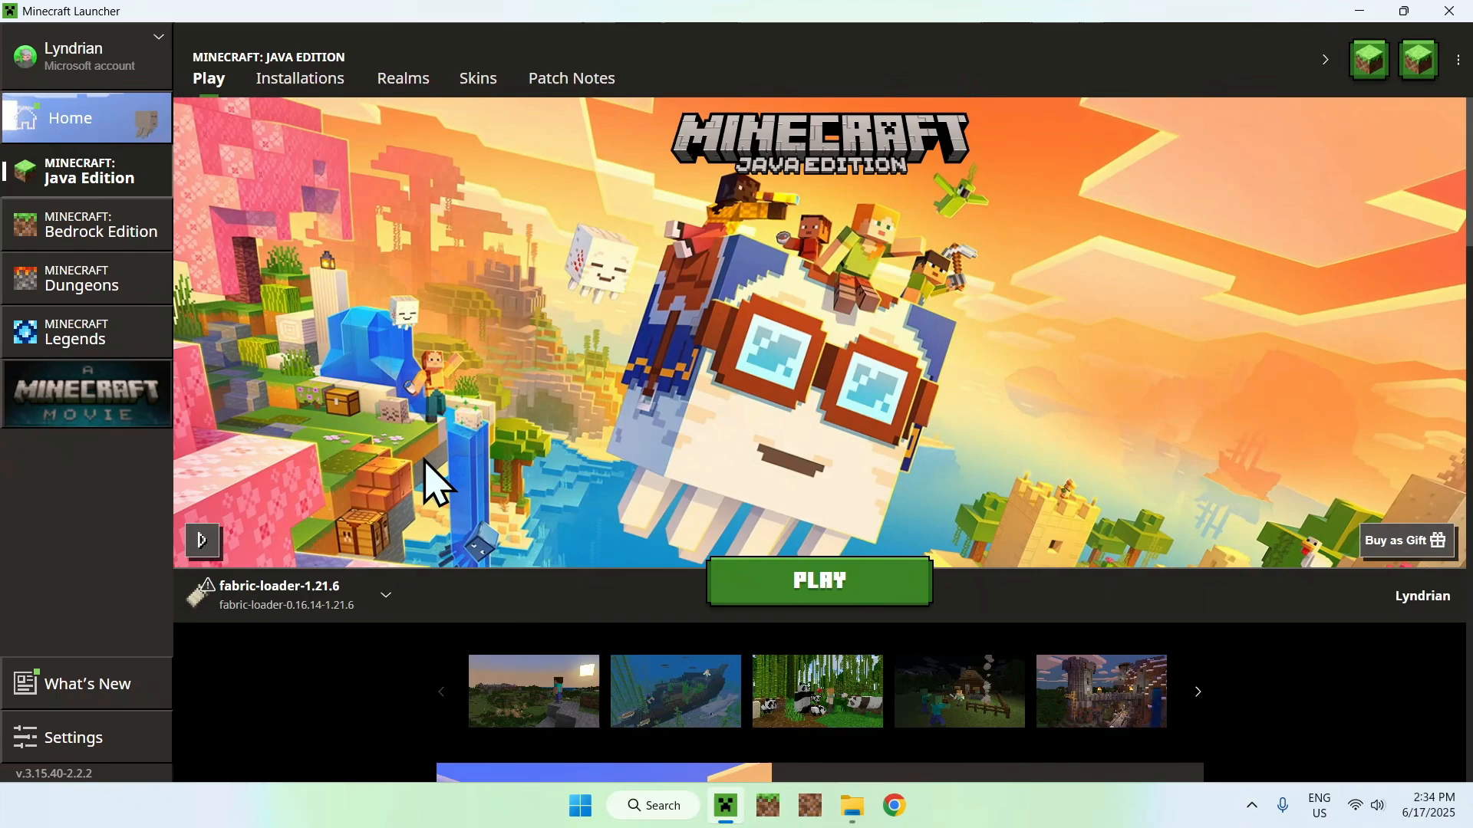
{"action": "left_click", "coordinate": [816, 580]}
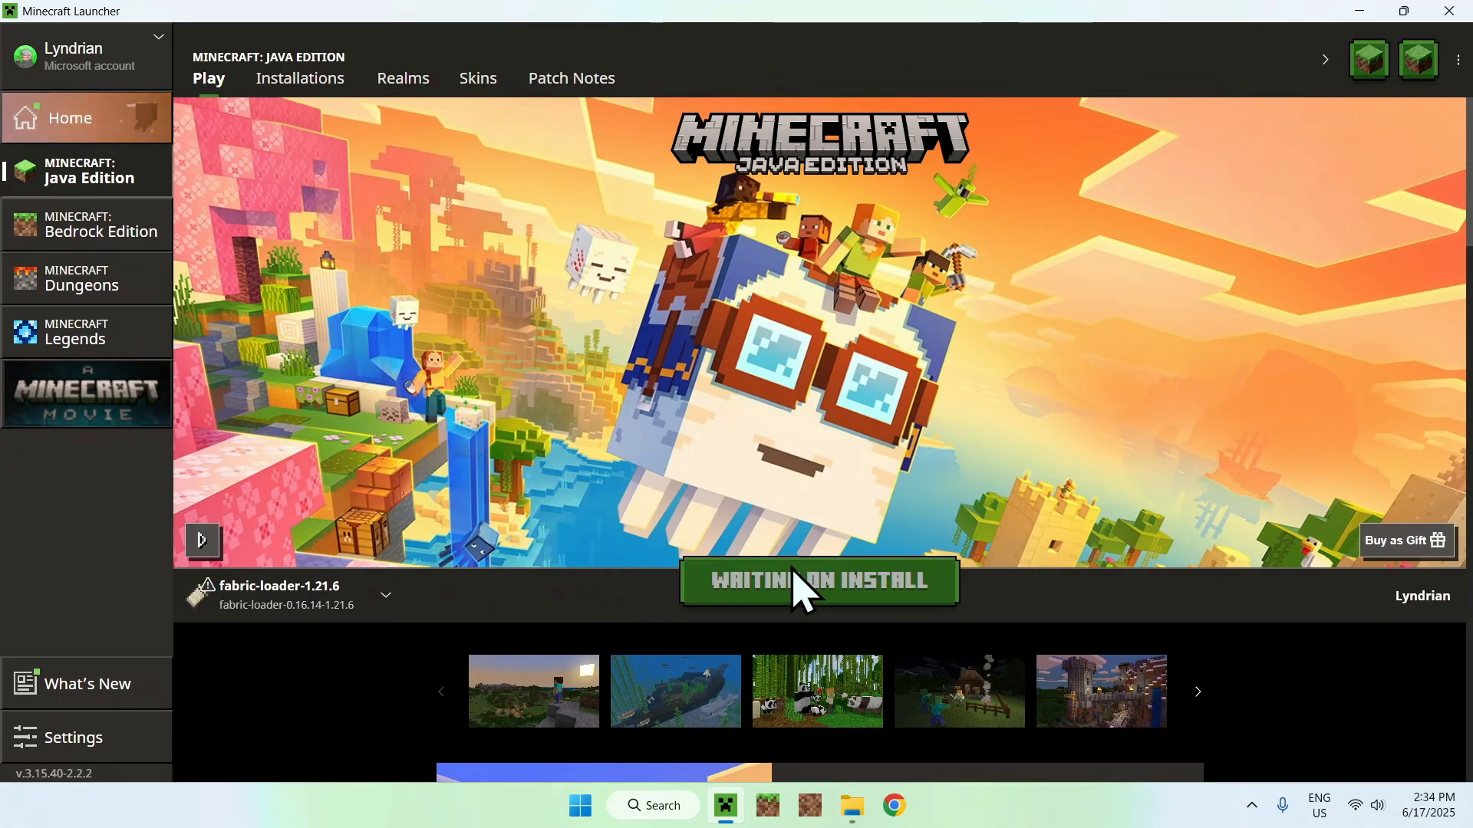
{"action": "left_click", "coordinate": [817, 580]}
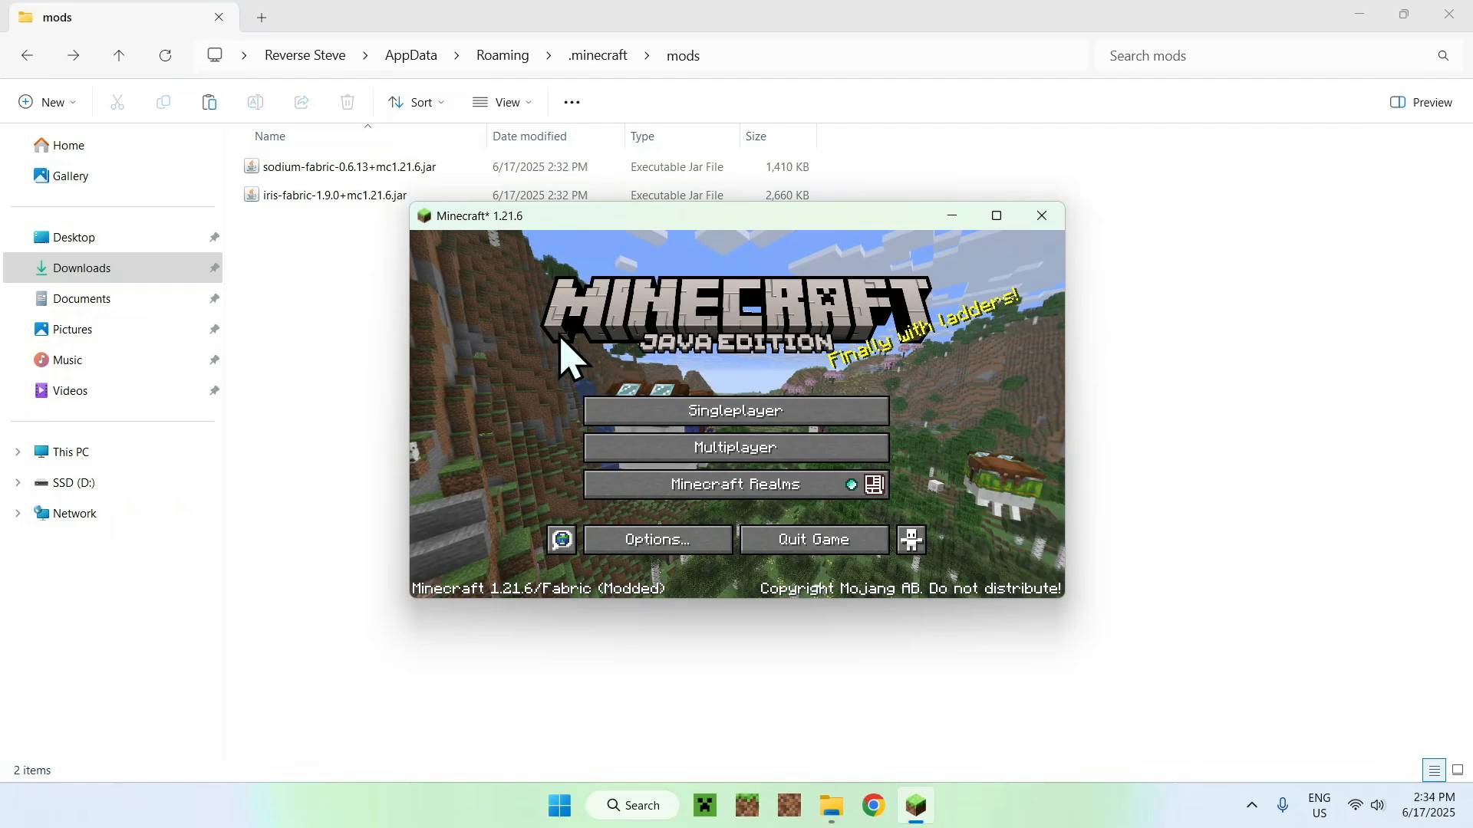
Step: Maximize the game window and load into a singleplayer world
{"action": "left_click", "coordinate": [994, 215]}
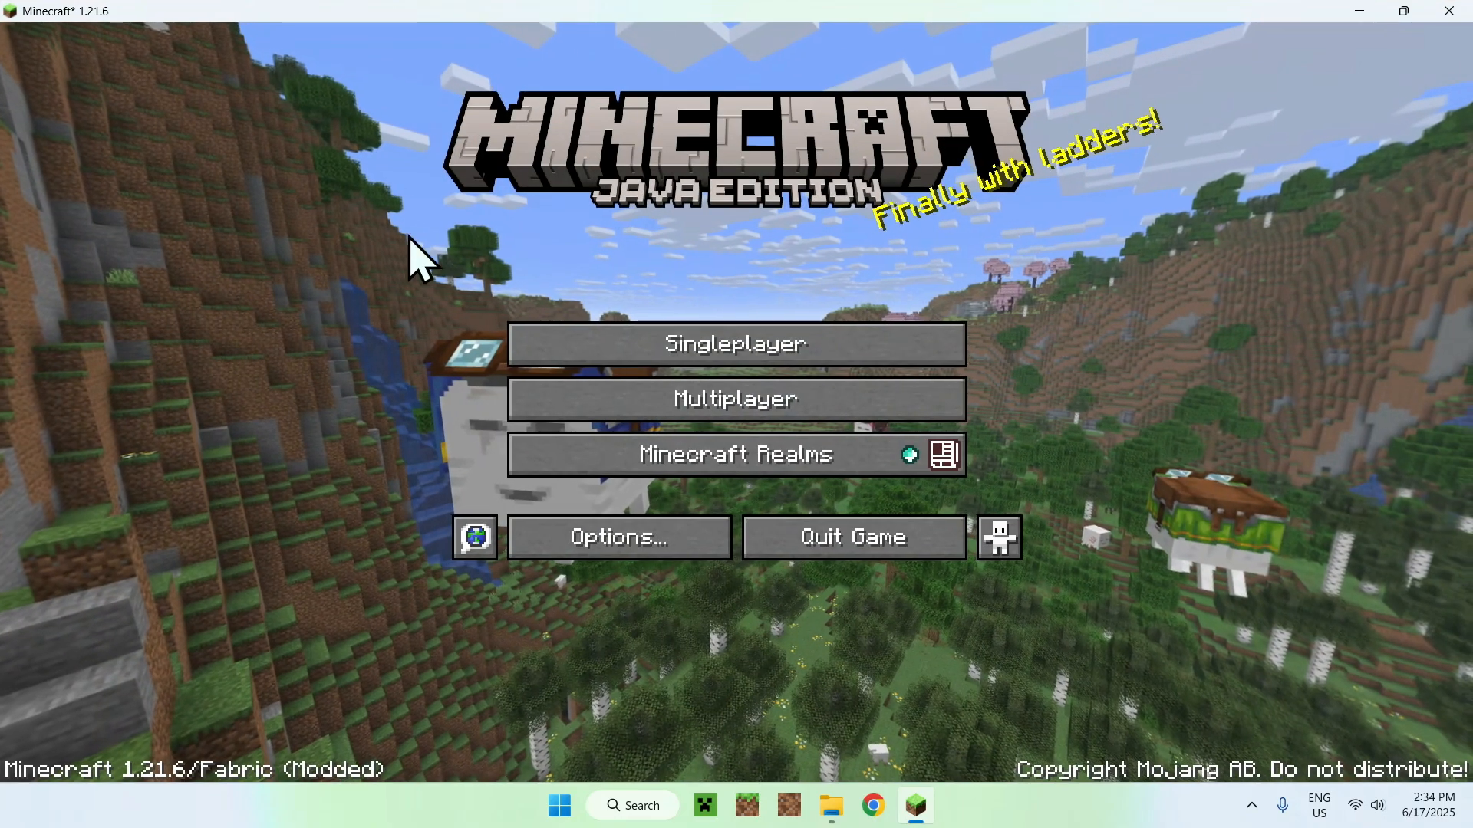
{"action": "mouse_move", "coordinate": [333, 263]}
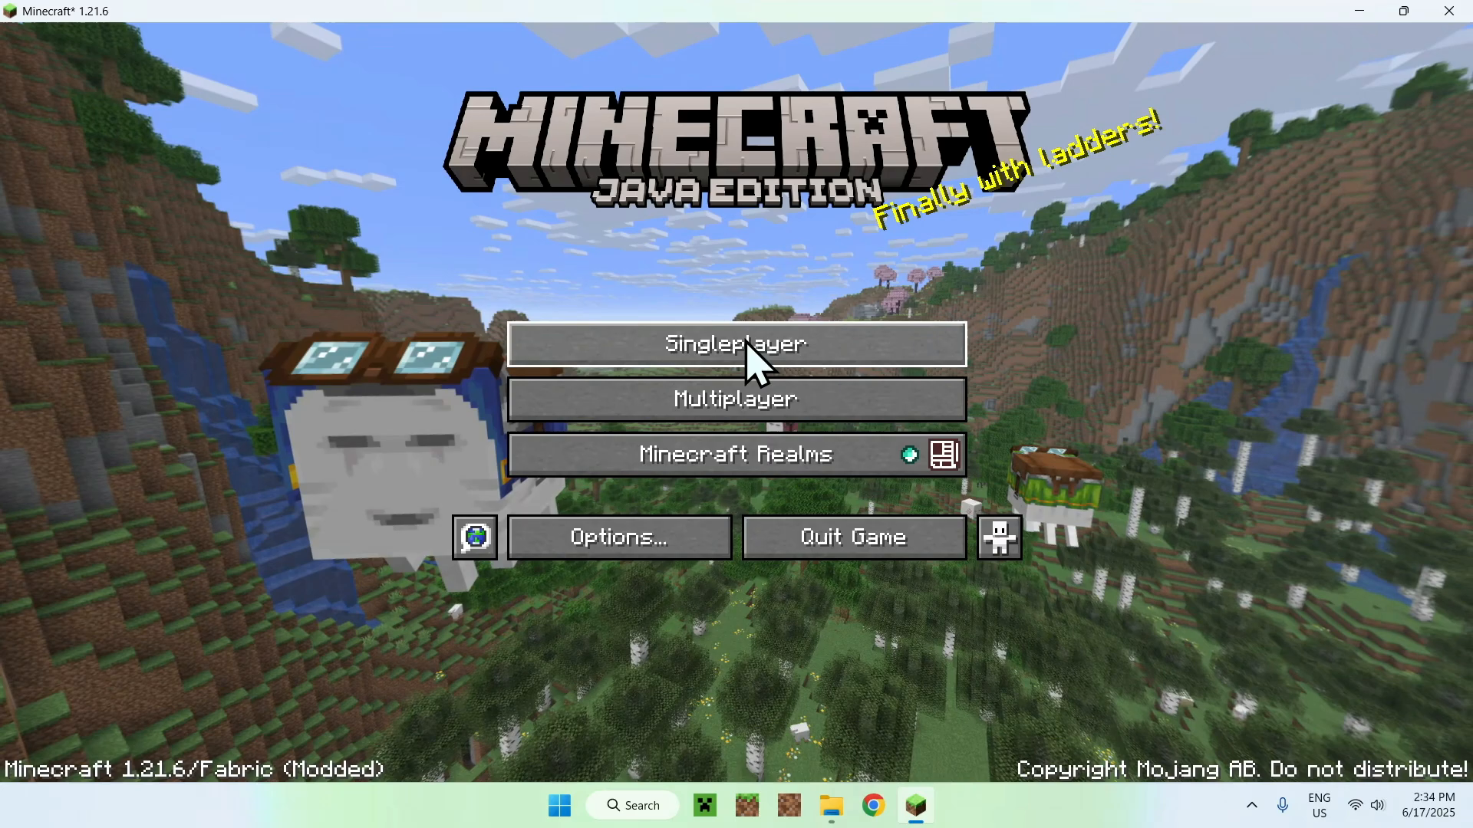
{"action": "left_click", "coordinate": [734, 343]}
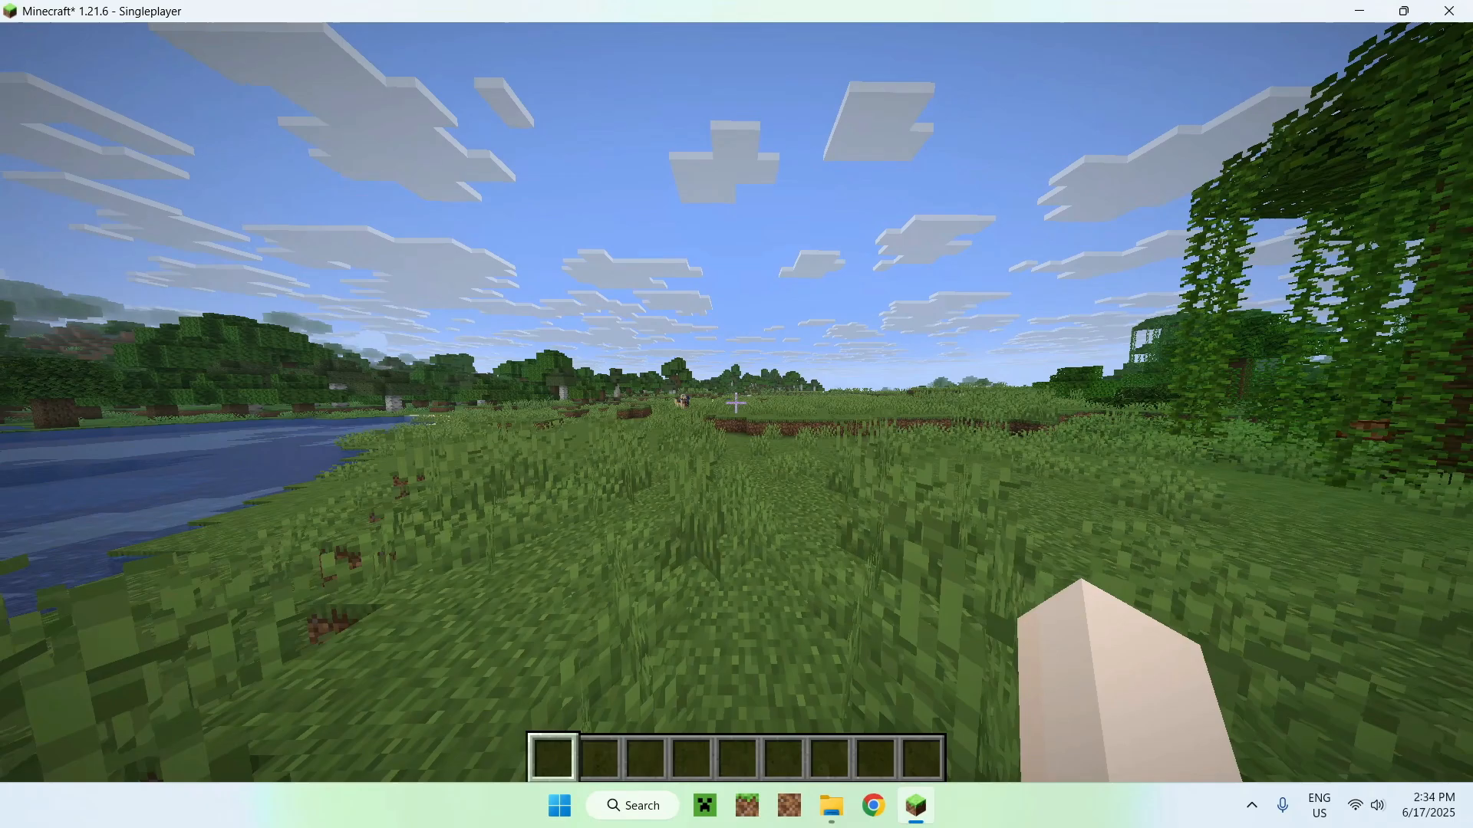
{"action": "key", "text": "f3"}
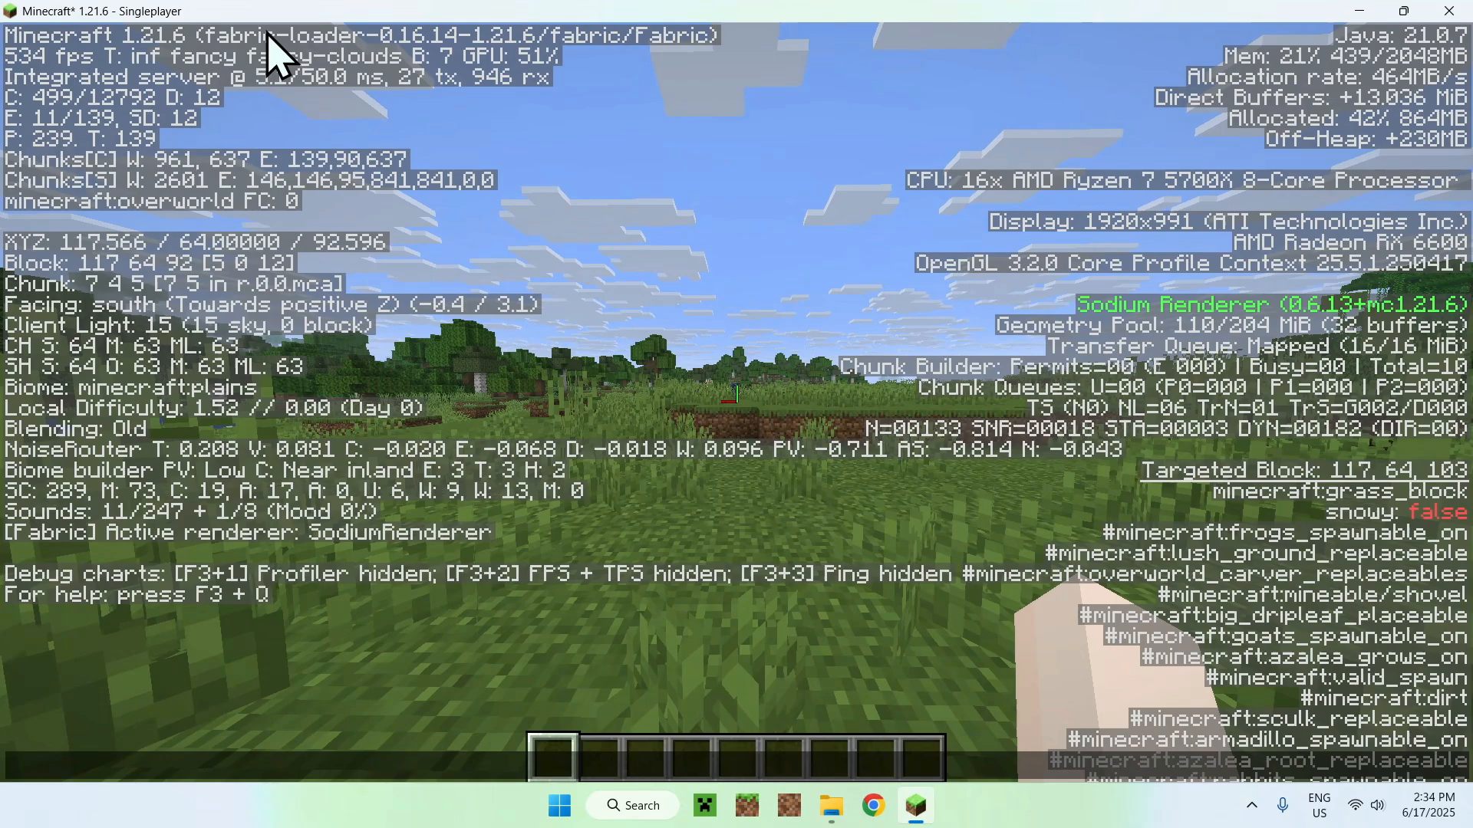
{"action": "mouse_move", "coordinate": [1036, 310]}
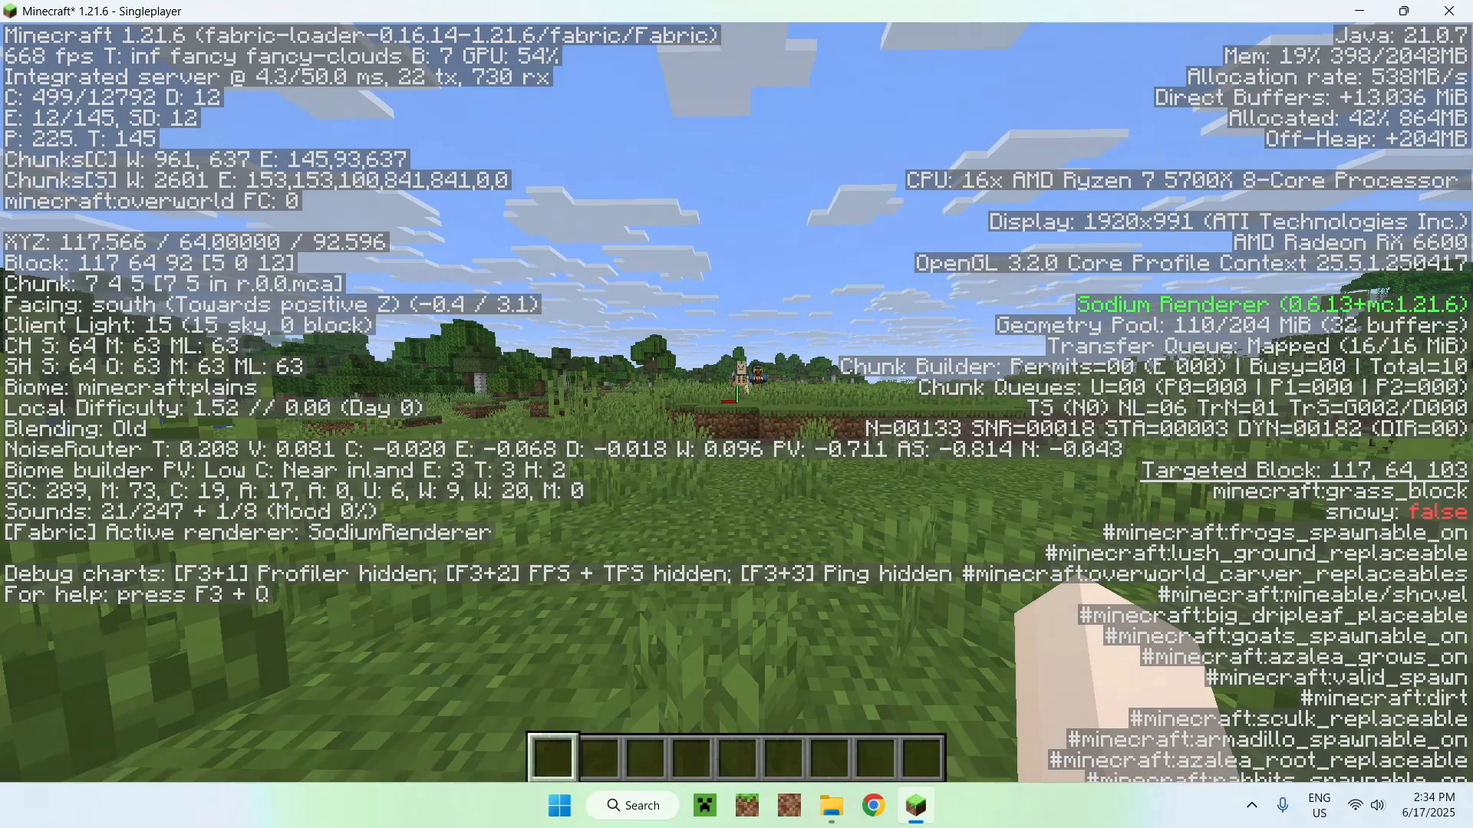
{"action": "key", "text": "F3"}
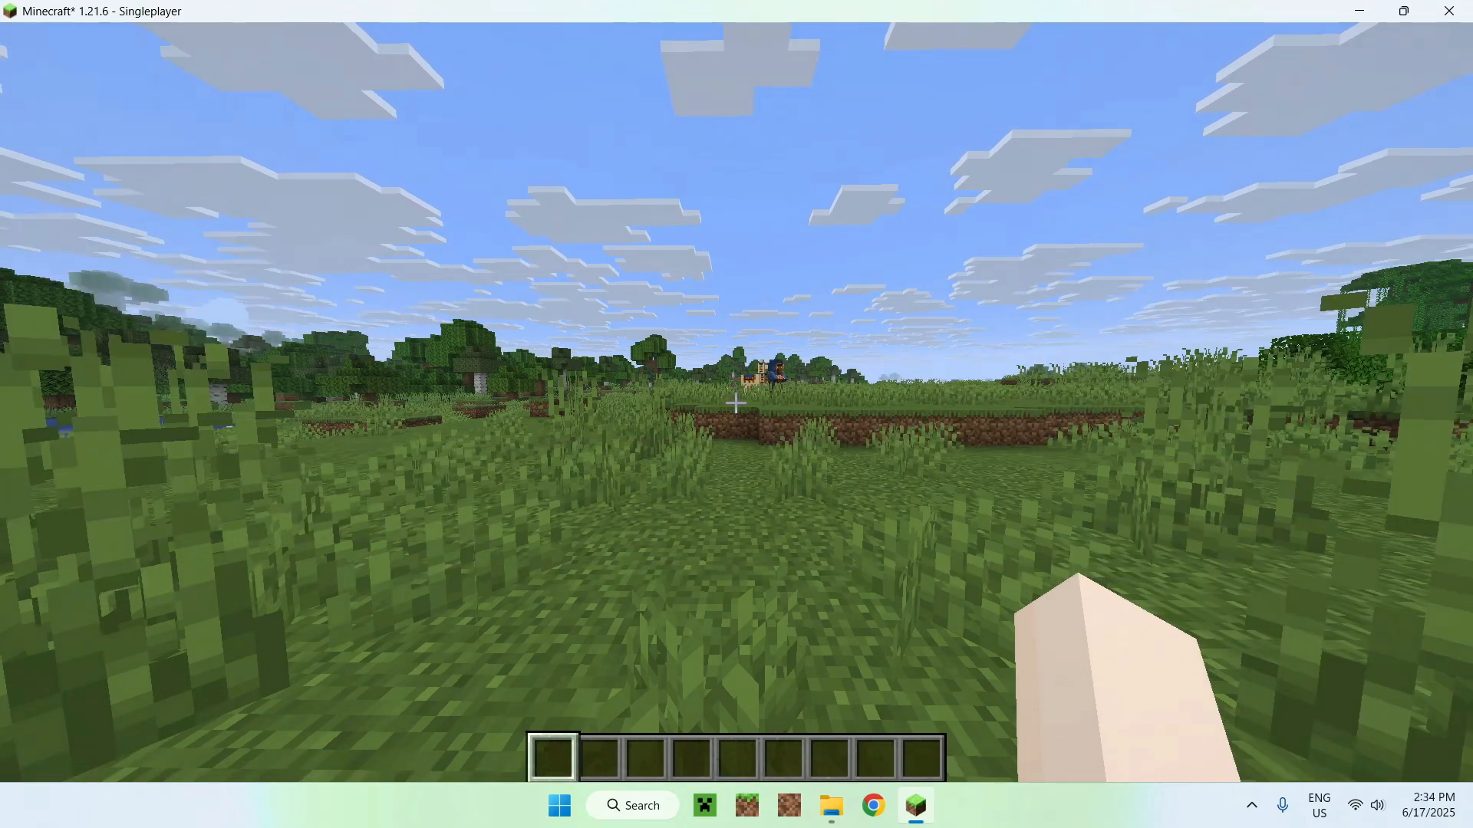
{"action": "key", "text": "Escape"}
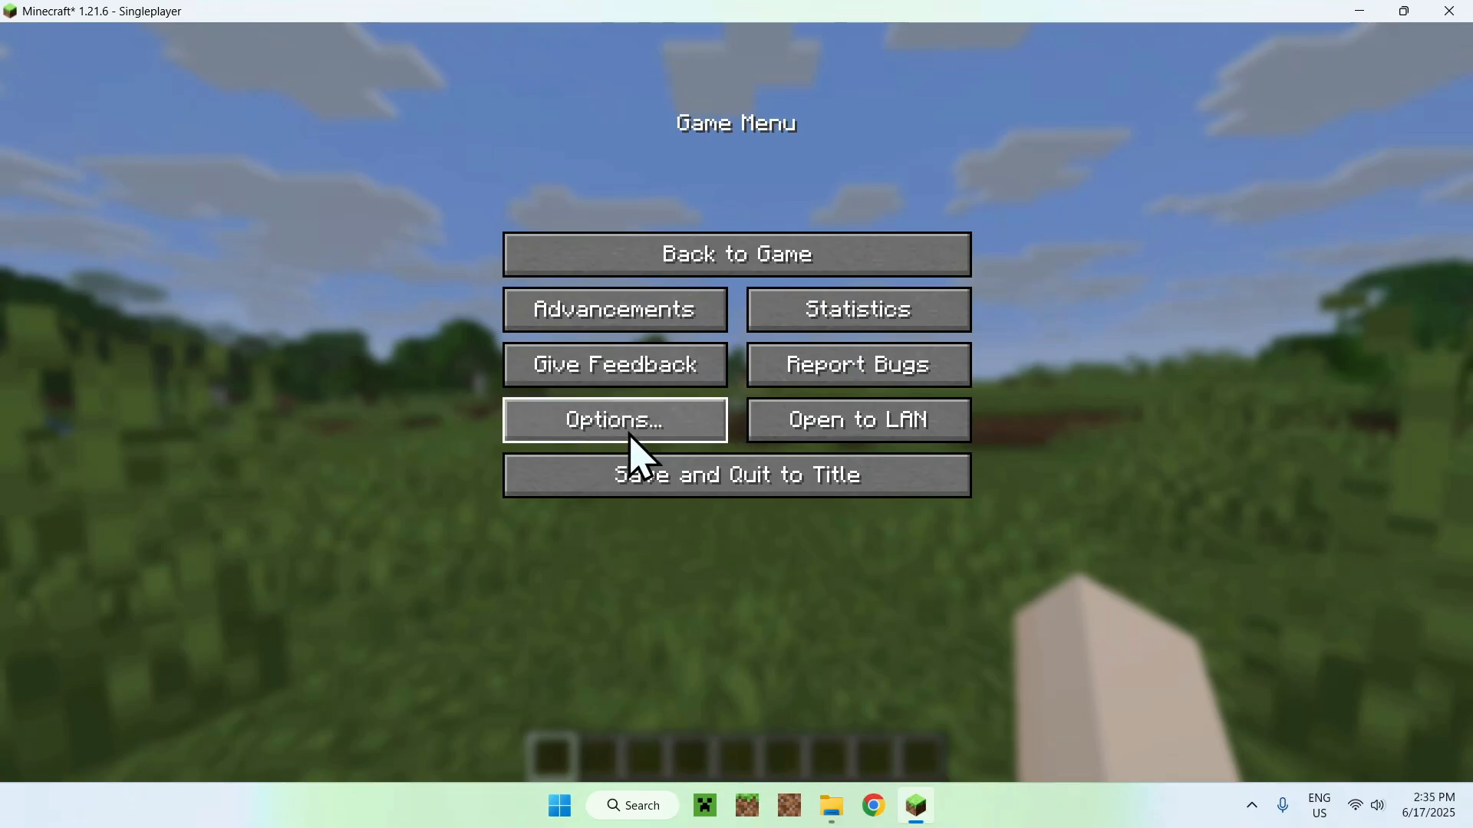
{"action": "left_click", "coordinate": [613, 418]}
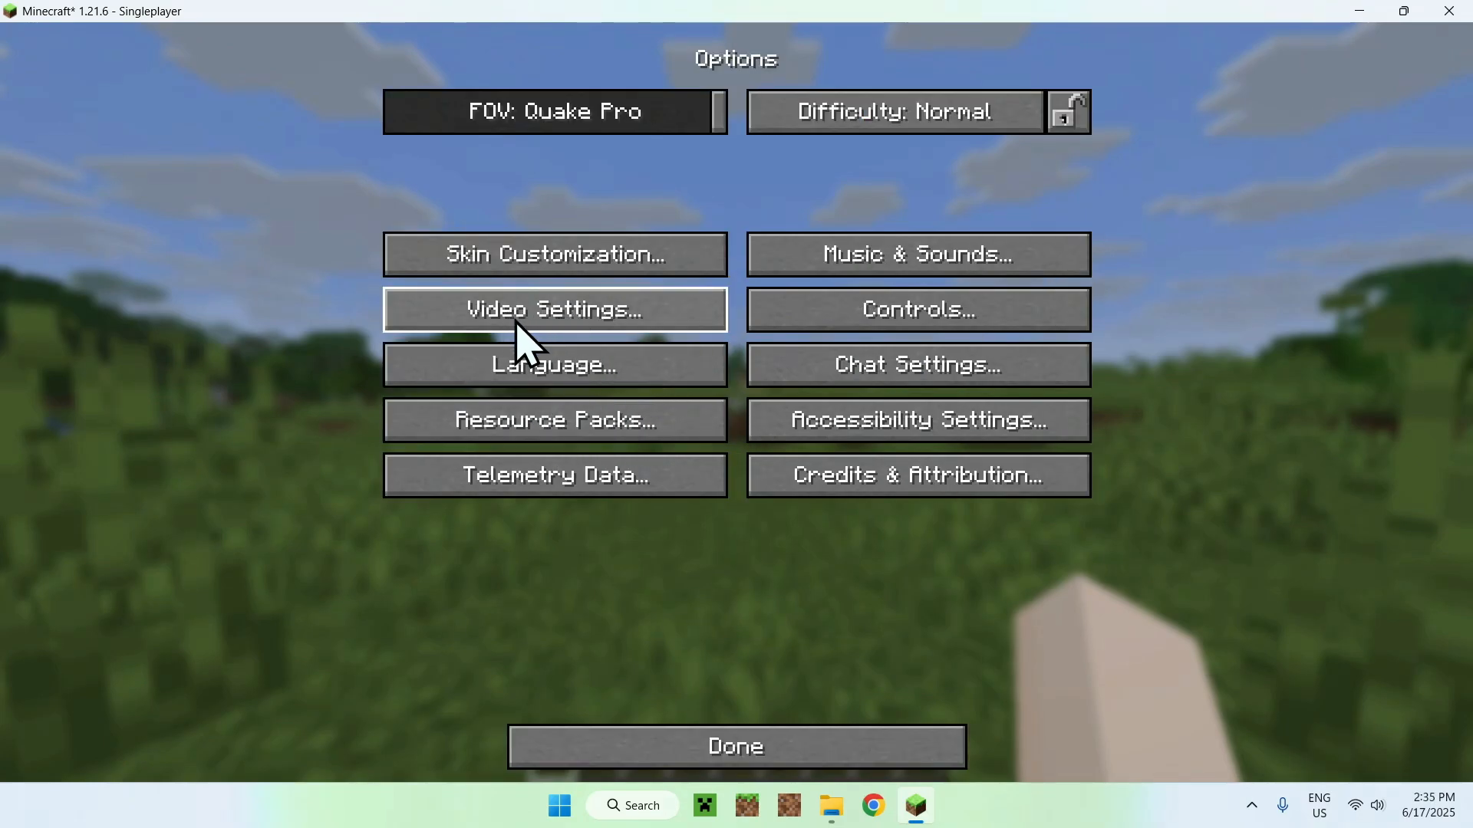
{"action": "left_click", "coordinate": [554, 309]}
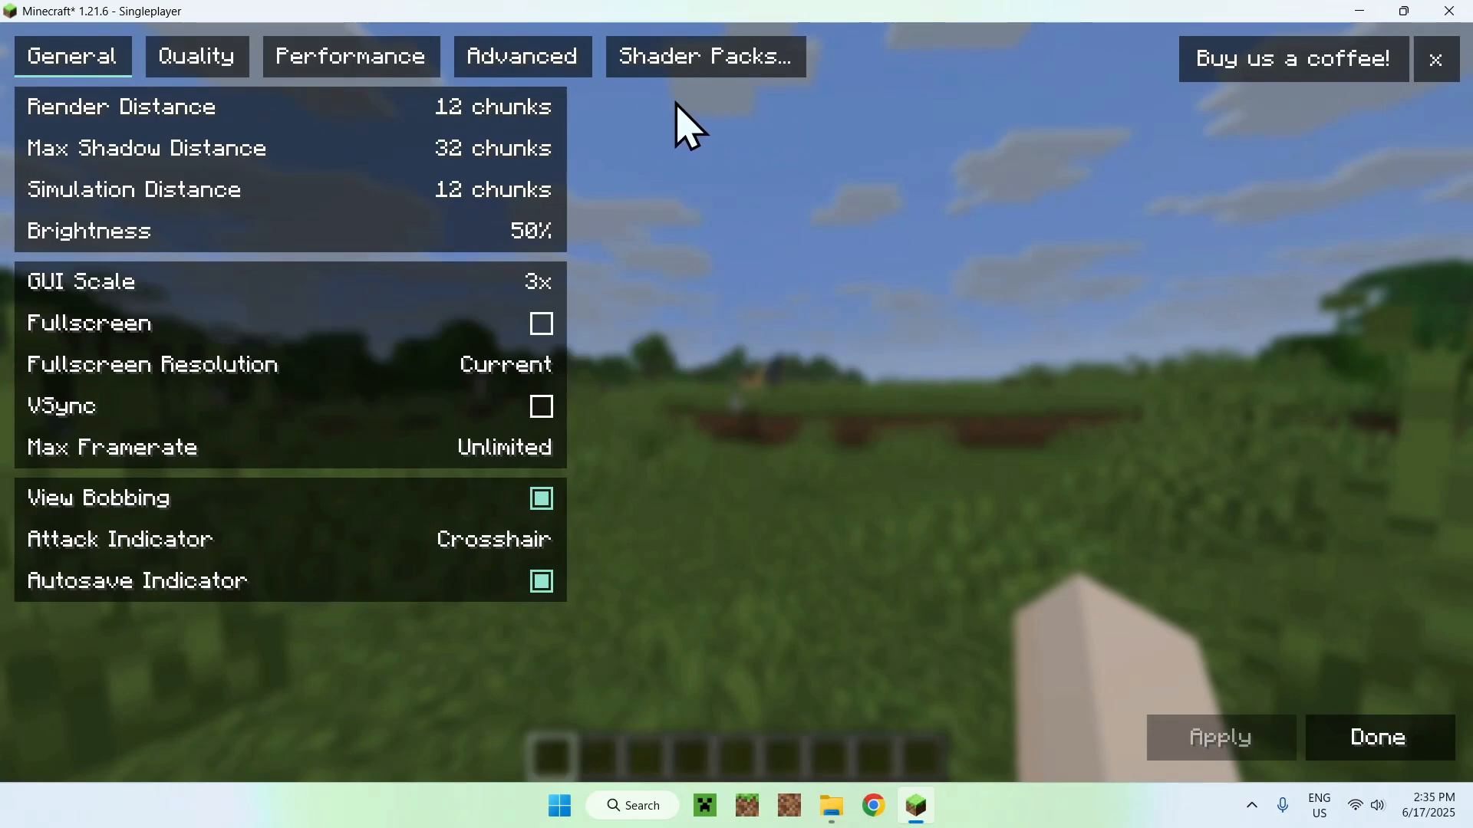
{"action": "mouse_move", "coordinate": [713, 127]}
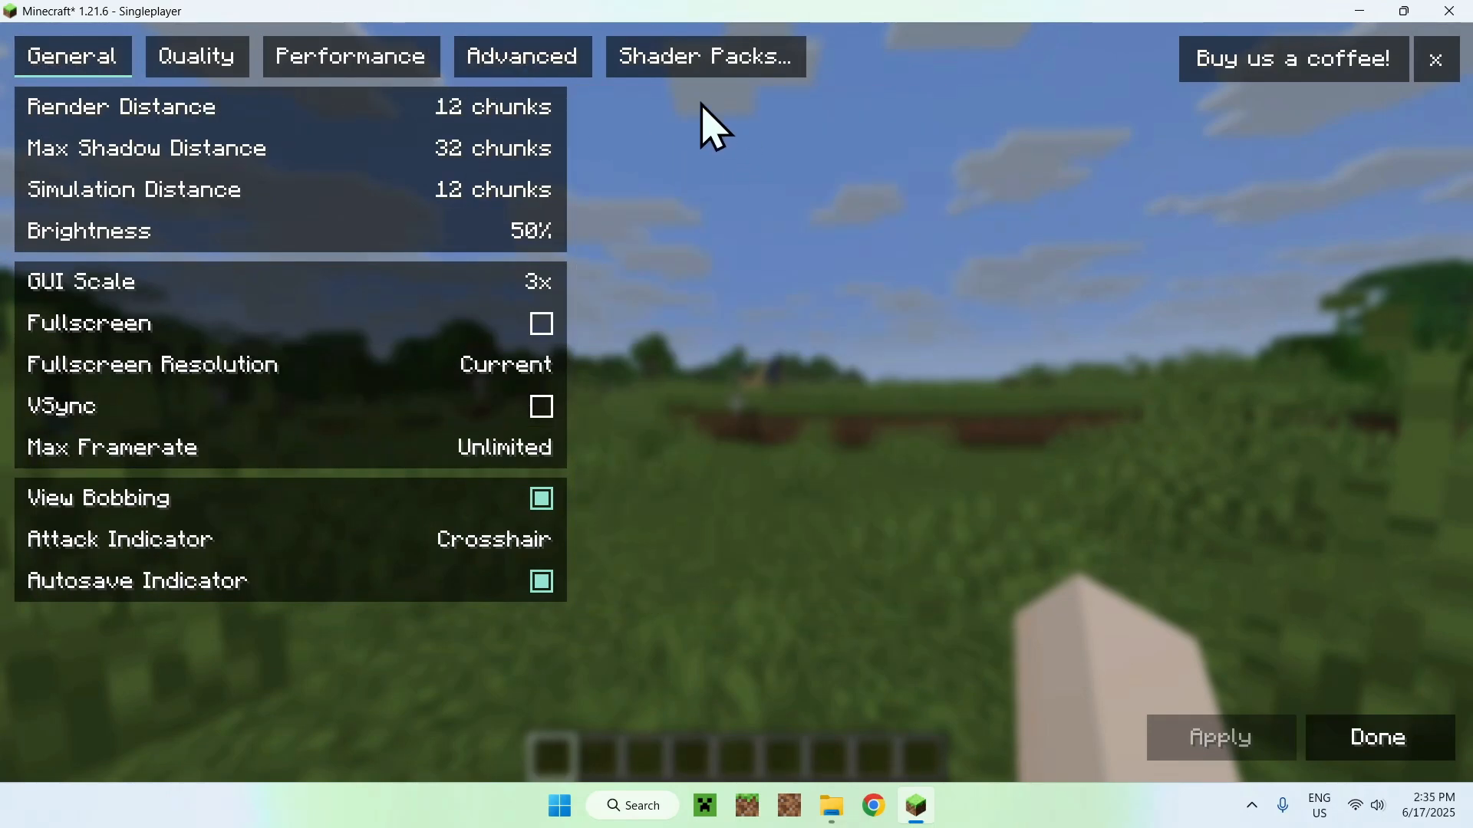
{"action": "left_click", "coordinate": [704, 56]}
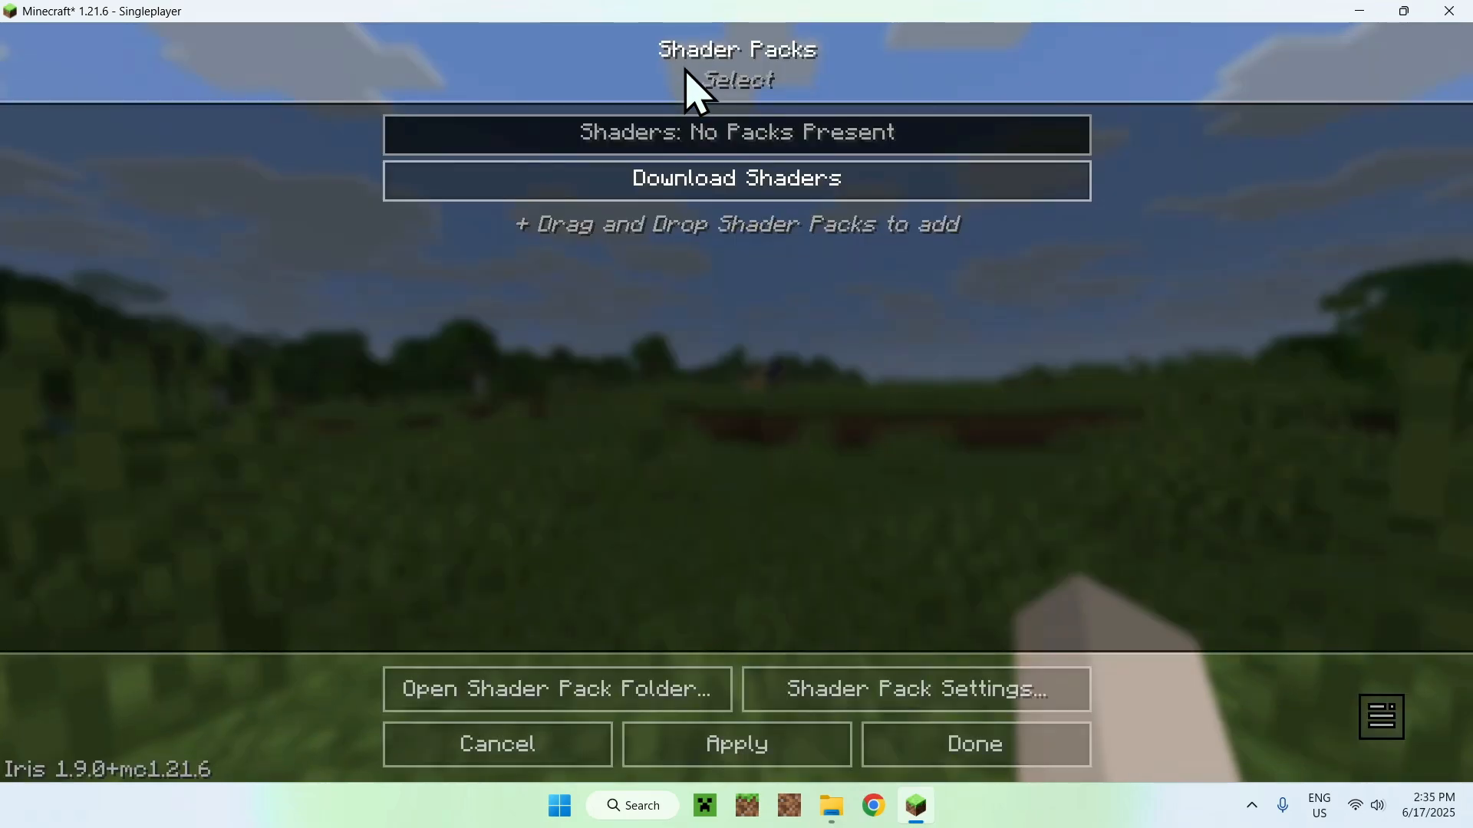
{"action": "mouse_move", "coordinate": [632, 348]}
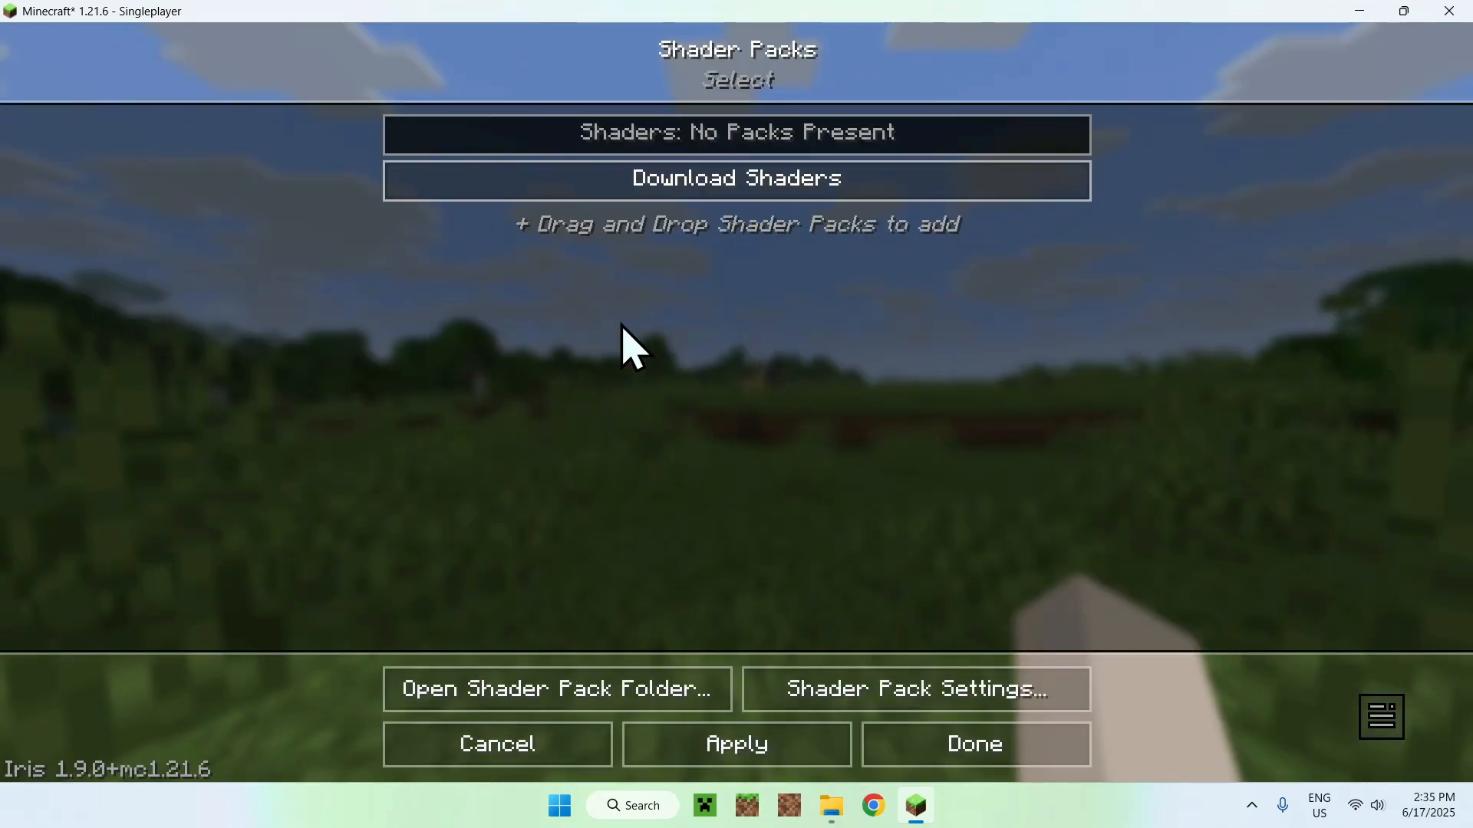
{"action": "mouse_move", "coordinate": [615, 343]}
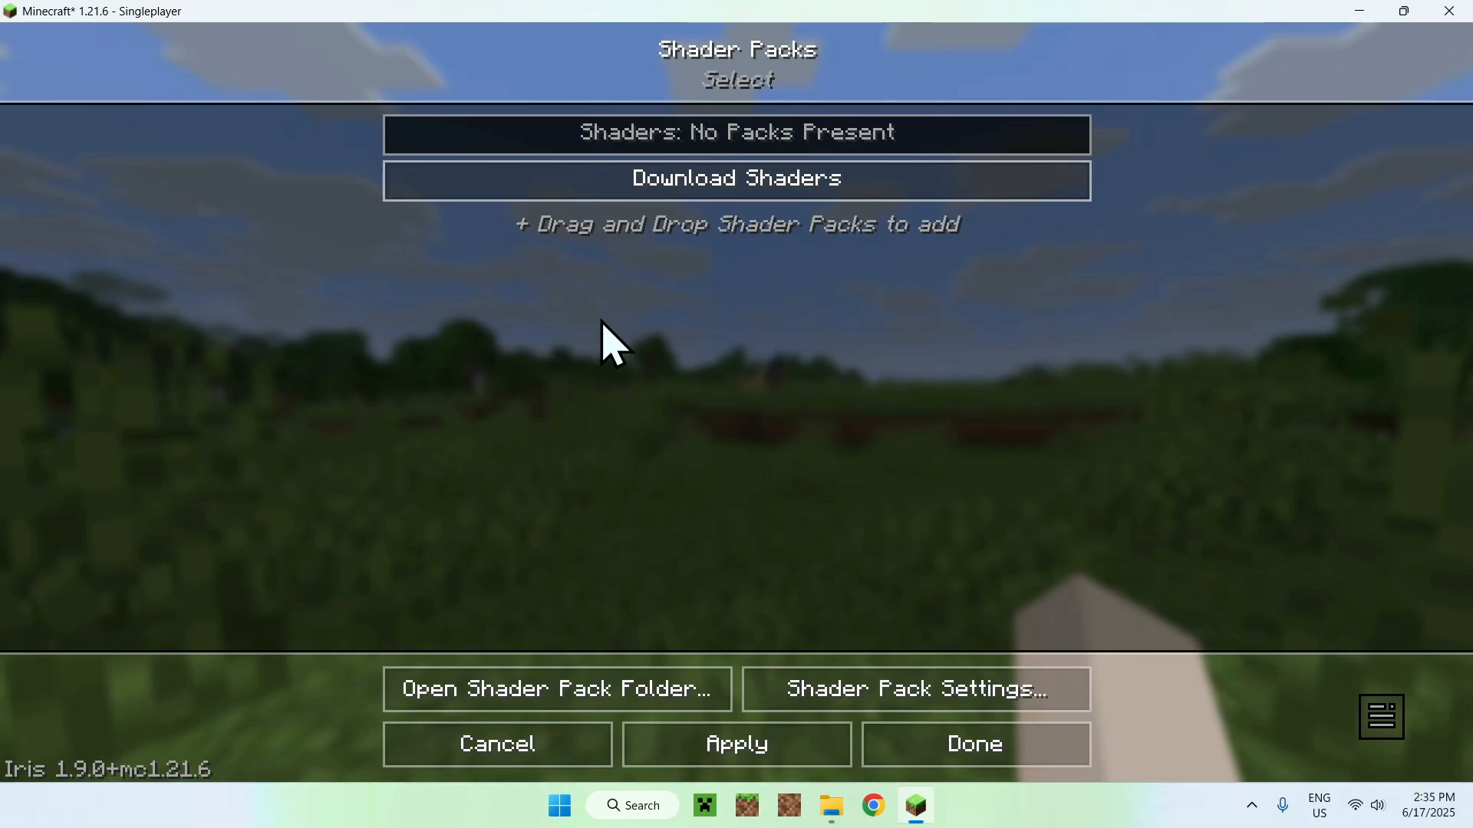
{"action": "left_click", "coordinate": [974, 744]}
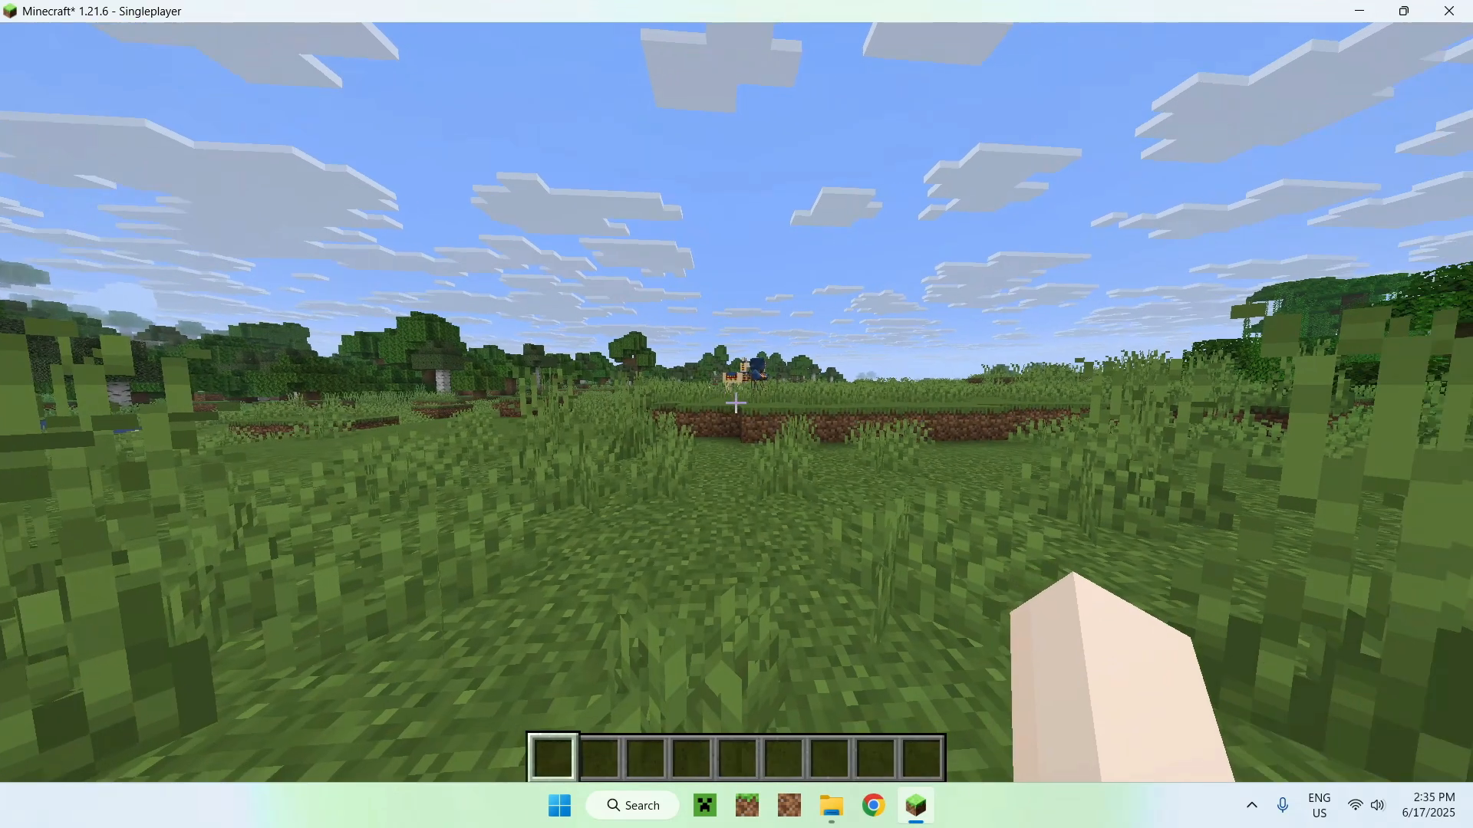